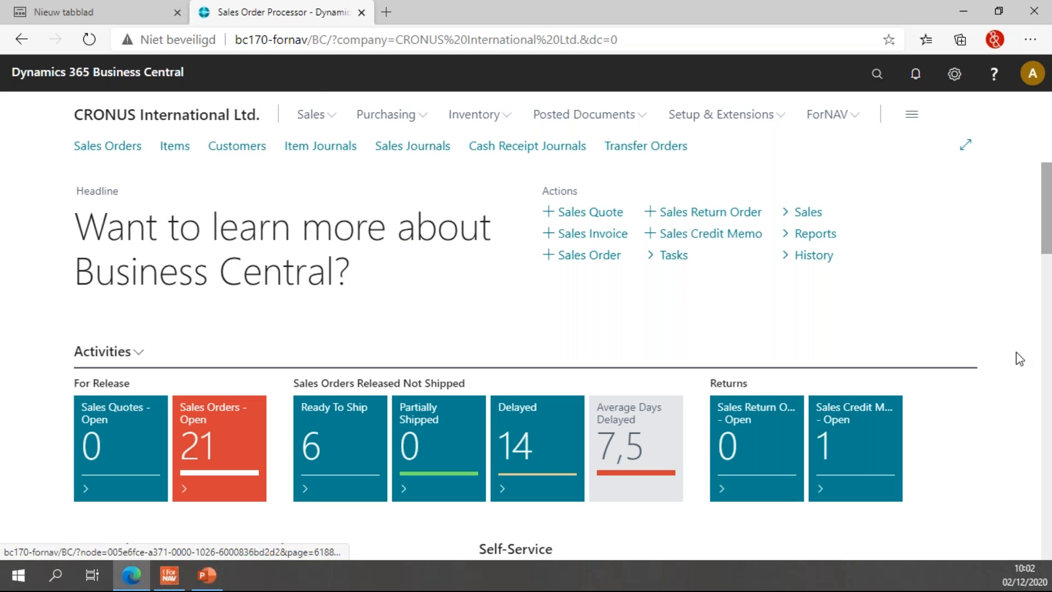
Show the ForNAV standard reports list and scroll down to the Template group's Sales Template
left_click(829, 114)
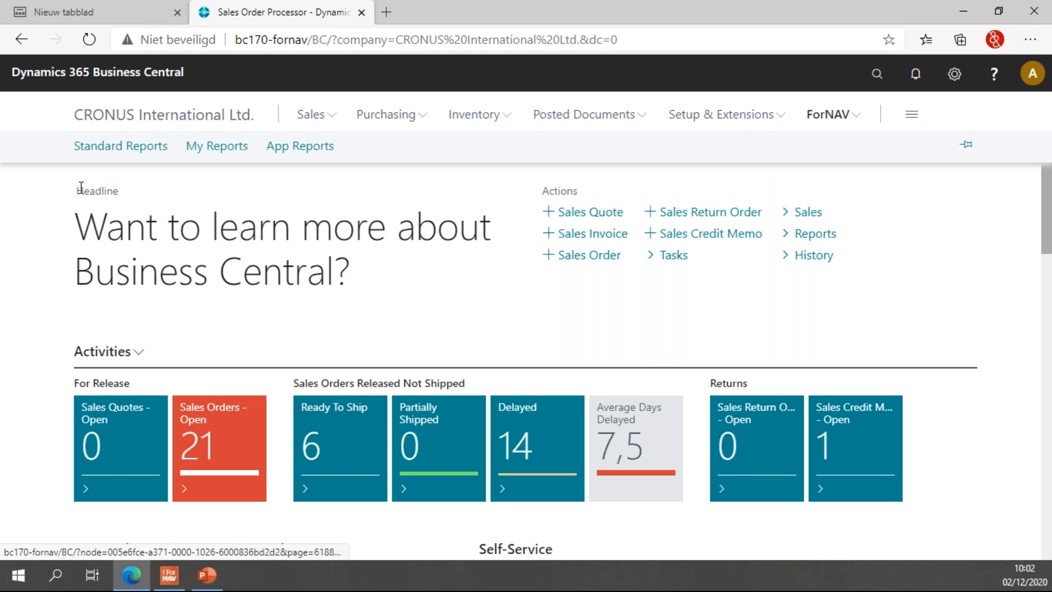
left_click(120, 146)
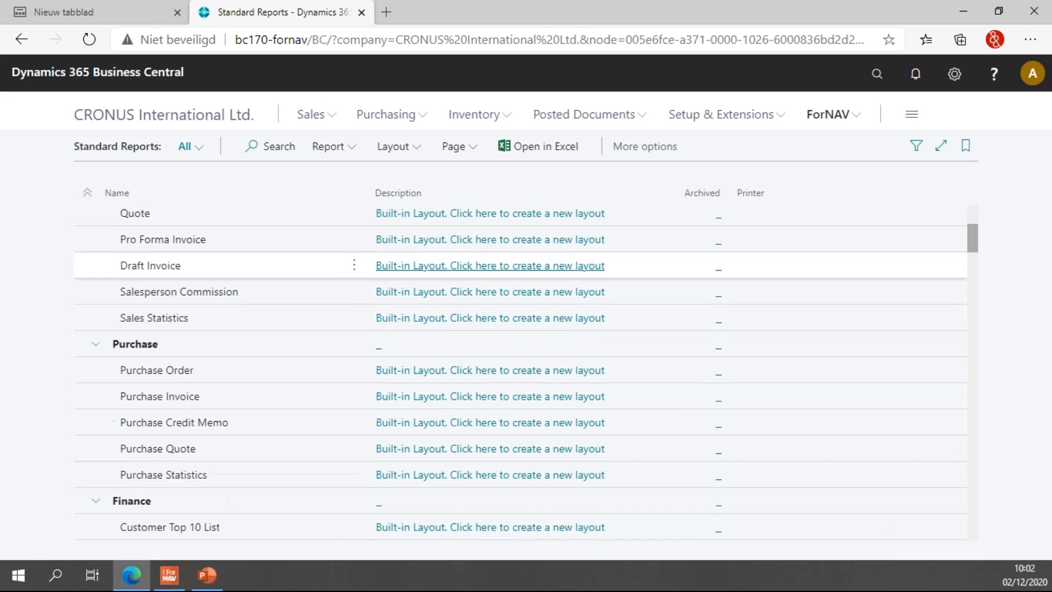
scroll("down", 3)
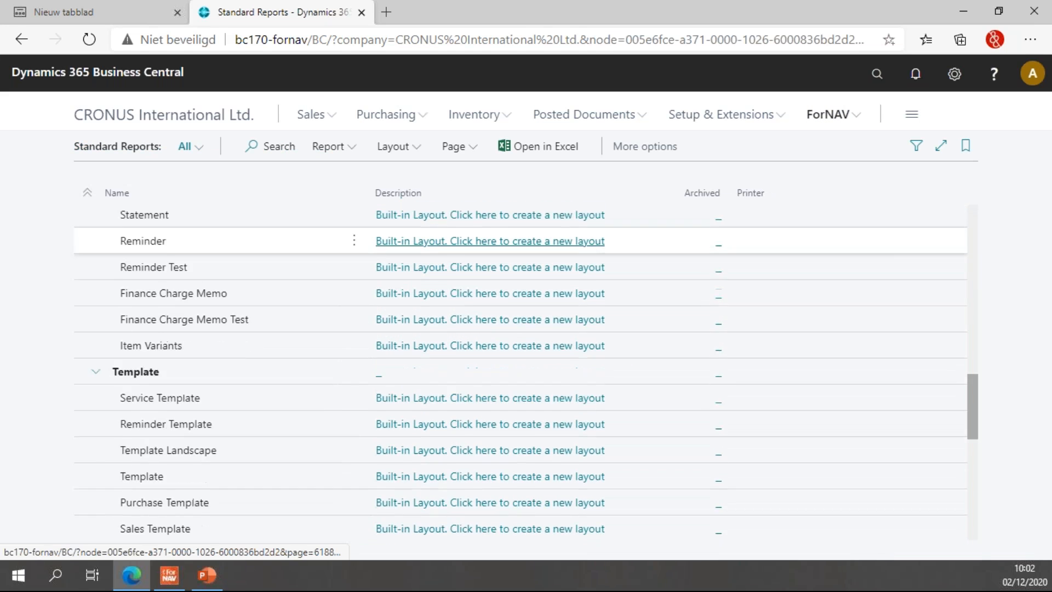
scroll("down", 3)
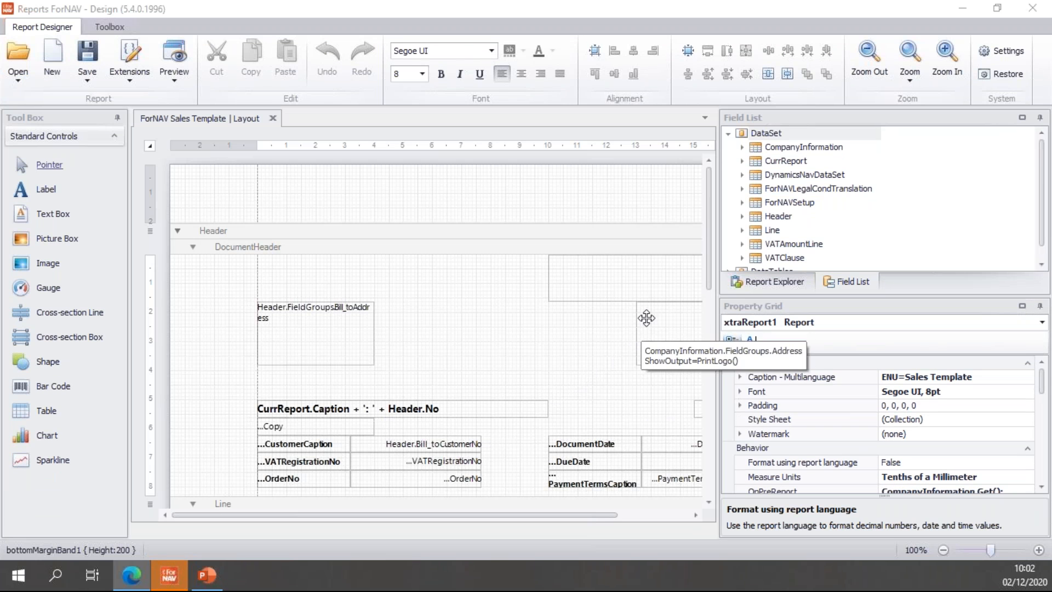
Zoom the layout to 80% and select the Header.DocumentDate text box to show its properties
left_click(867, 56)
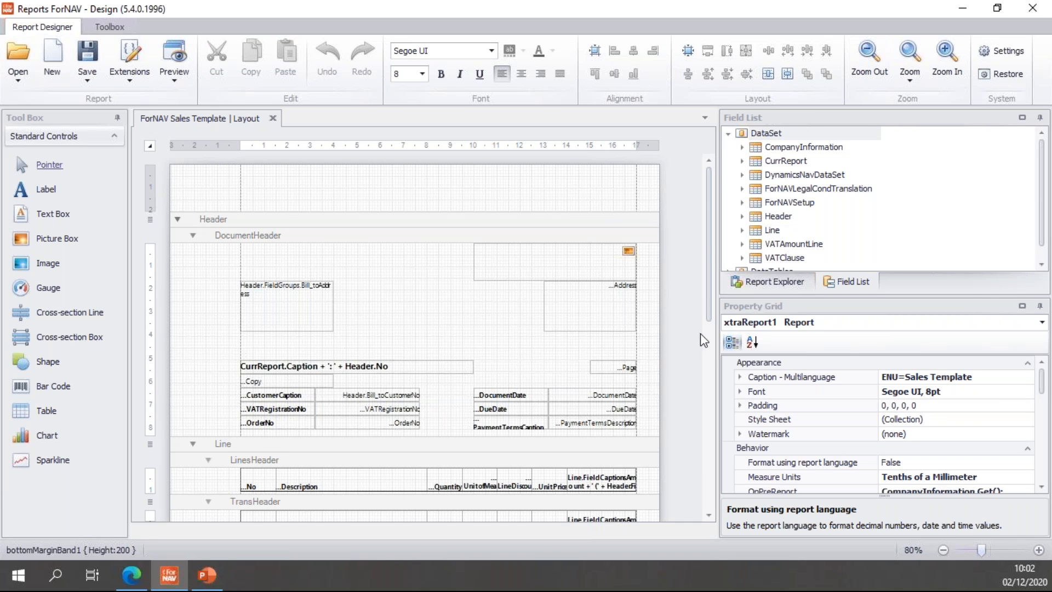
scroll("down", 3)
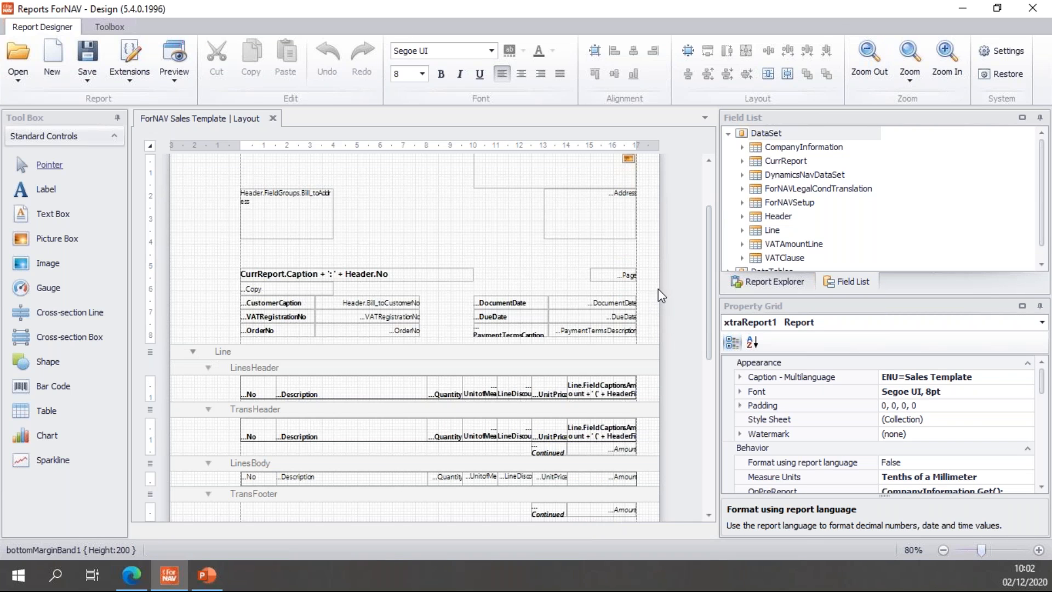
left_click(594, 302)
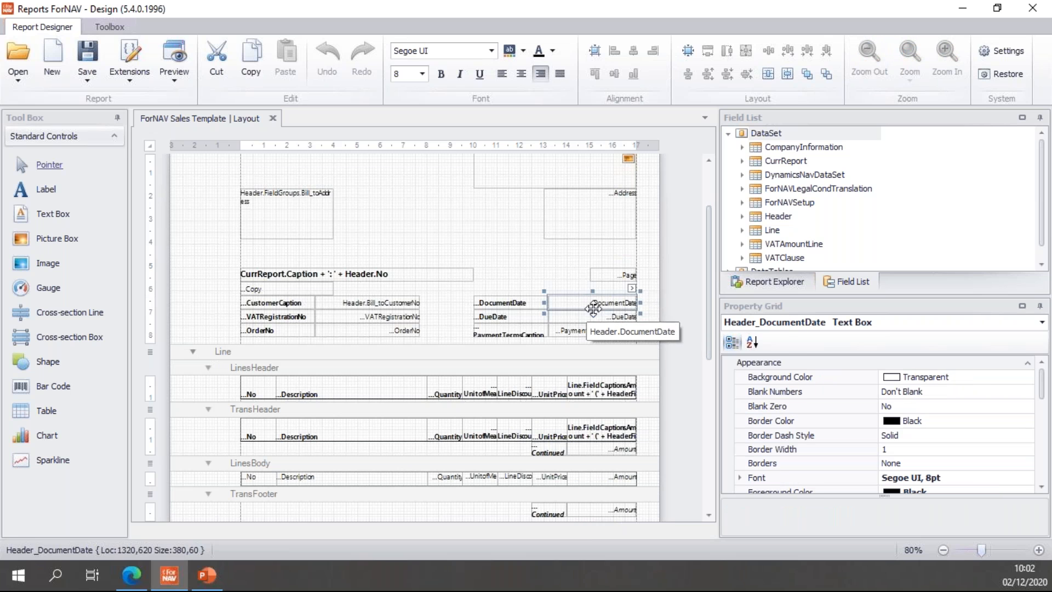
mouse_move(589, 301)
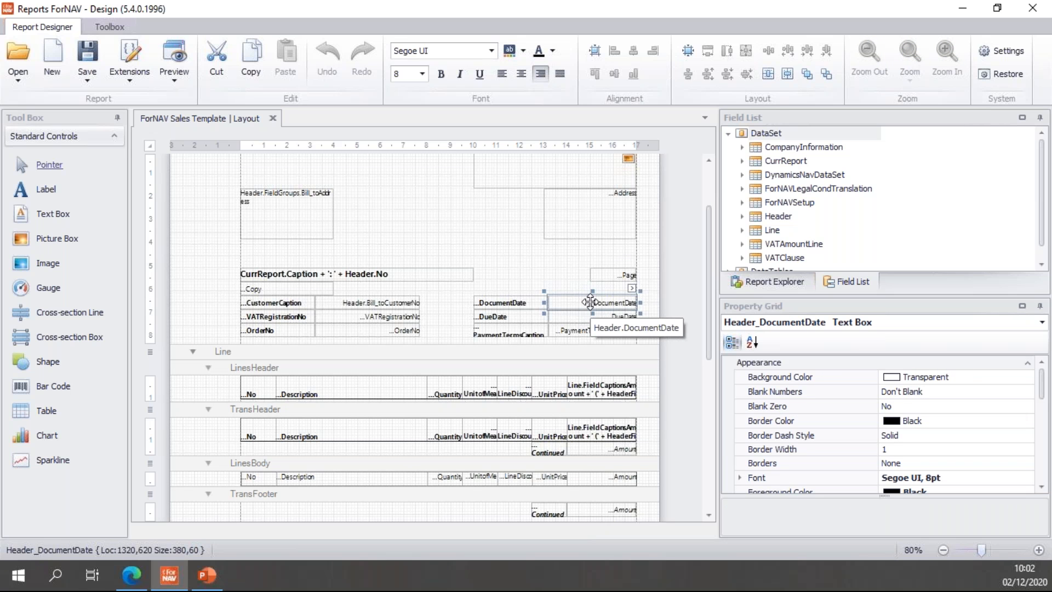
mouse_move(175, 57)
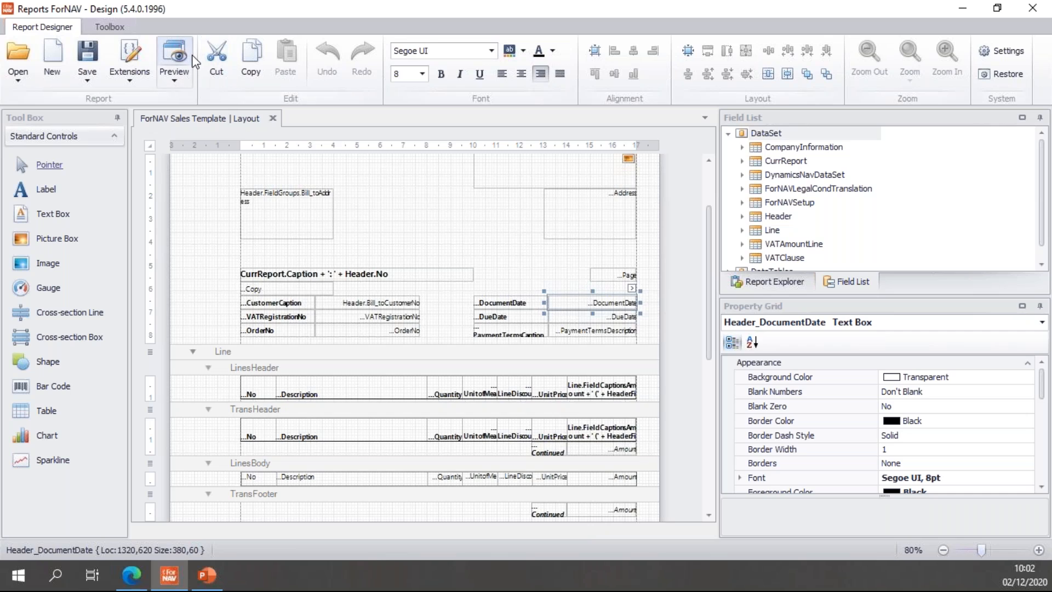
Preview the Sales Template and enlarge it to read the dates 24-01-22 and 24-02-22
left_click(175, 59)
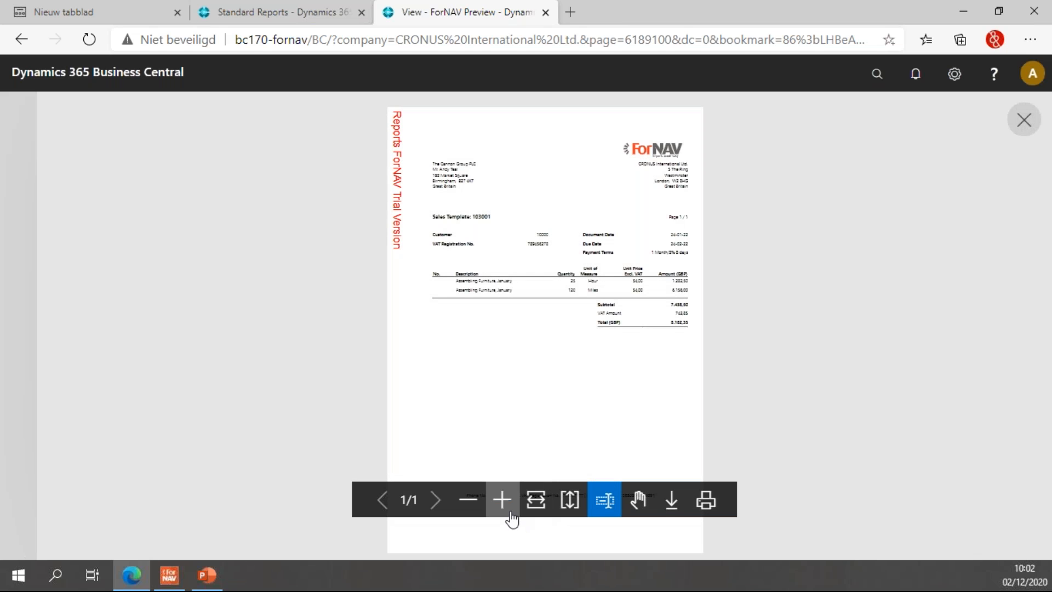
left_click(501, 499)
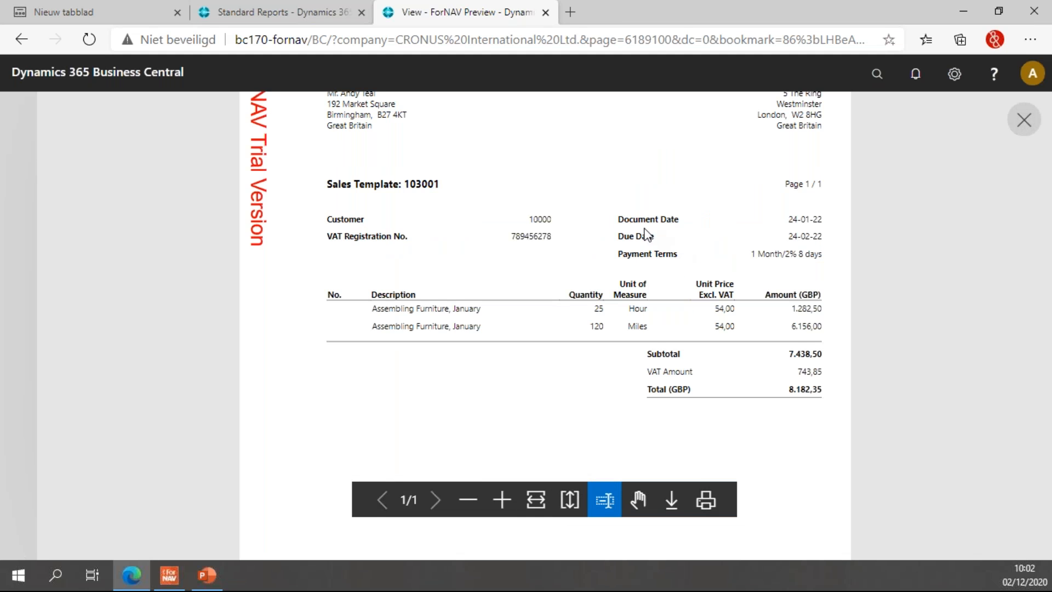
mouse_move(797, 232)
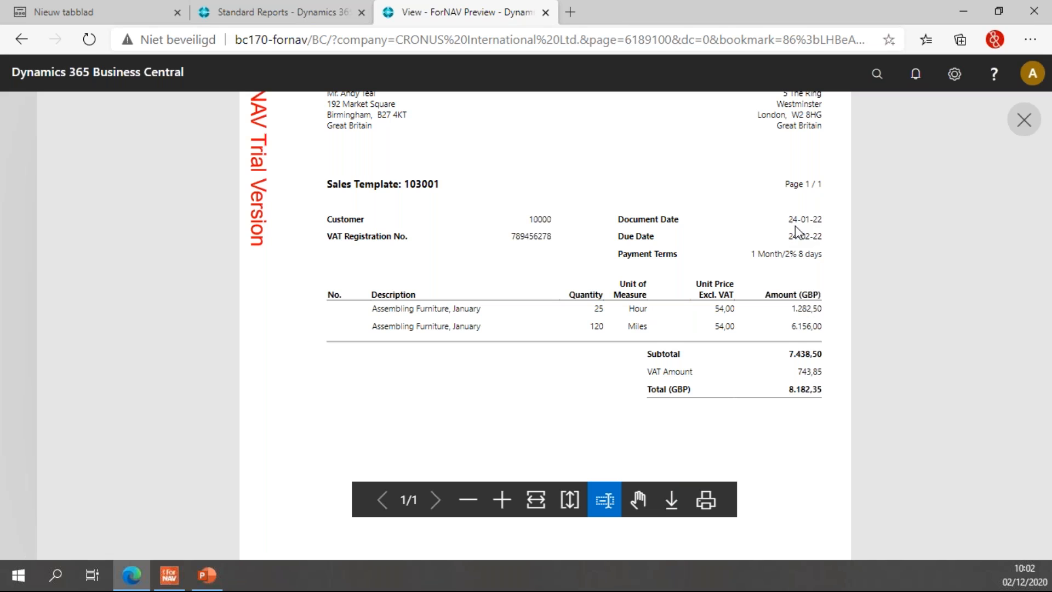
mouse_move(818, 228)
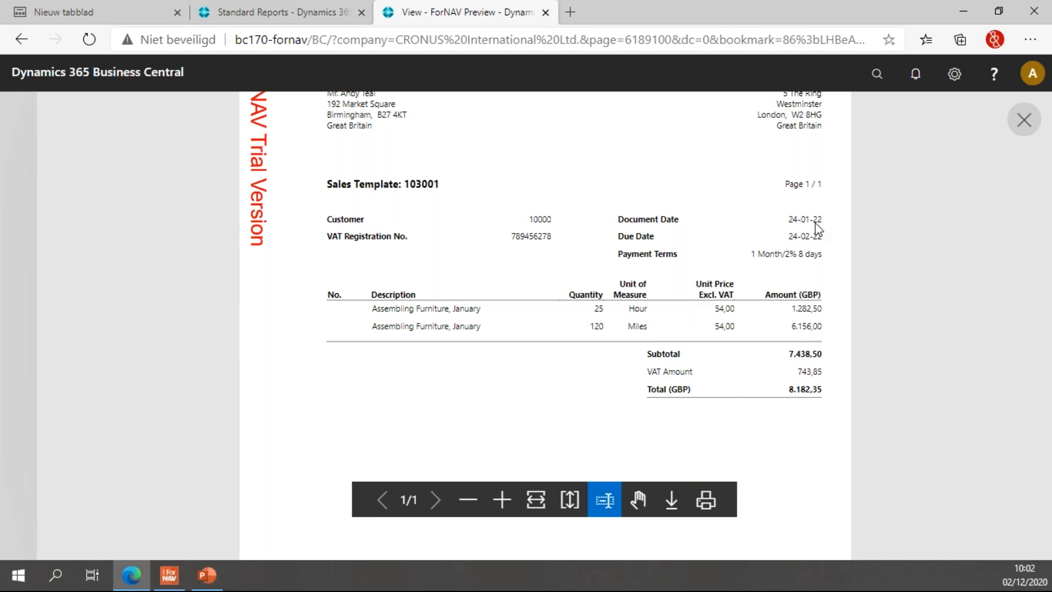
mouse_move(993, 175)
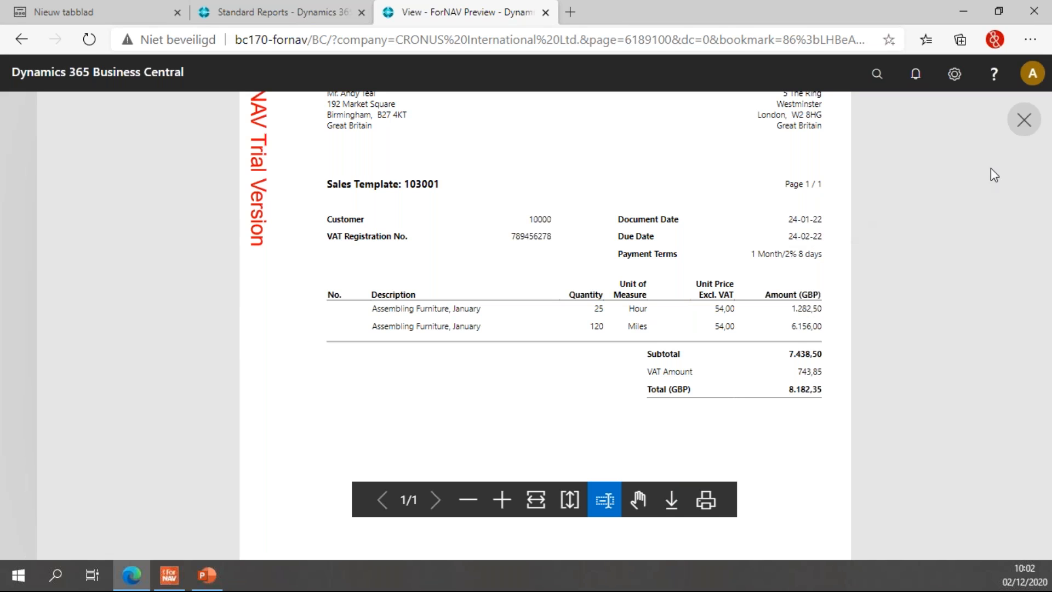
mouse_move(811, 234)
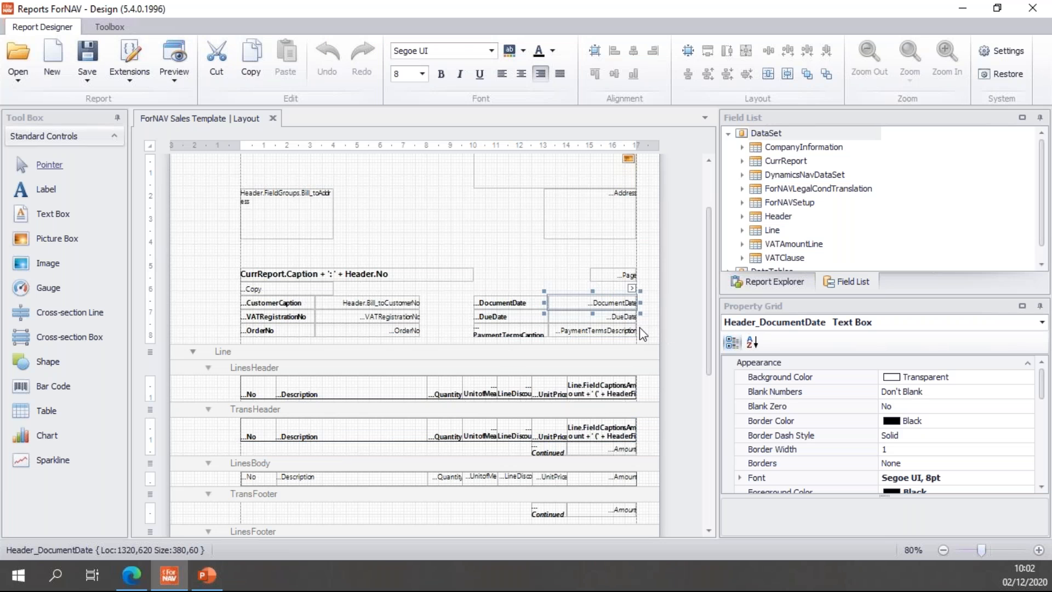
Set the Document Date field's Format String to yyyy-MM-dd from the DateTime standard types
scroll("down", 3)
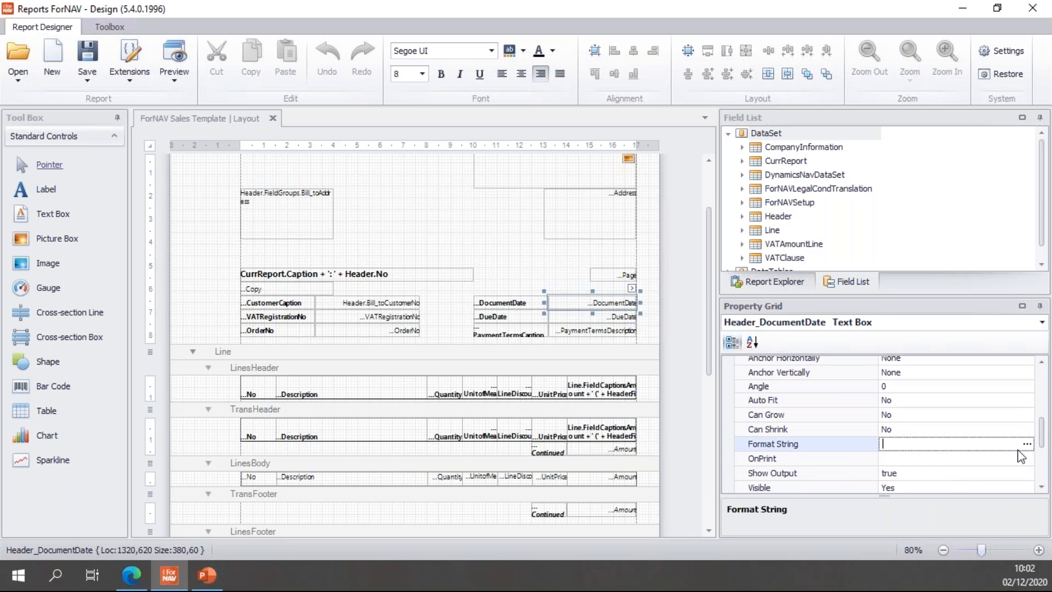
left_click(1026, 444)
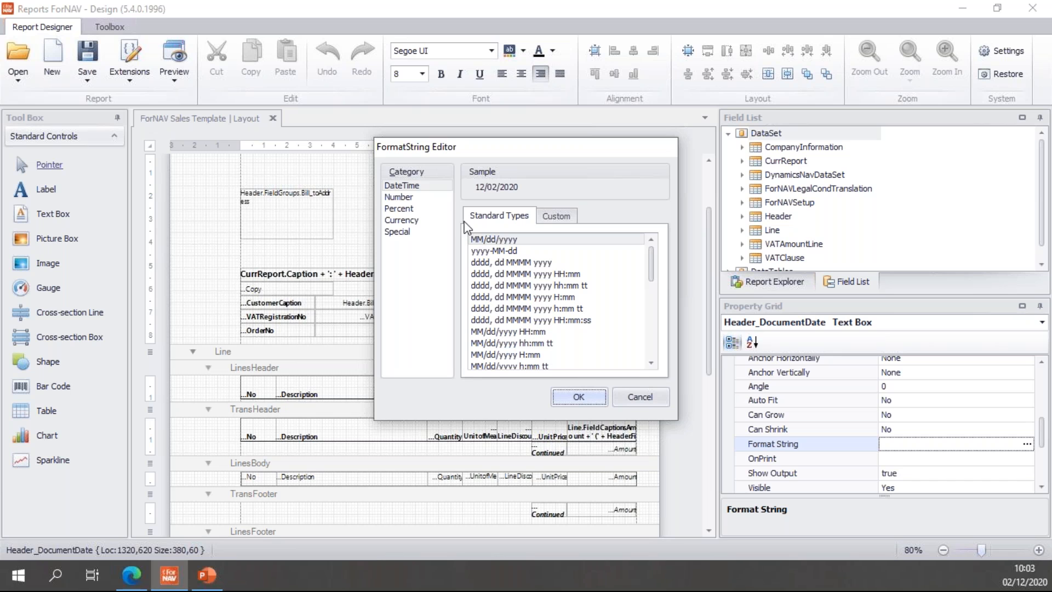
mouse_move(500, 226)
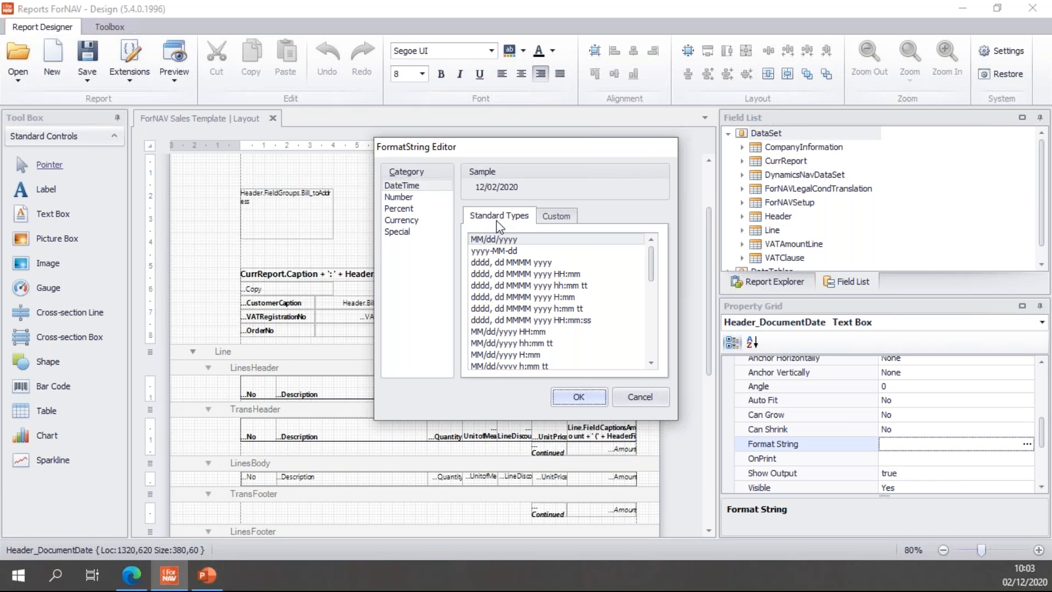
mouse_move(530, 224)
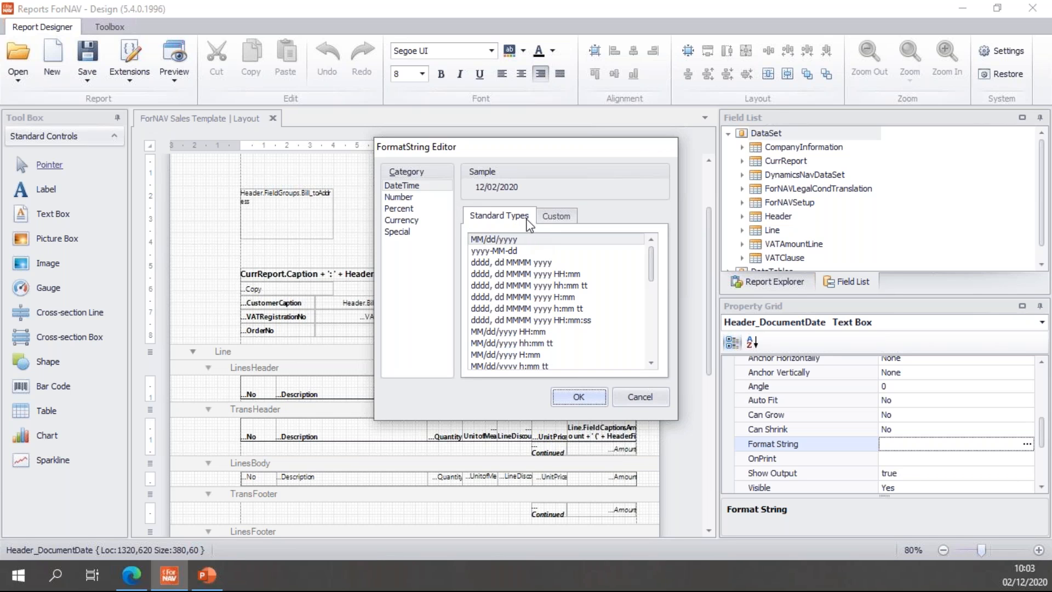
mouse_move(533, 240)
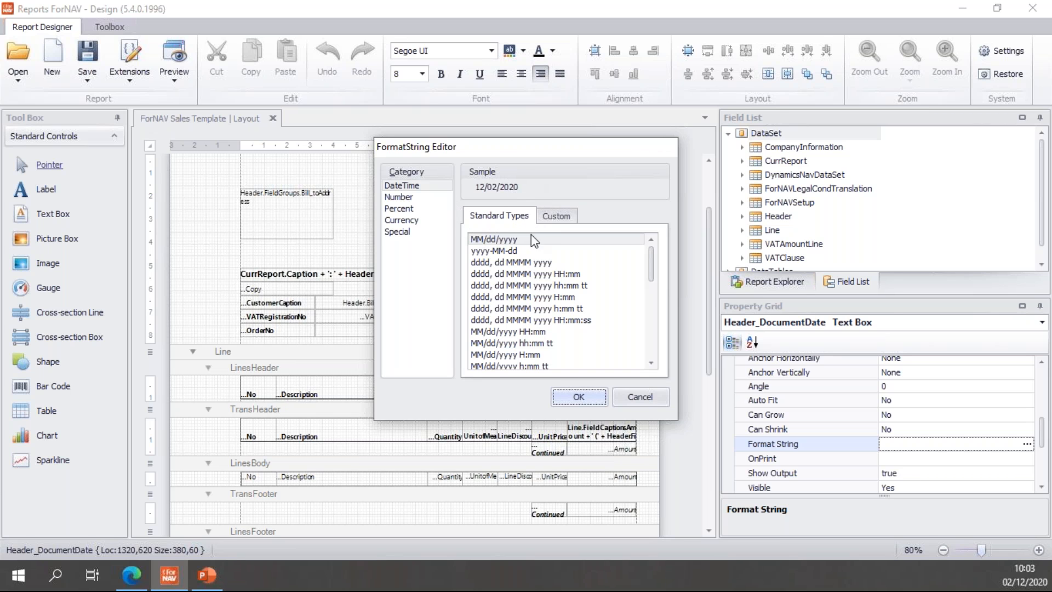
mouse_move(496, 248)
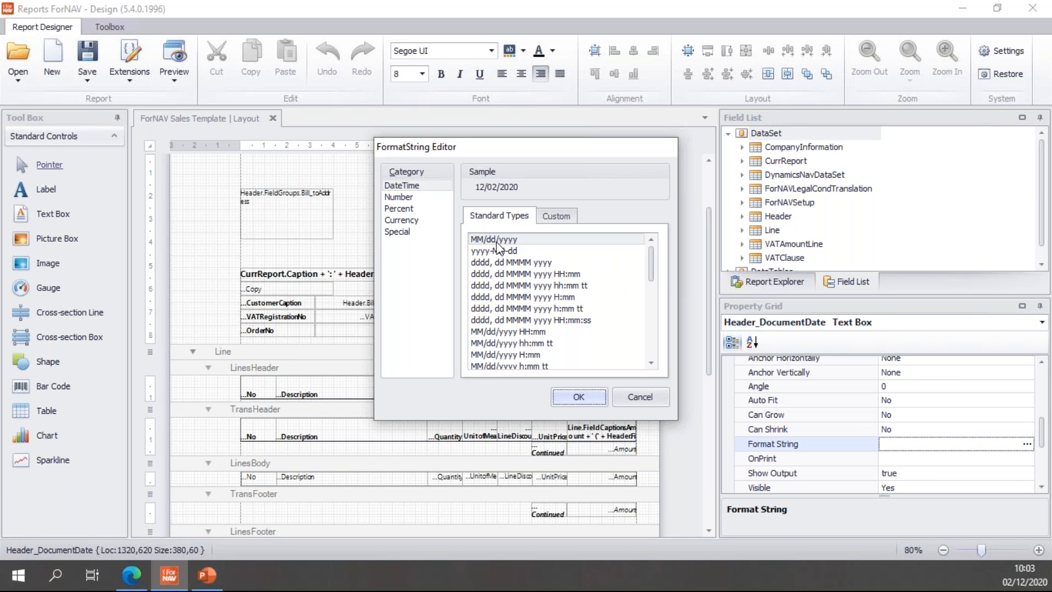
left_click(493, 250)
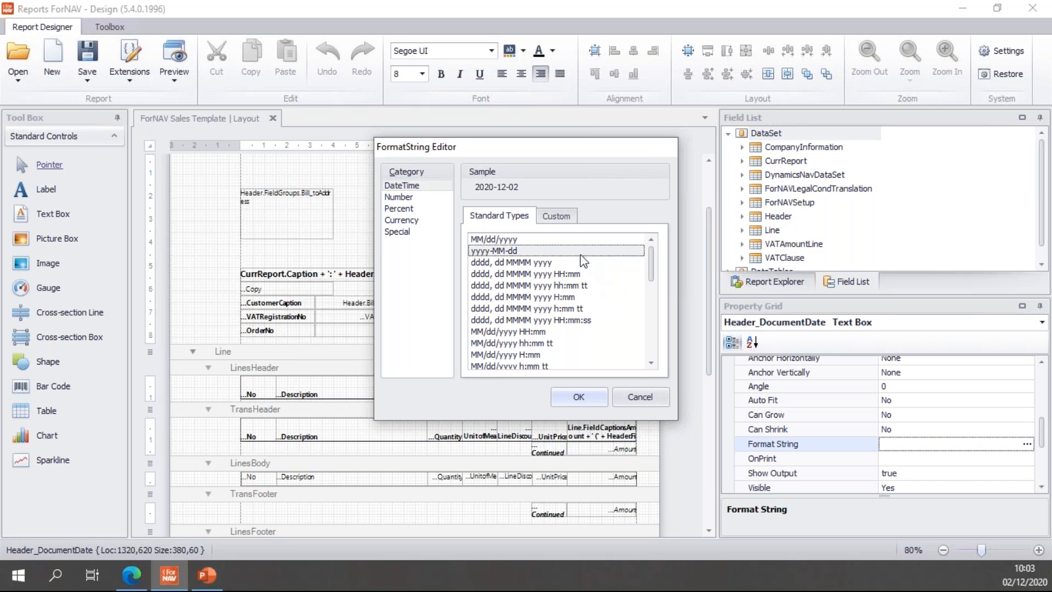
left_click(527, 274)
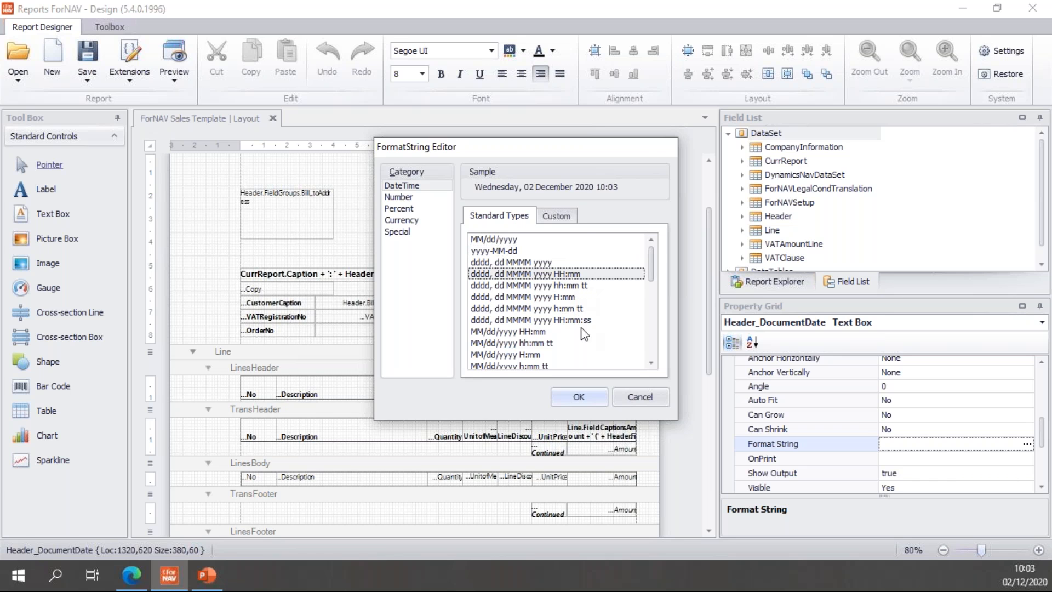
scroll("down", 3)
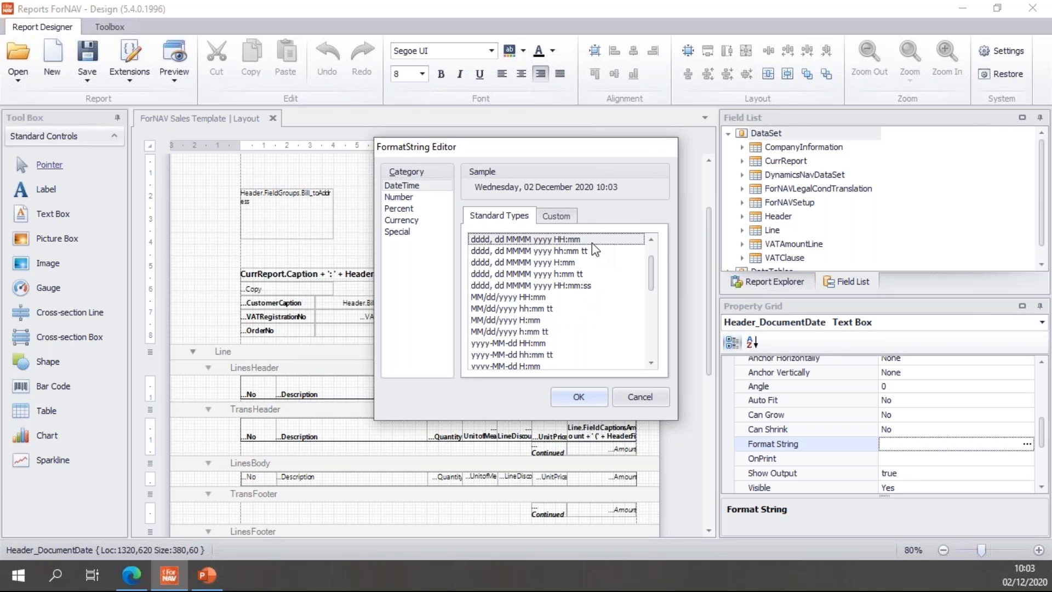
scroll("up", 3)
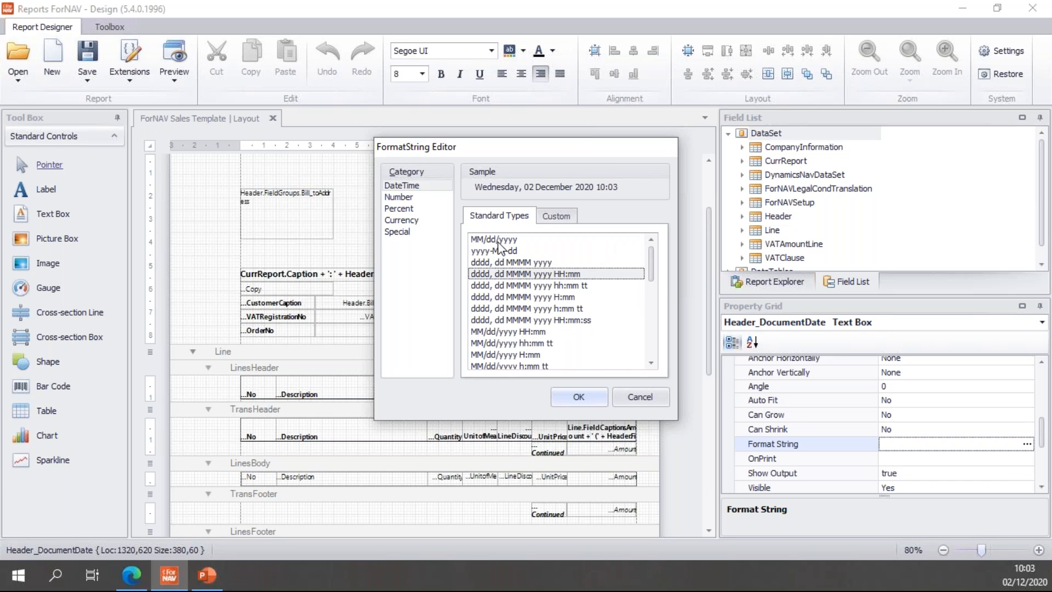
left_click(493, 250)
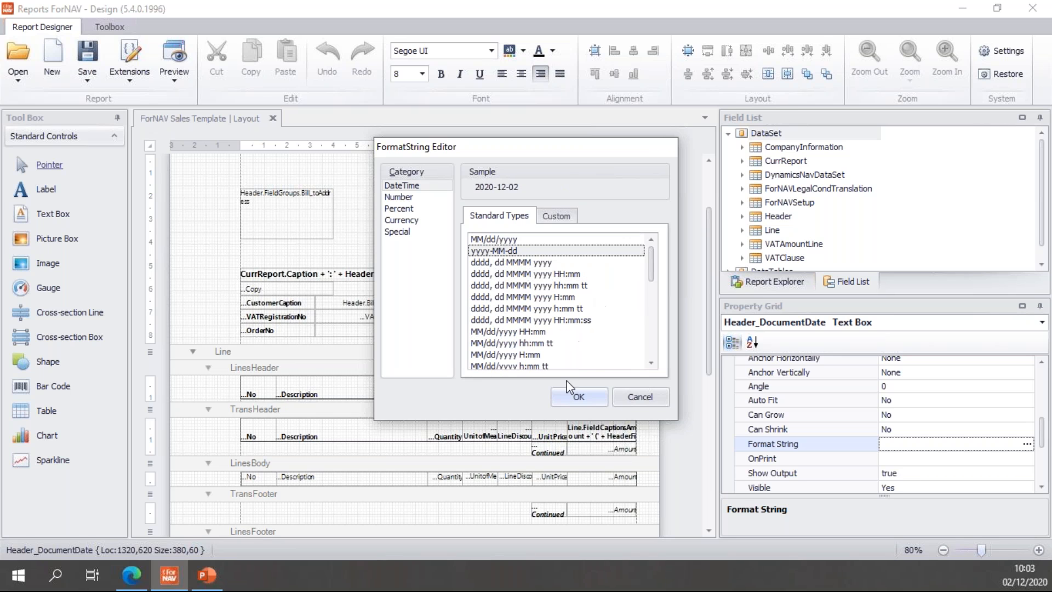
left_click(579, 397)
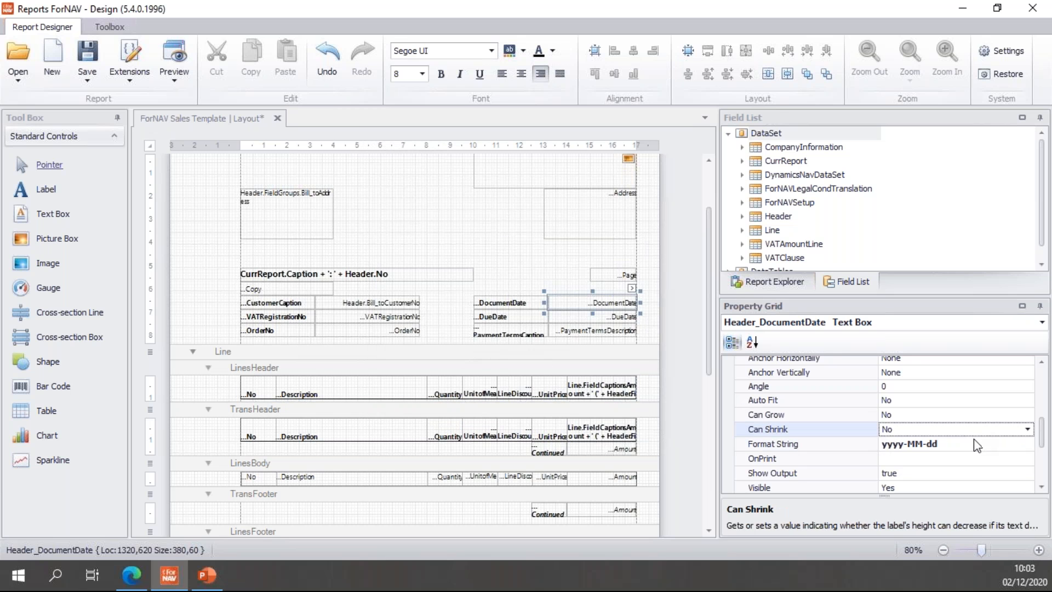
Preview the Sales Template again via Preview & Close to see Document Date as 2022-01-24
left_click(939, 444)
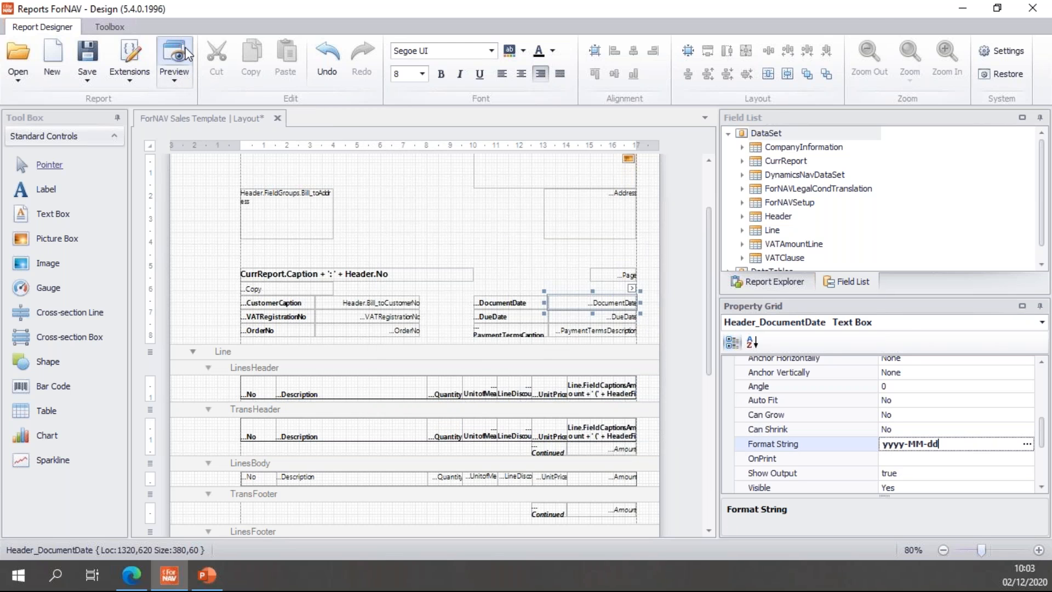
left_click(175, 57)
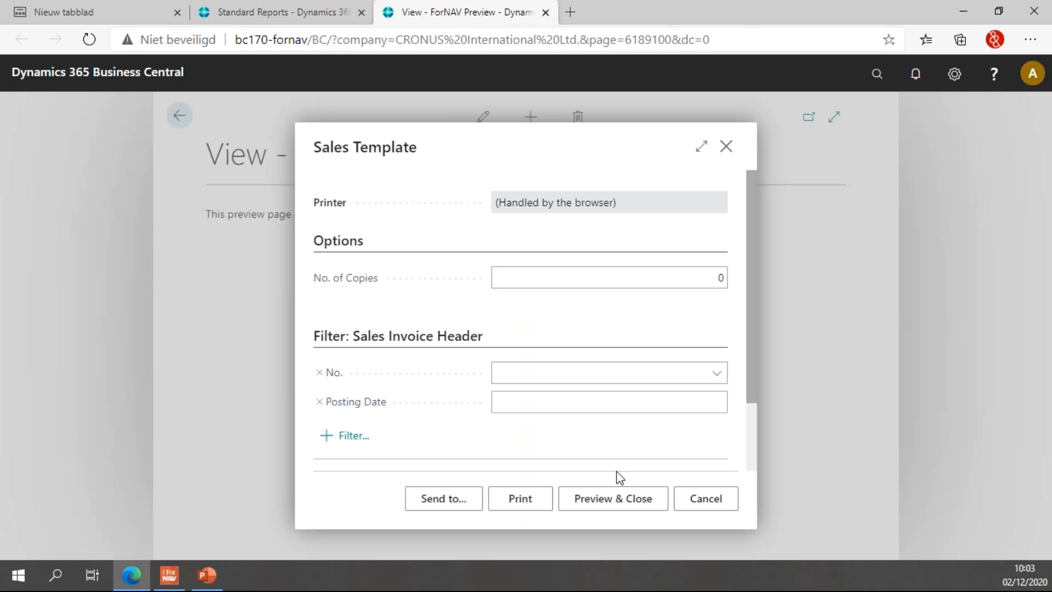
left_click(612, 497)
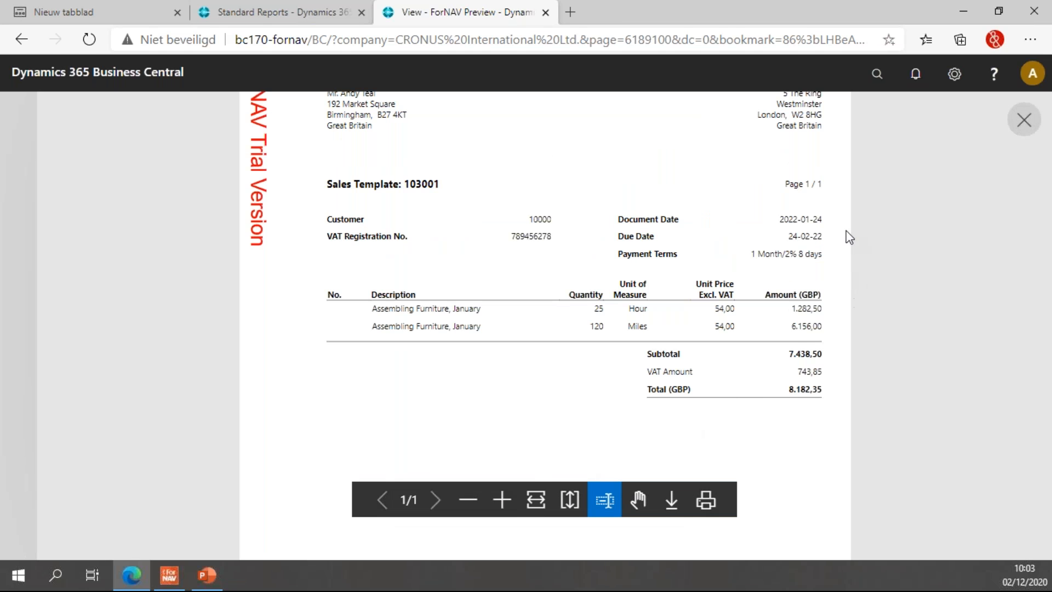
mouse_move(783, 228)
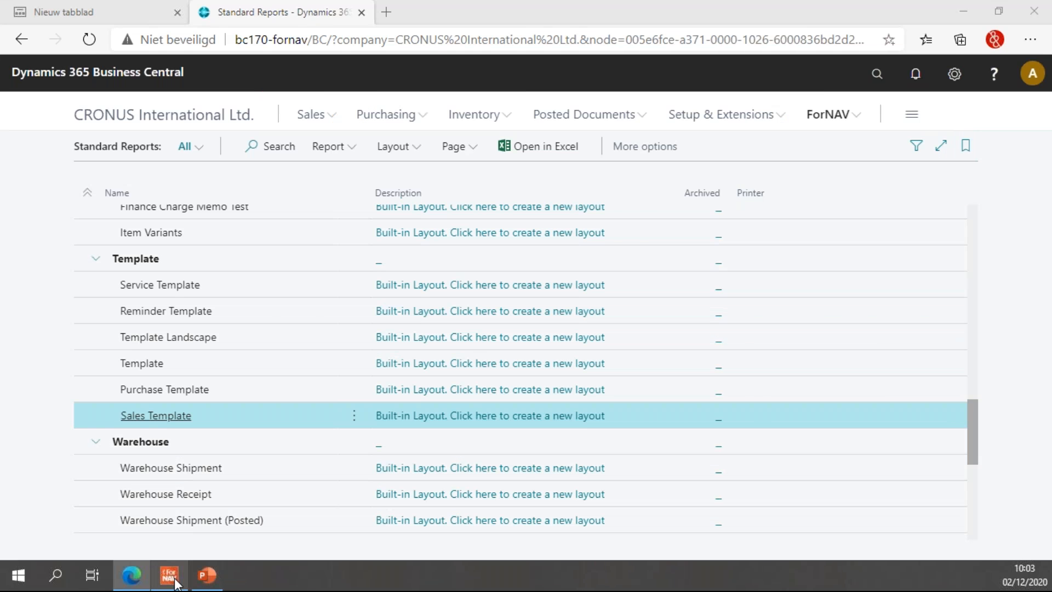
Reset the Document Date Format String and bring up the field's expression editor
left_click(169, 575)
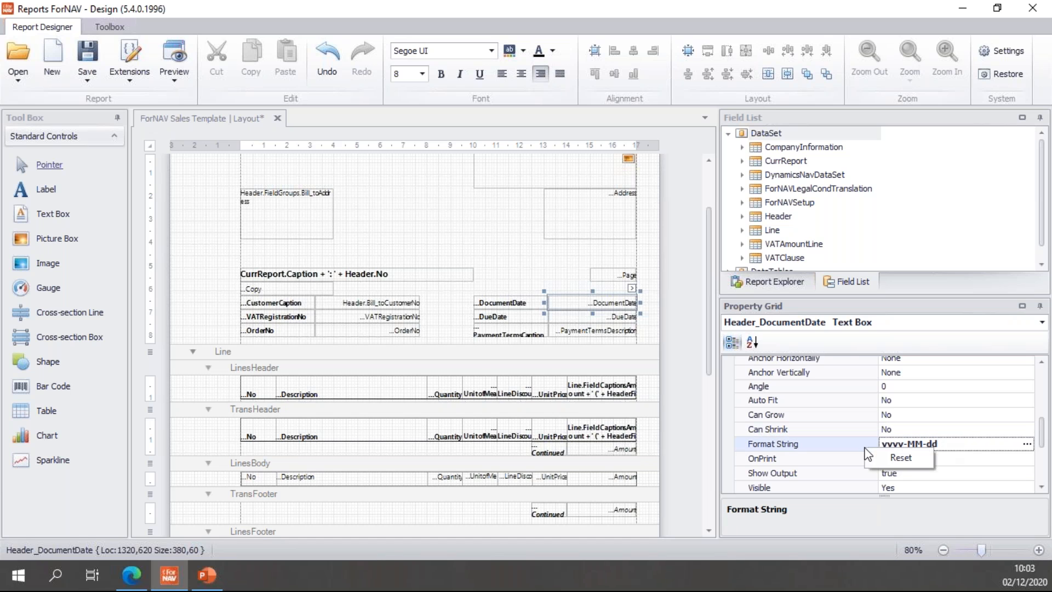
left_click(900, 457)
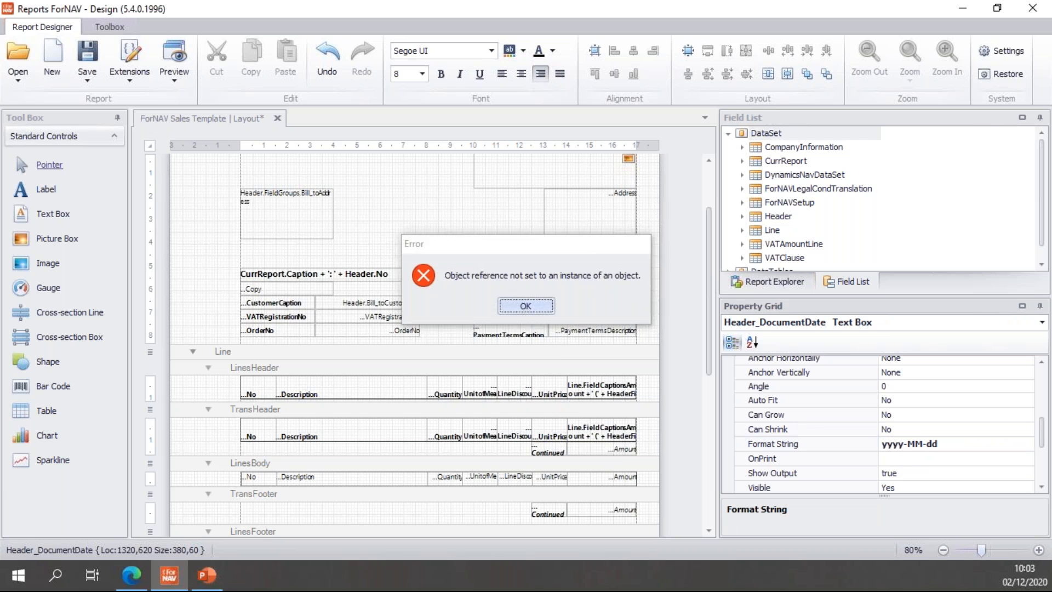
left_click(525, 308)
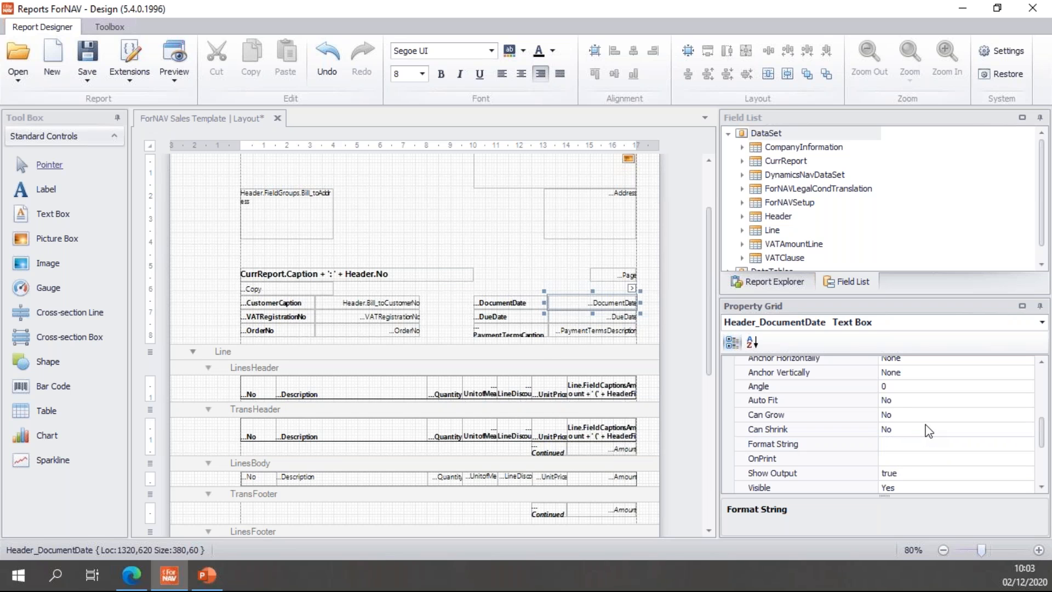
left_click(767, 429)
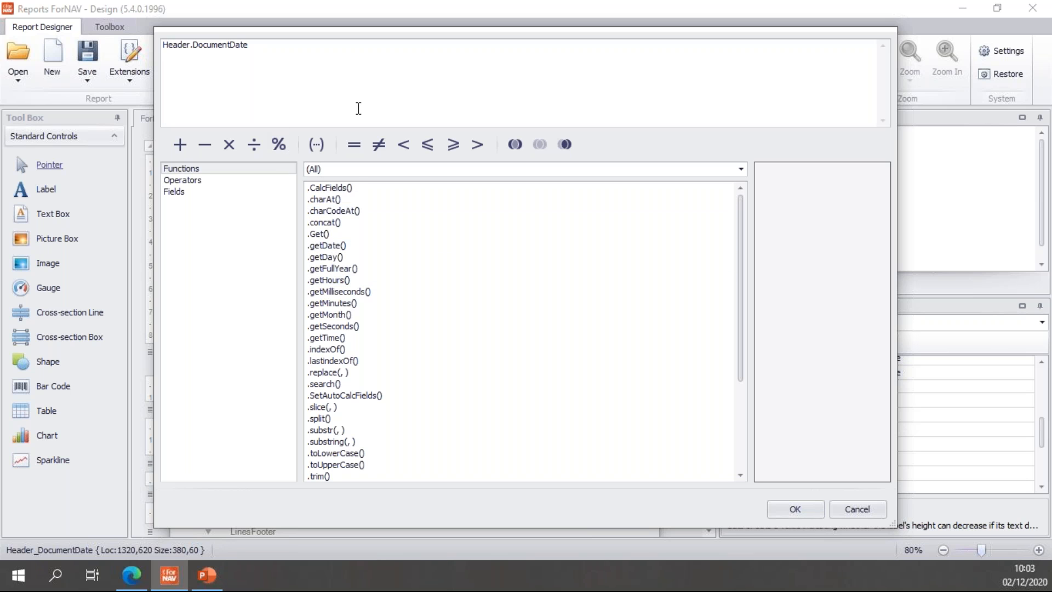
Wrap Header.DocumentDate in CurrReport.DotNetFormat with 'yyyy MM dd' and confirm the expression
left_click(339, 291)
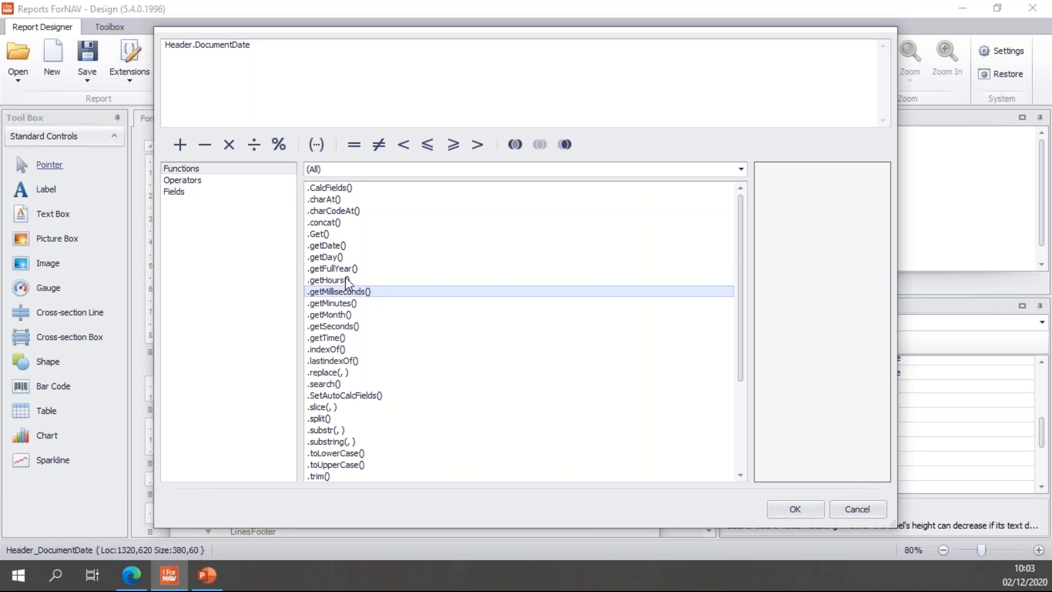
scroll("down", 3)
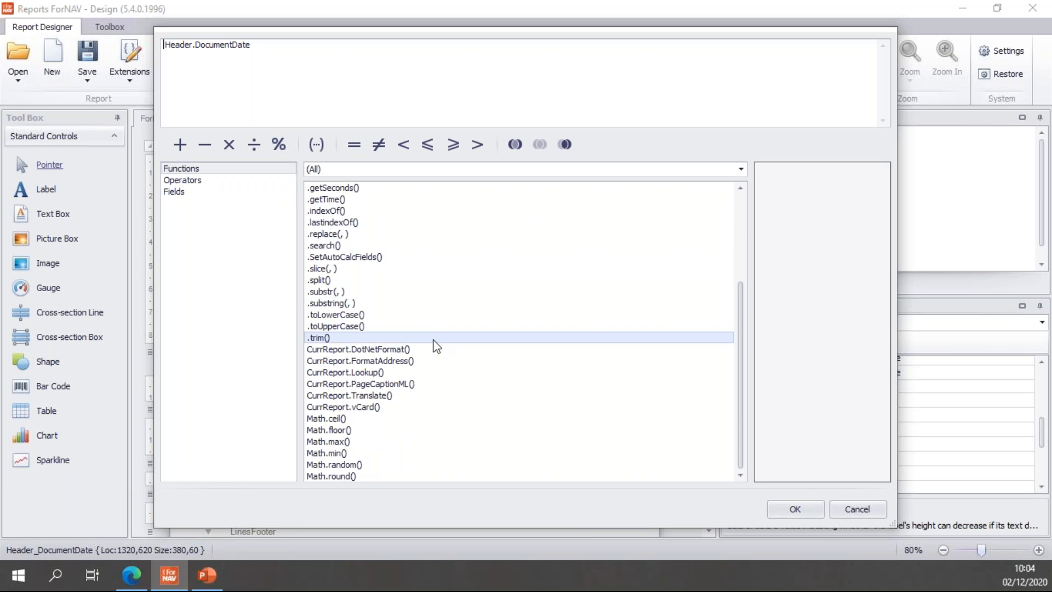
double_click(357, 348)
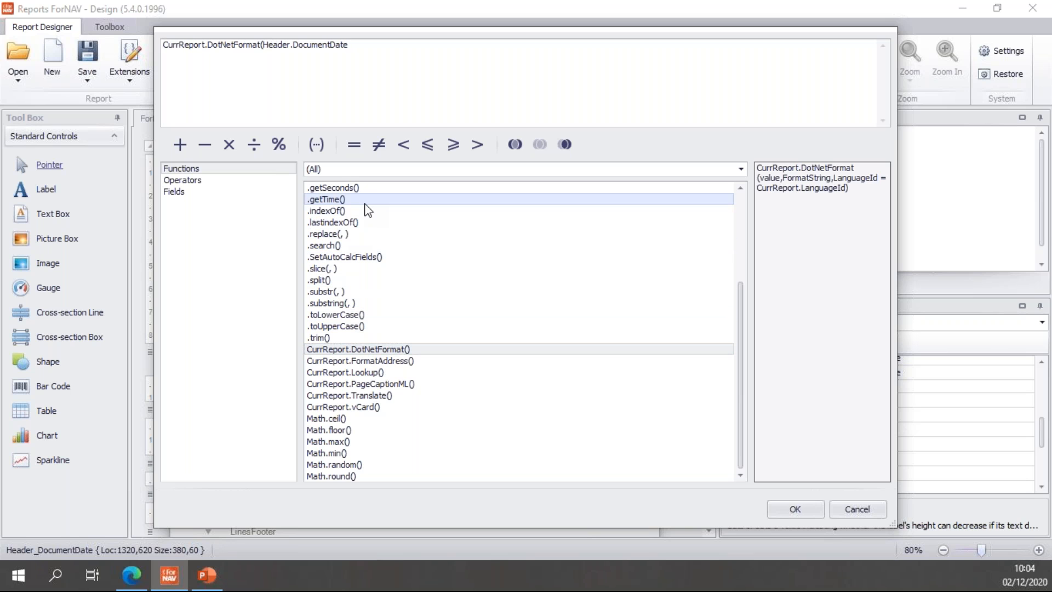
left_click(348, 44)
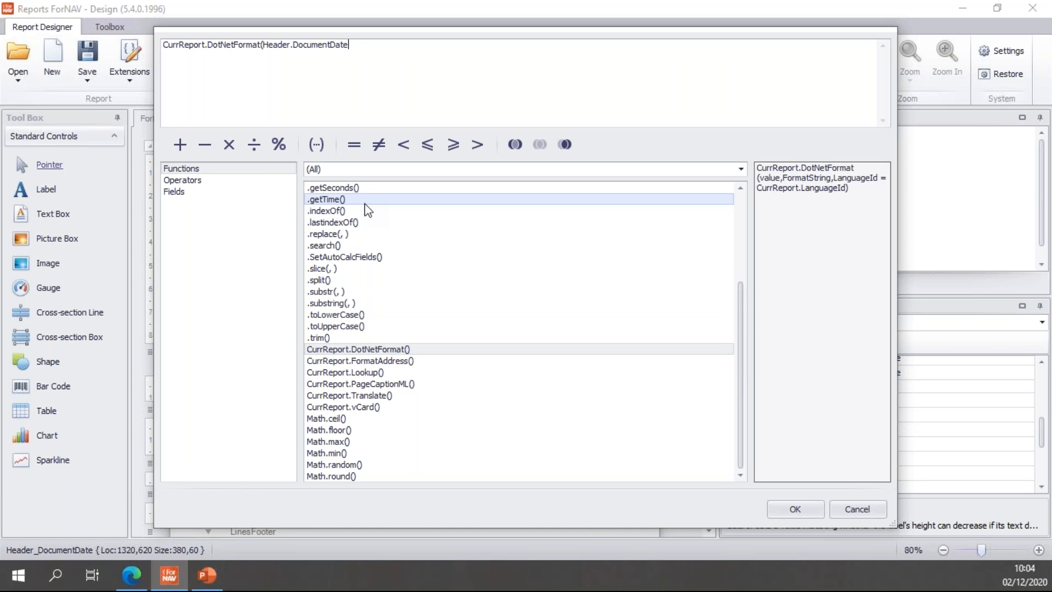
type(",")
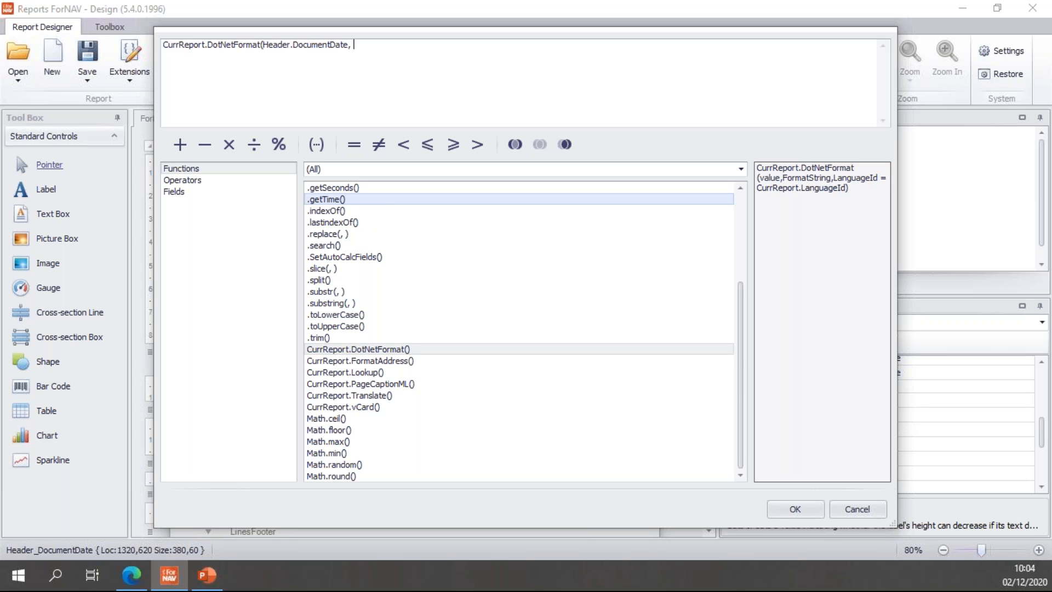
type("\"")
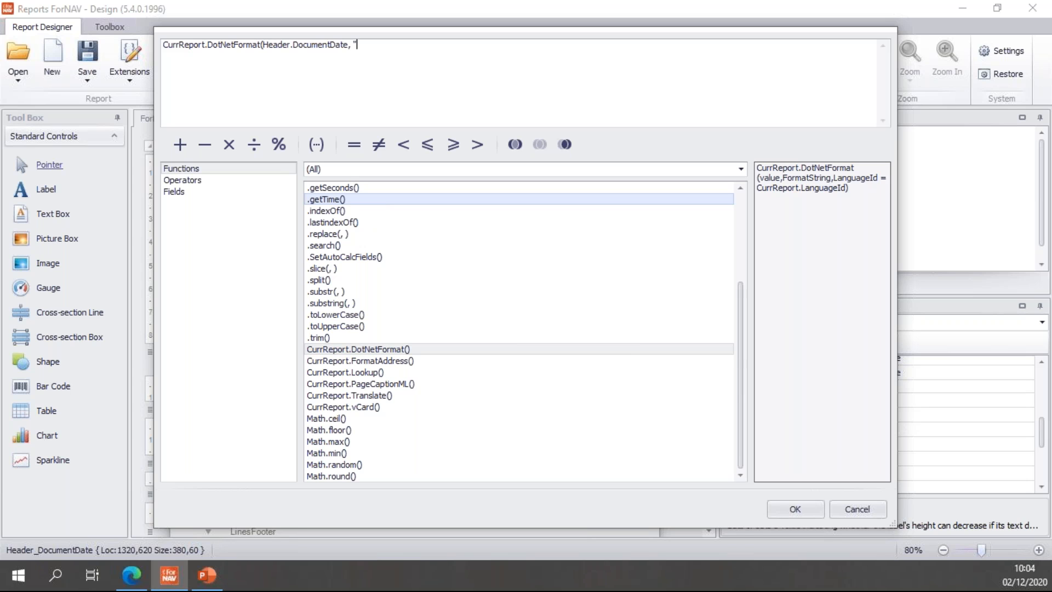
type(");")
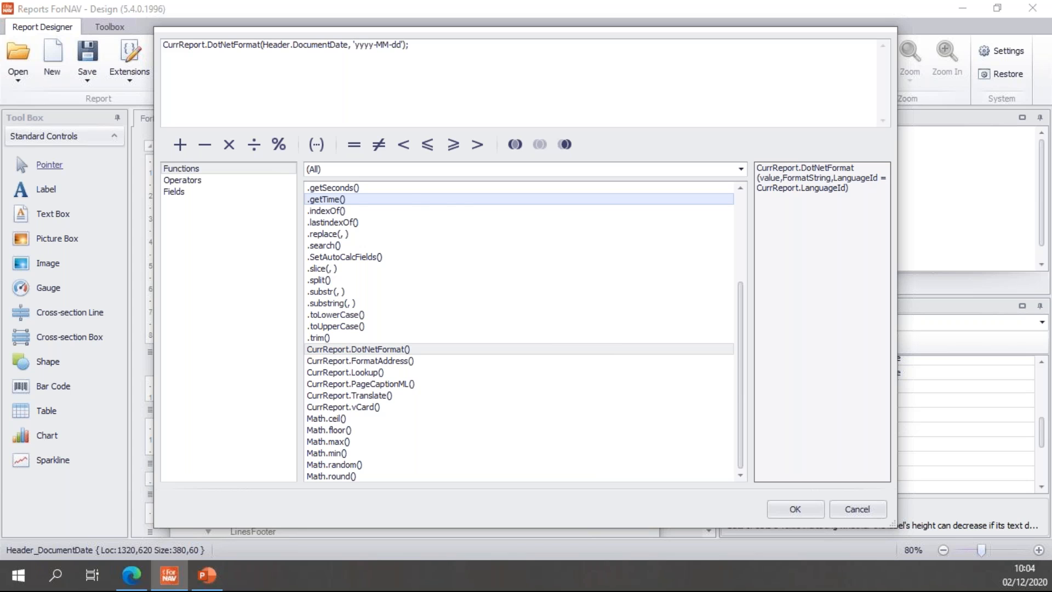
left_click(462, 45)
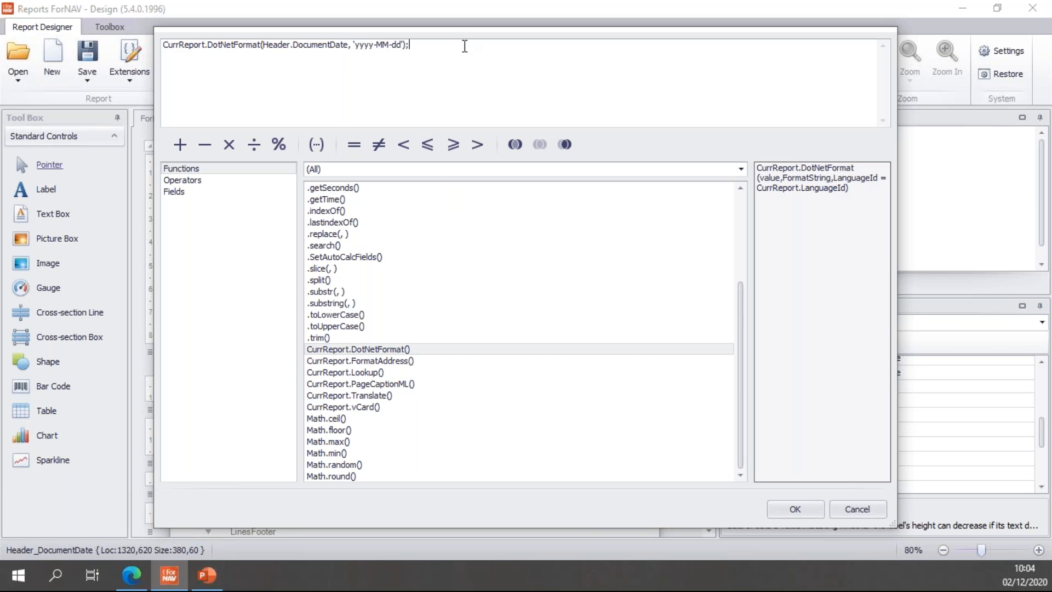
mouse_move(389, 52)
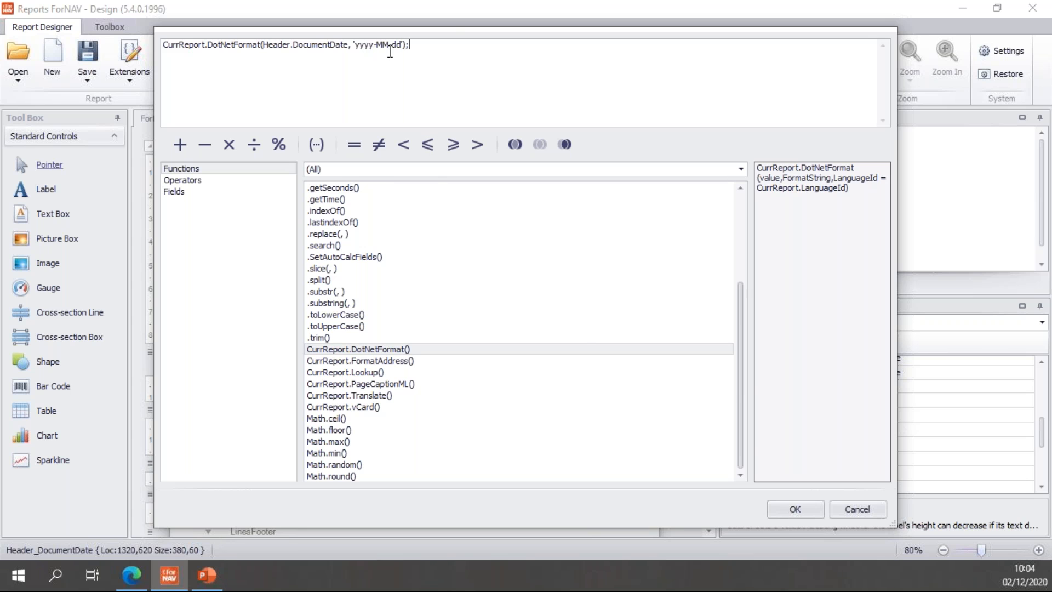
mouse_move(796, 508)
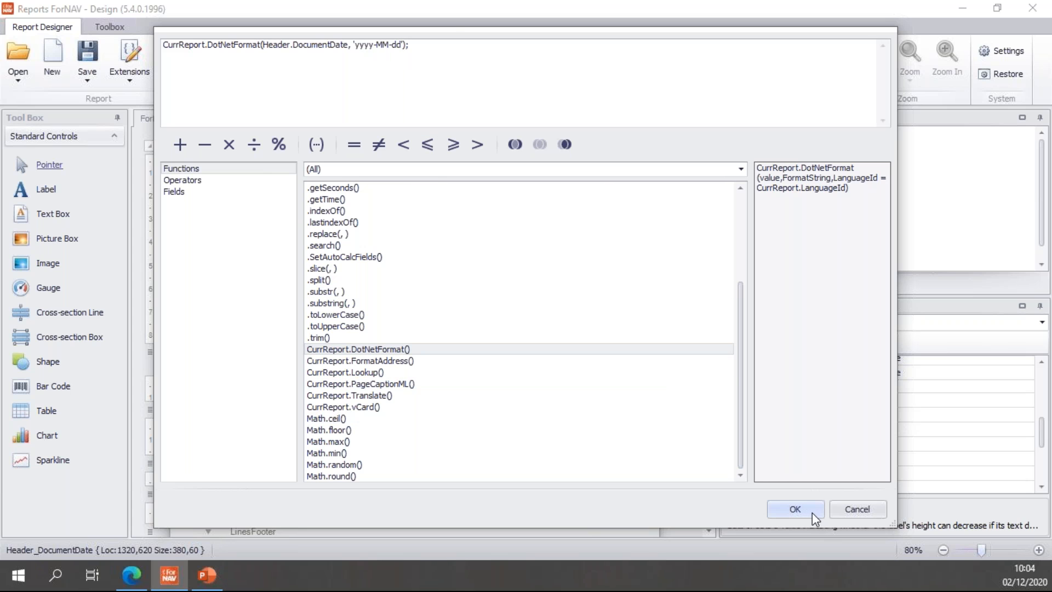
left_click(795, 508)
type(" MM ")
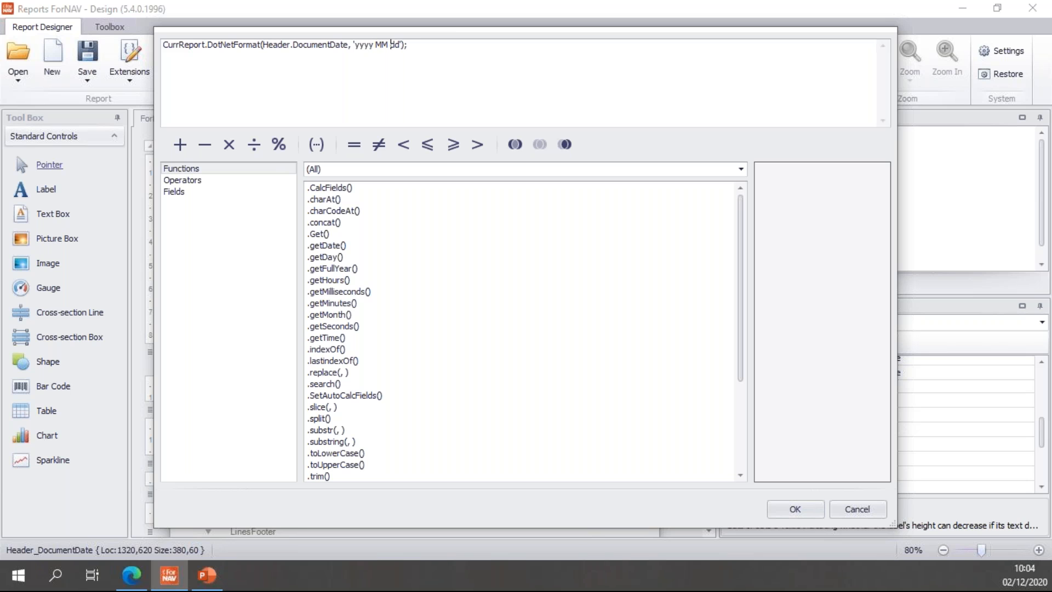
type("d")
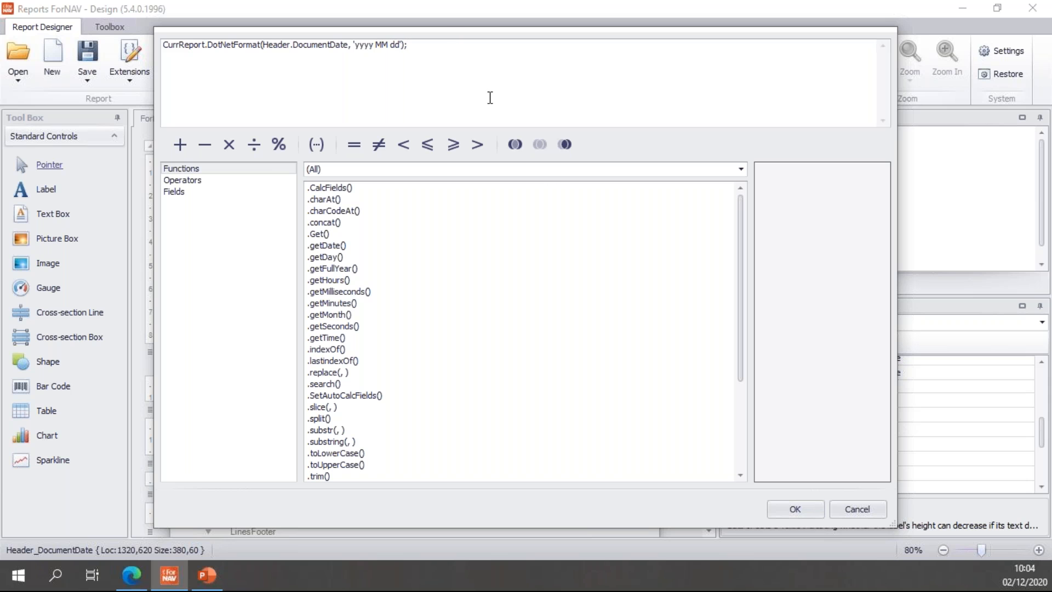
left_click(795, 509)
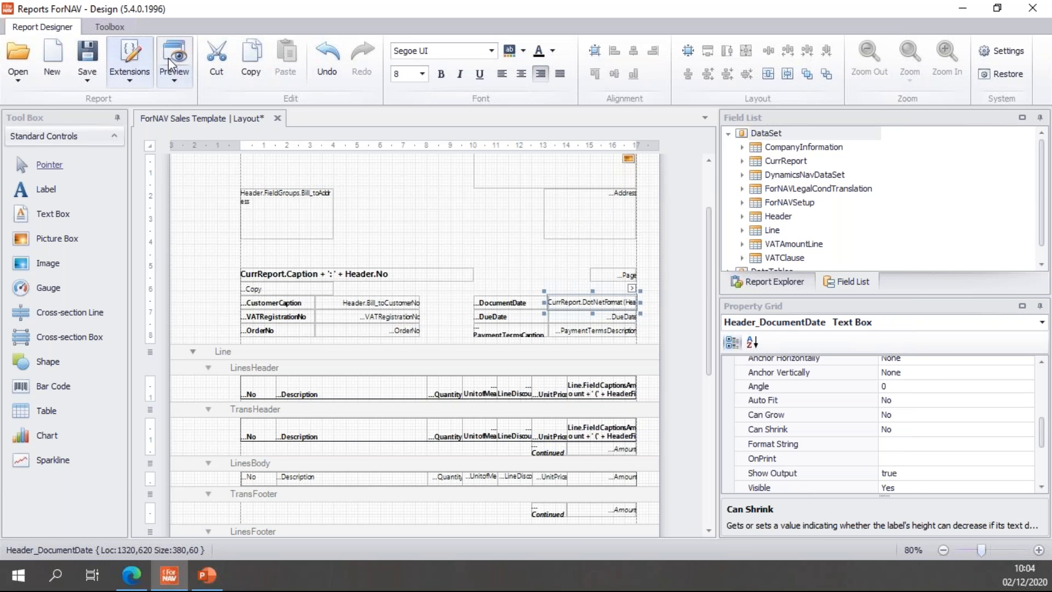
Preview invoice 103001 showing Document Date as 2022 01 24, then close the preview
left_click(174, 60)
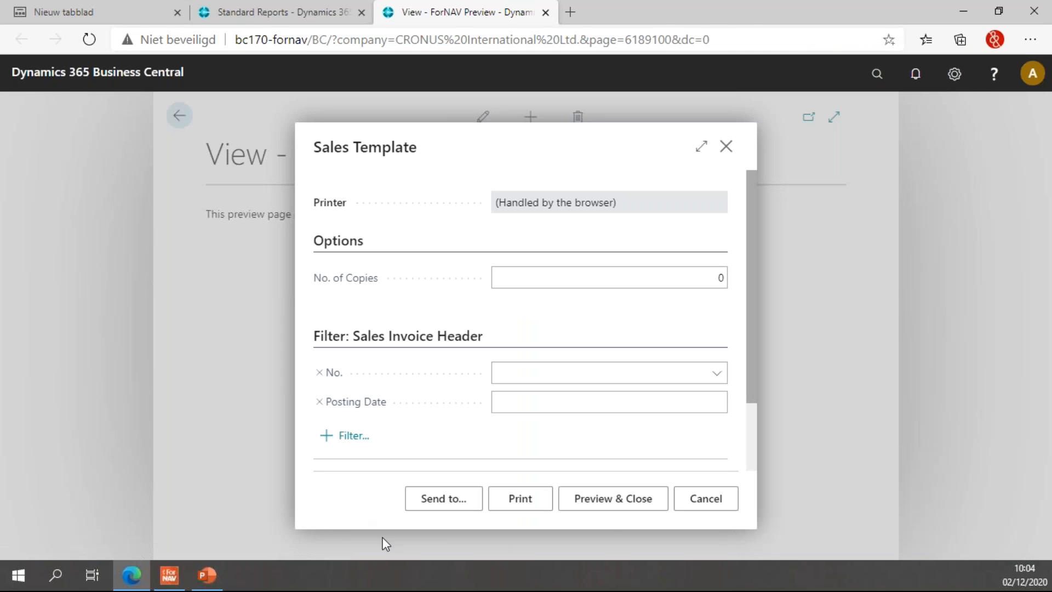
left_click(611, 497)
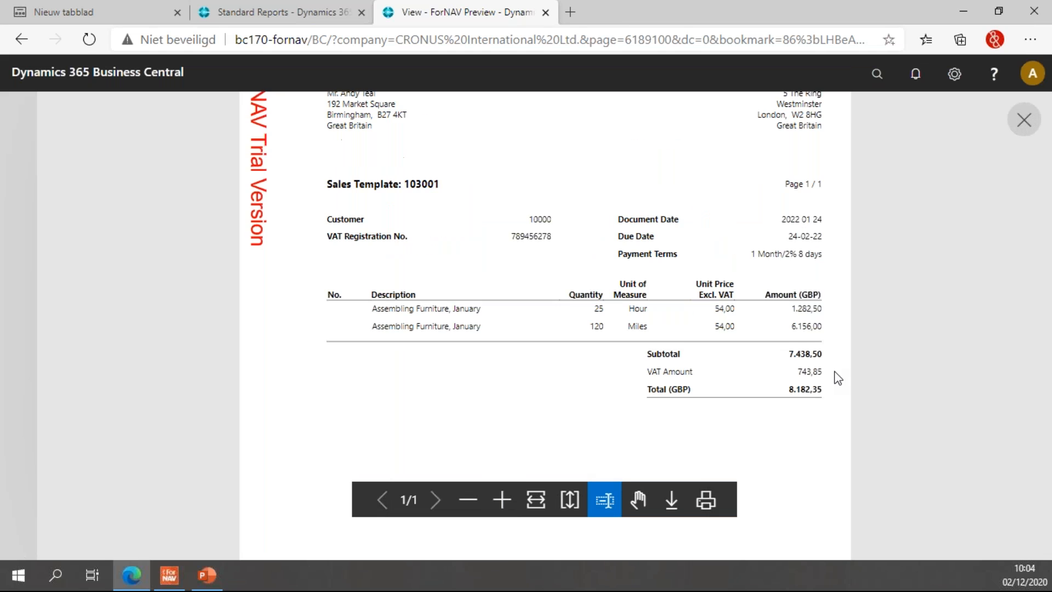
mouse_move(840, 246)
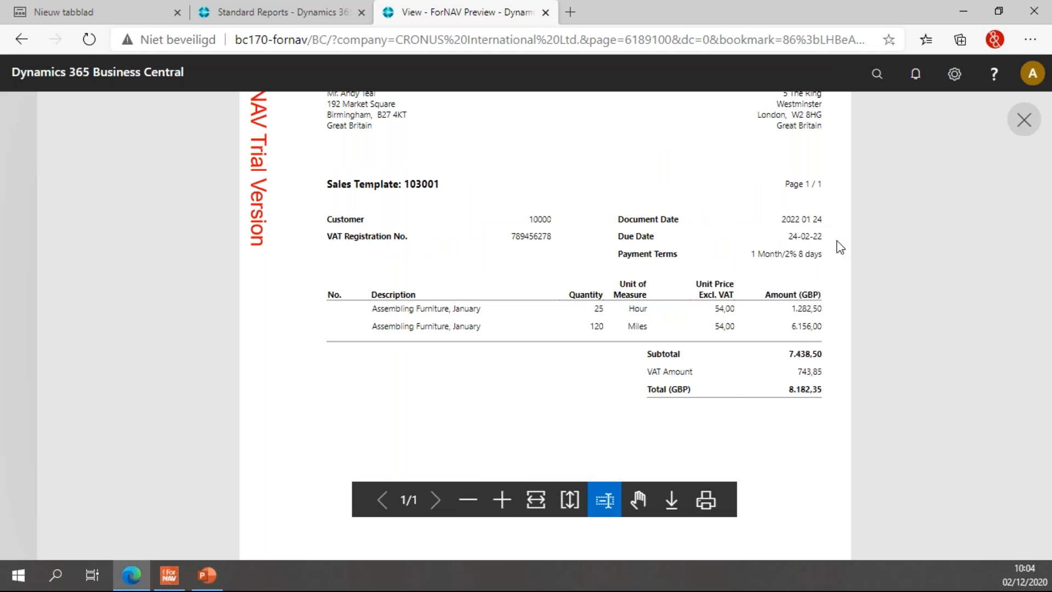
mouse_move(803, 235)
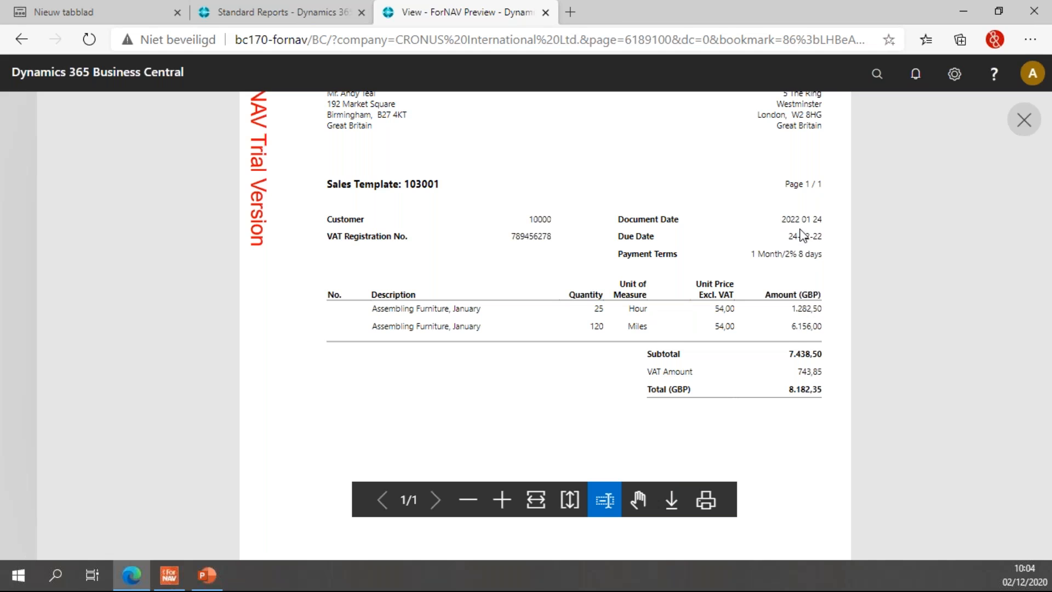
mouse_move(795, 219)
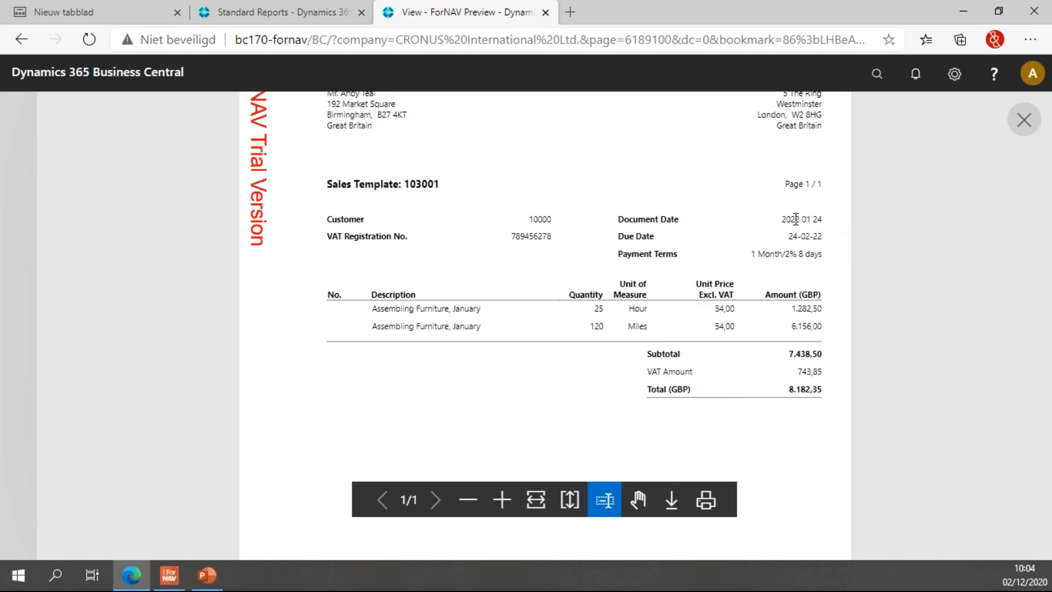
left_click(545, 12)
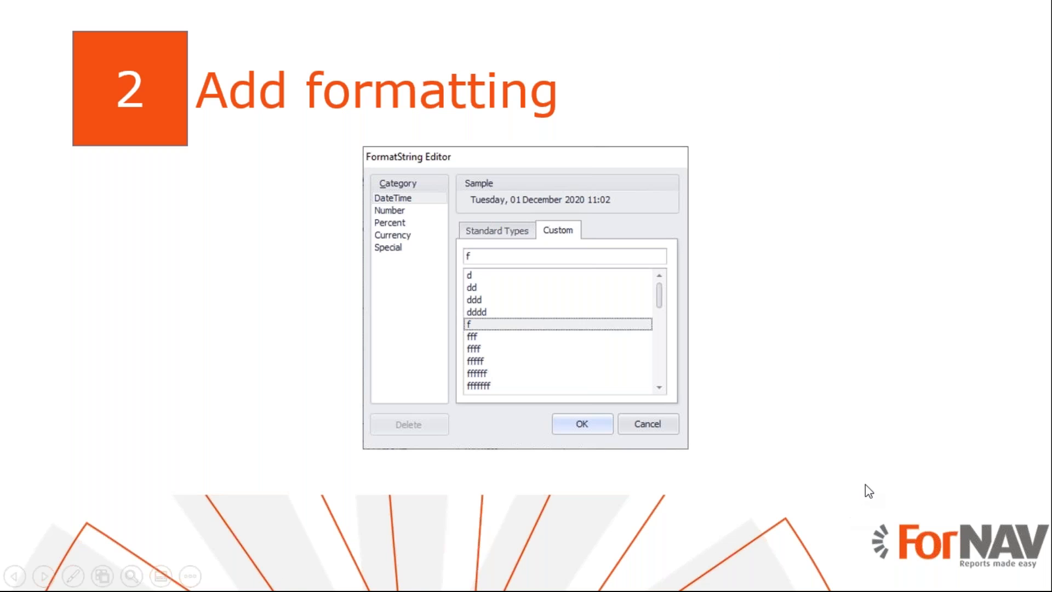
mouse_move(994, 411)
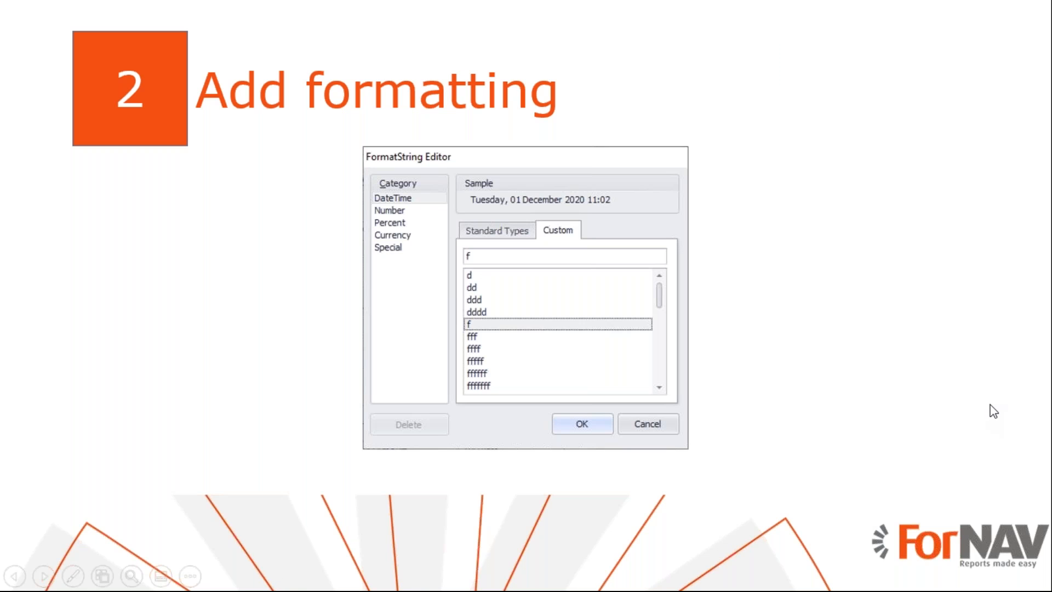
Show the 'Add formatting' slide with the FormatString Editor screenshot in PowerPoint
left_click(581, 423)
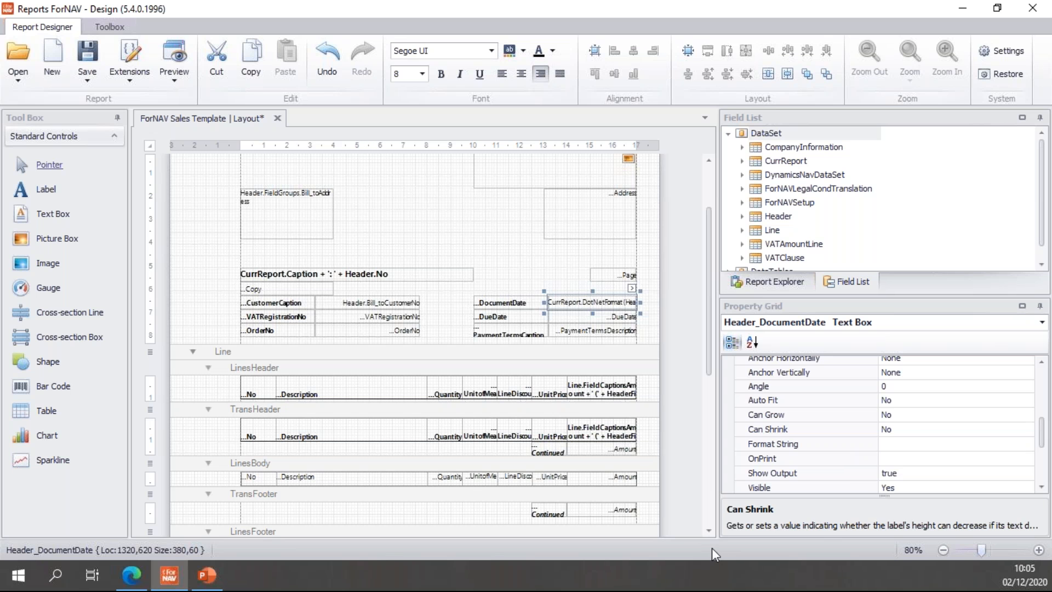
Set the Header_DueDate box's Format String to 'f', the full long date with short time
left_click(591, 316)
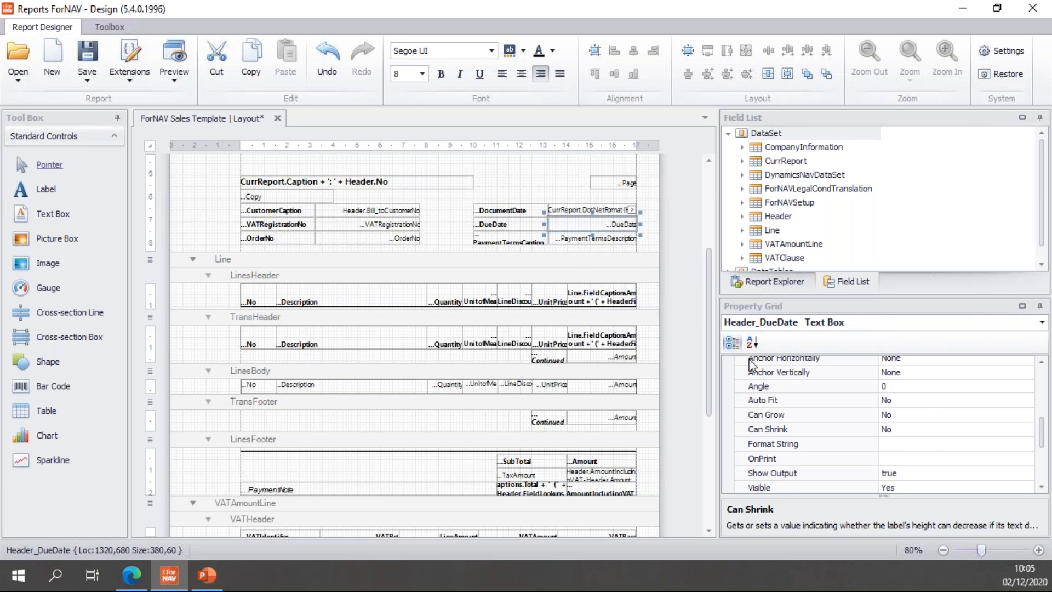
left_click(1026, 444)
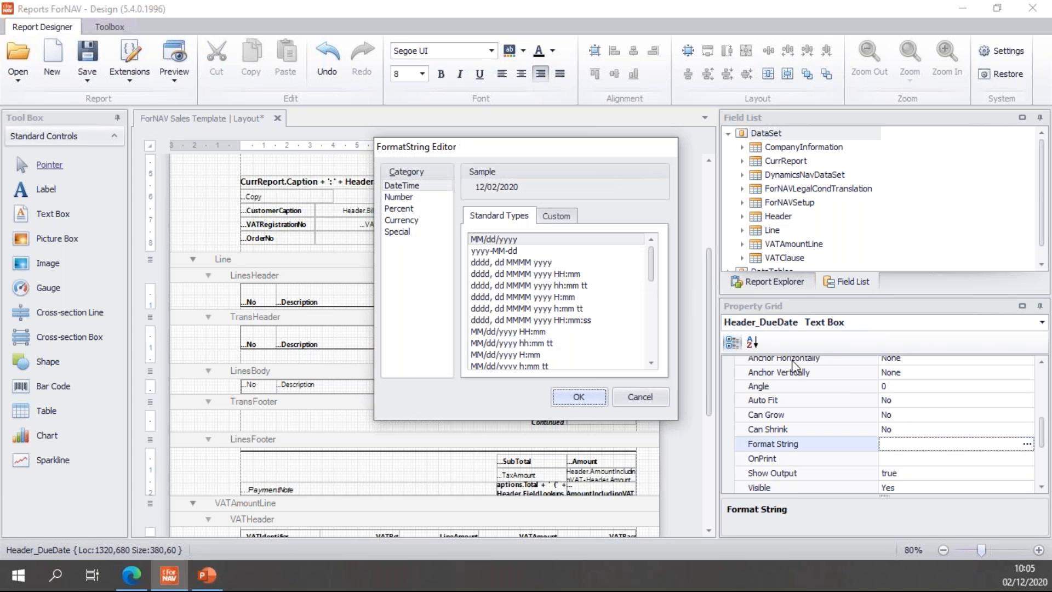
left_click(555, 216)
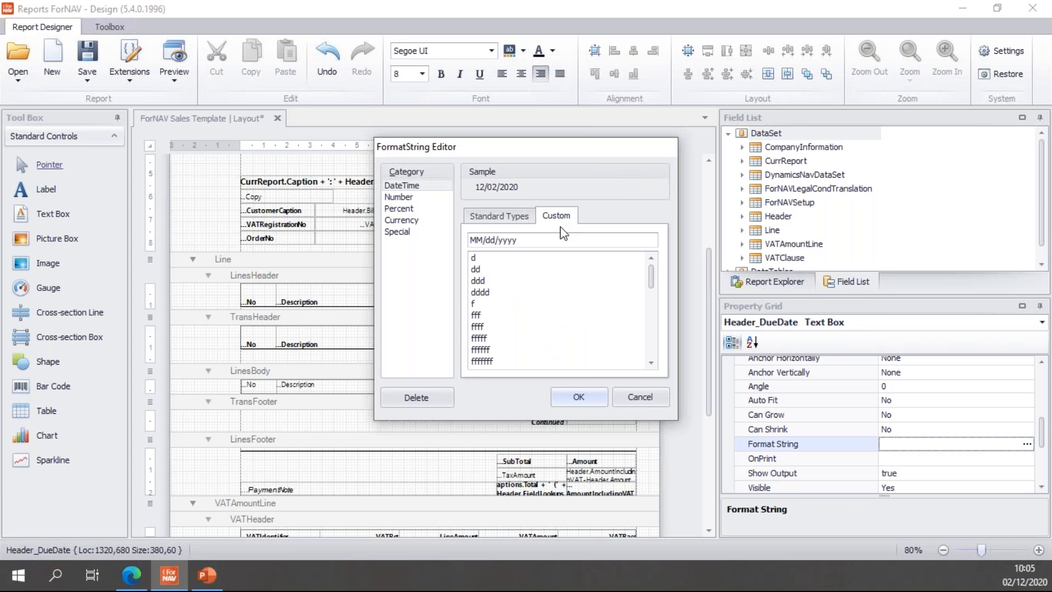
left_click(474, 303)
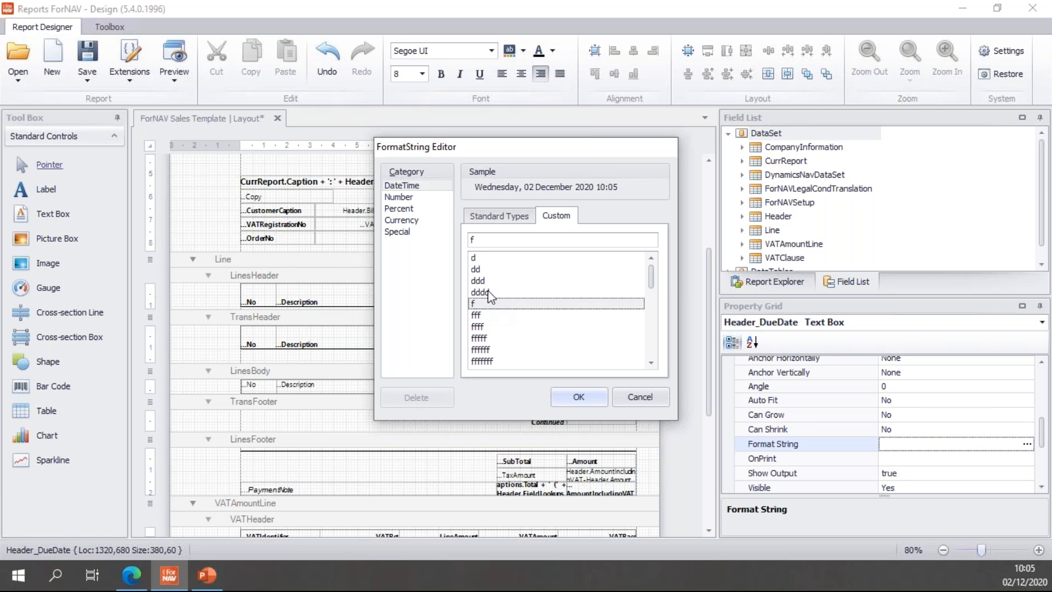
mouse_move(478, 195)
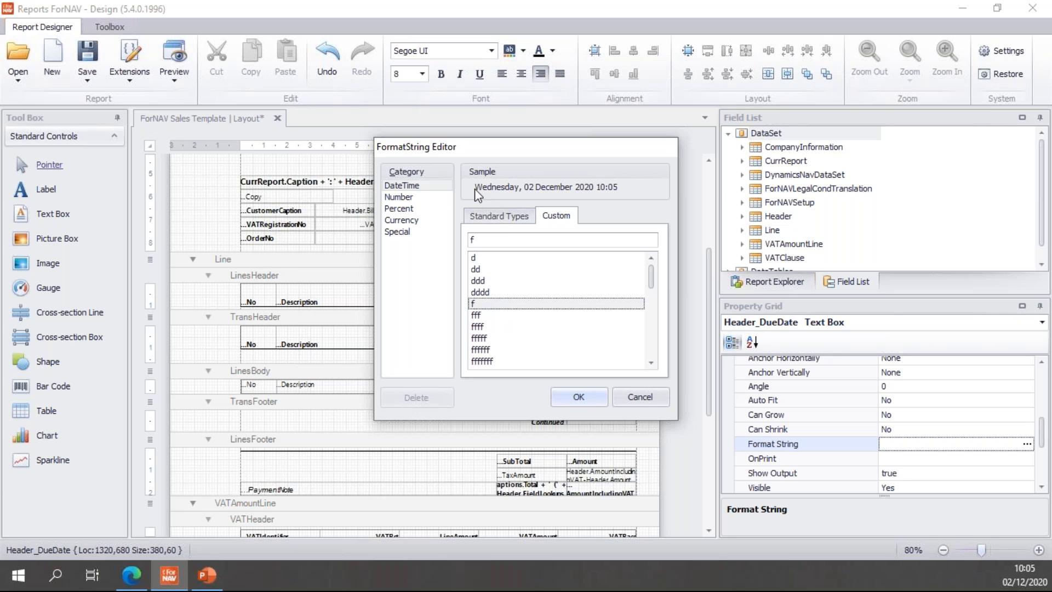
mouse_move(607, 211)
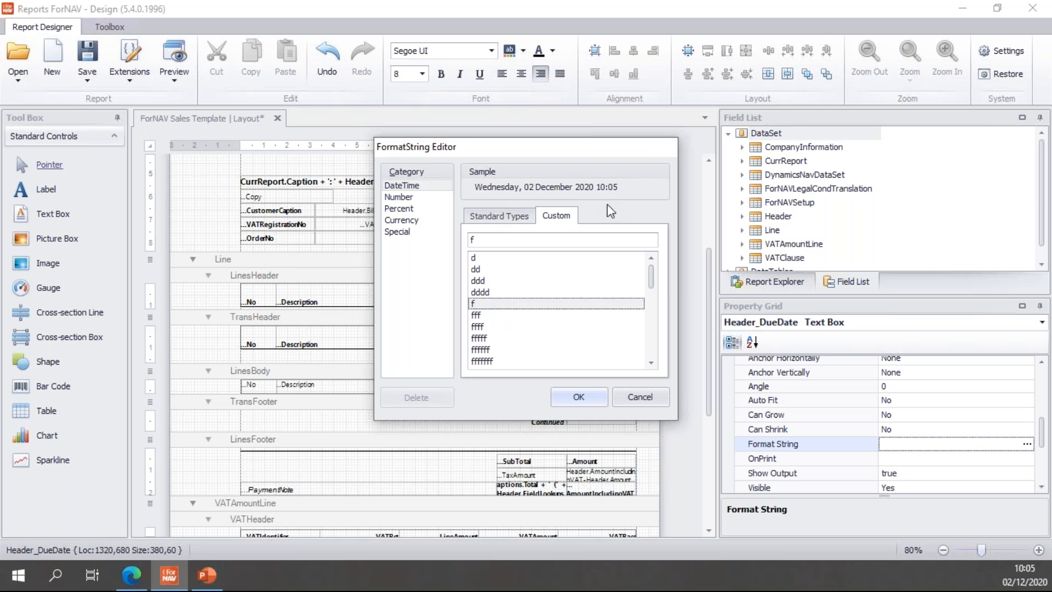
left_click(579, 396)
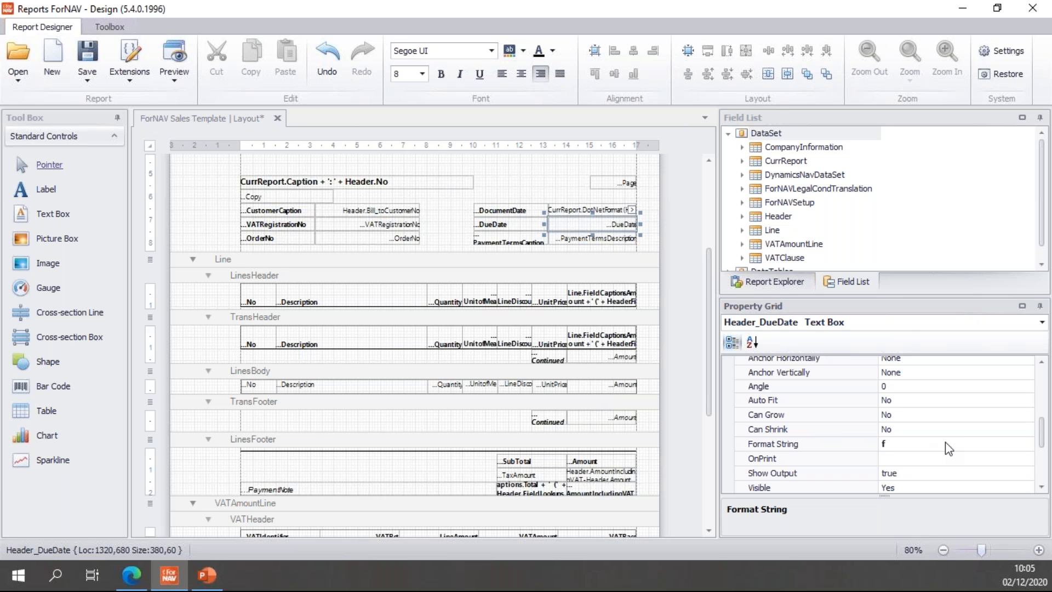
left_click(771, 429)
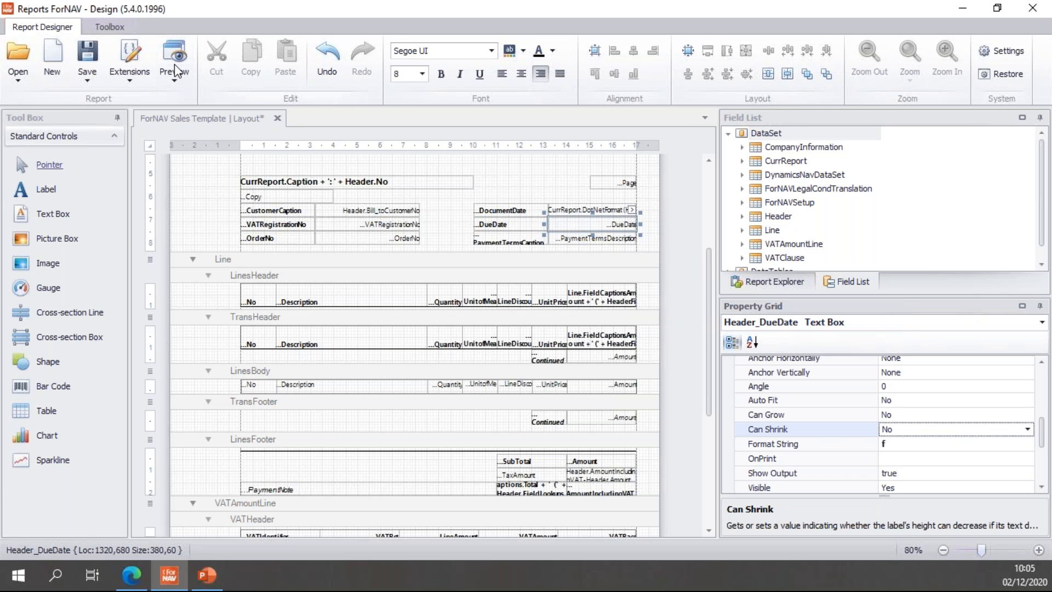
Generate the Sales Template preview showing Due Date as 'donderdag 24 februari 2022'
left_click(175, 57)
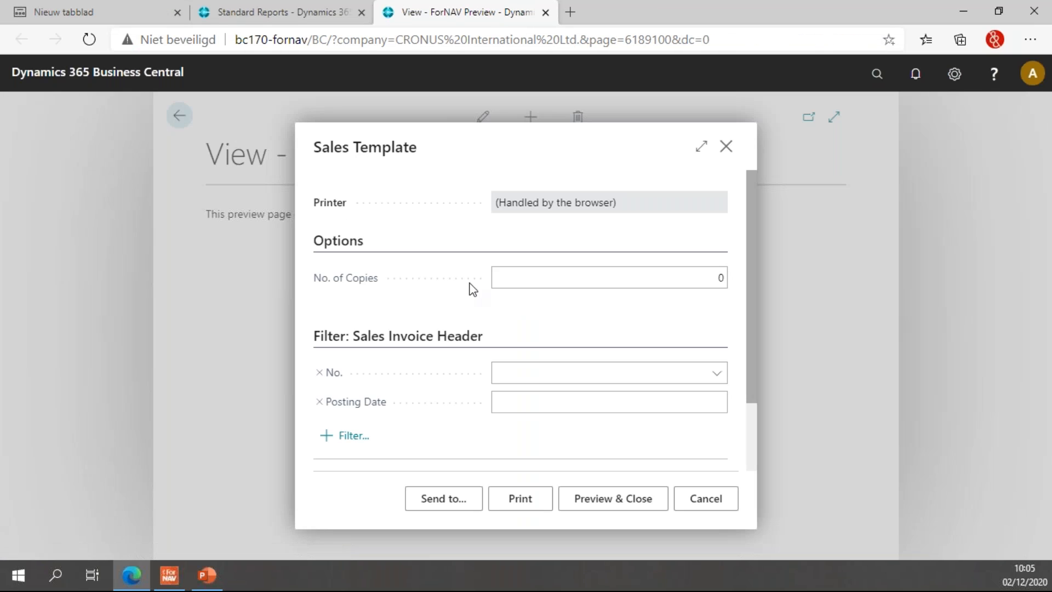
left_click(611, 497)
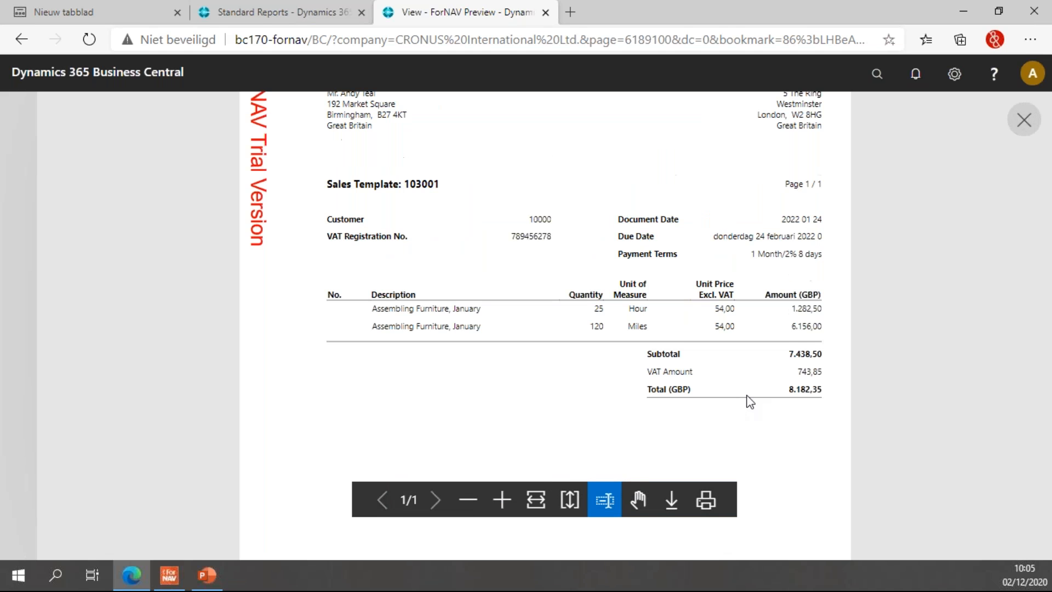
mouse_move(709, 242)
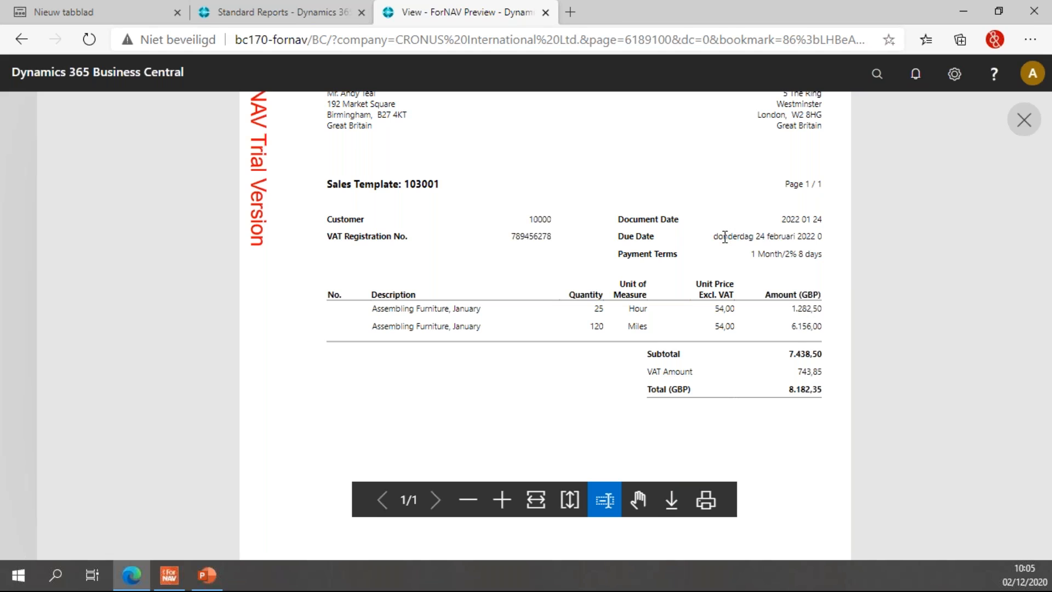
mouse_move(647, 252)
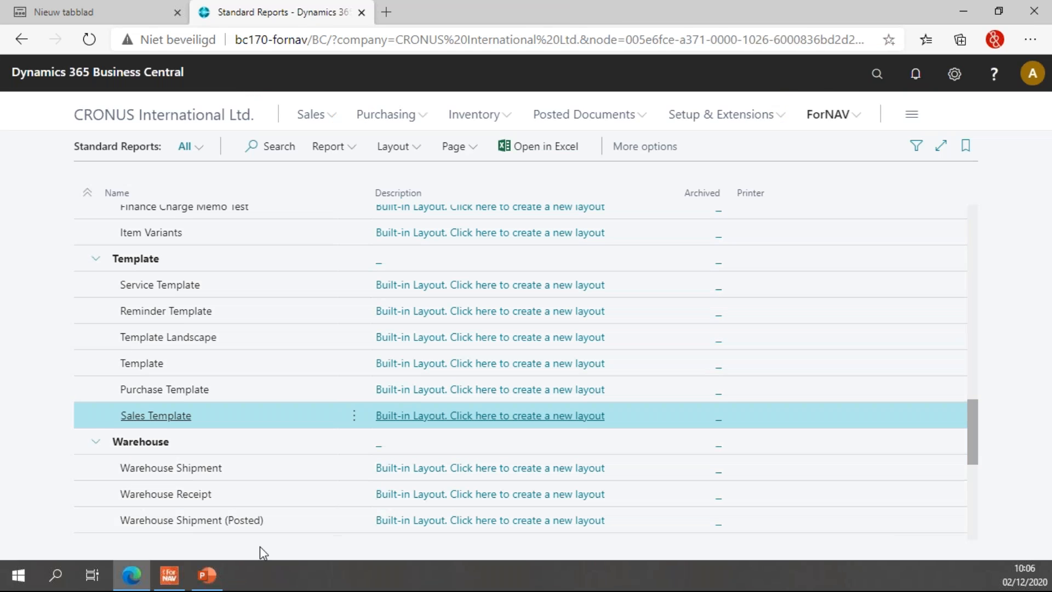
Set the report's Format using report language property to True
left_click(489, 415)
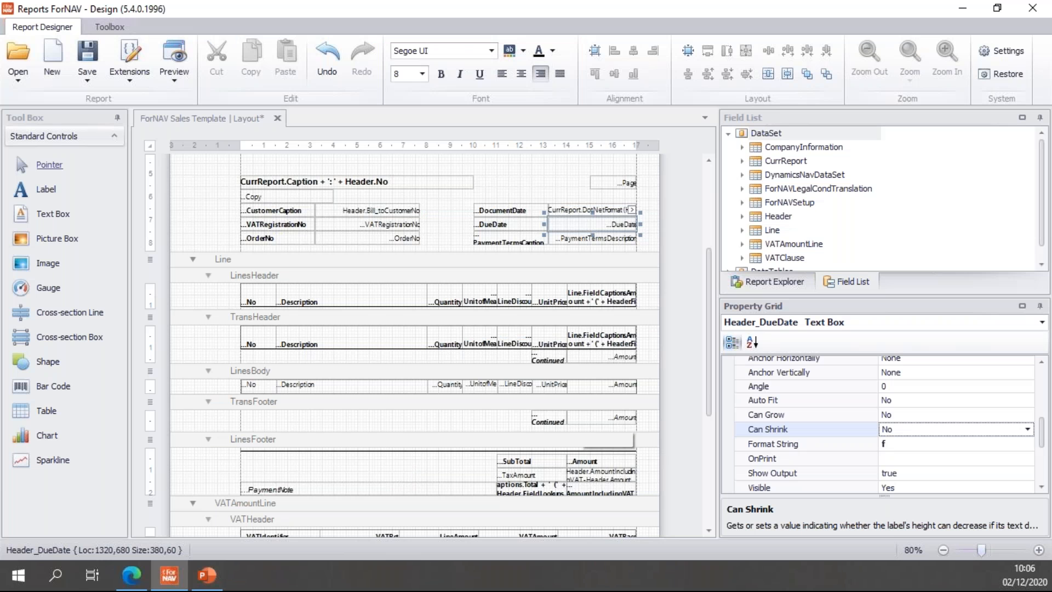
mouse_move(687, 290)
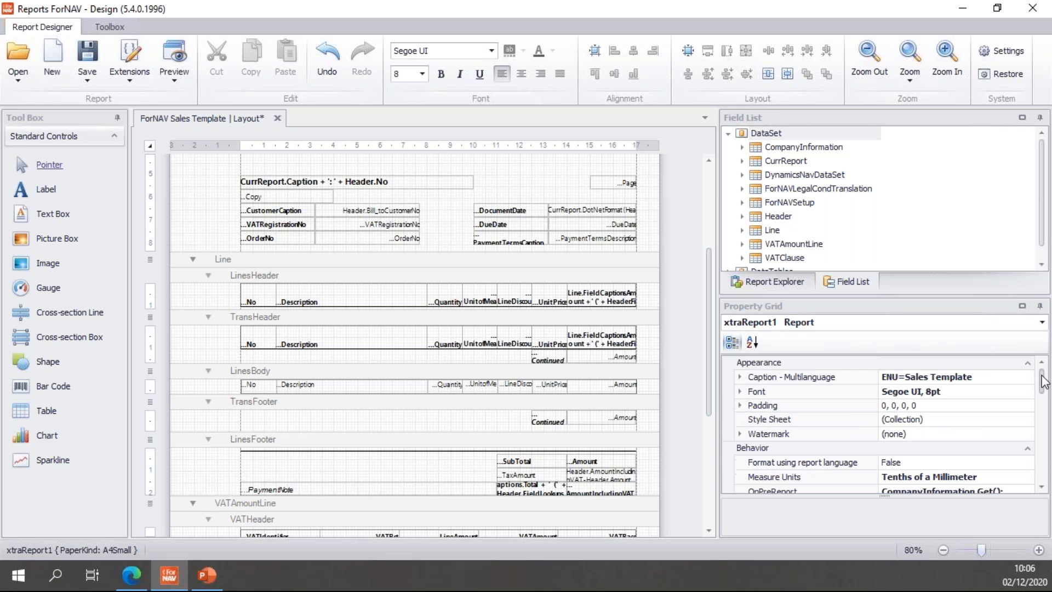
left_click(802, 462)
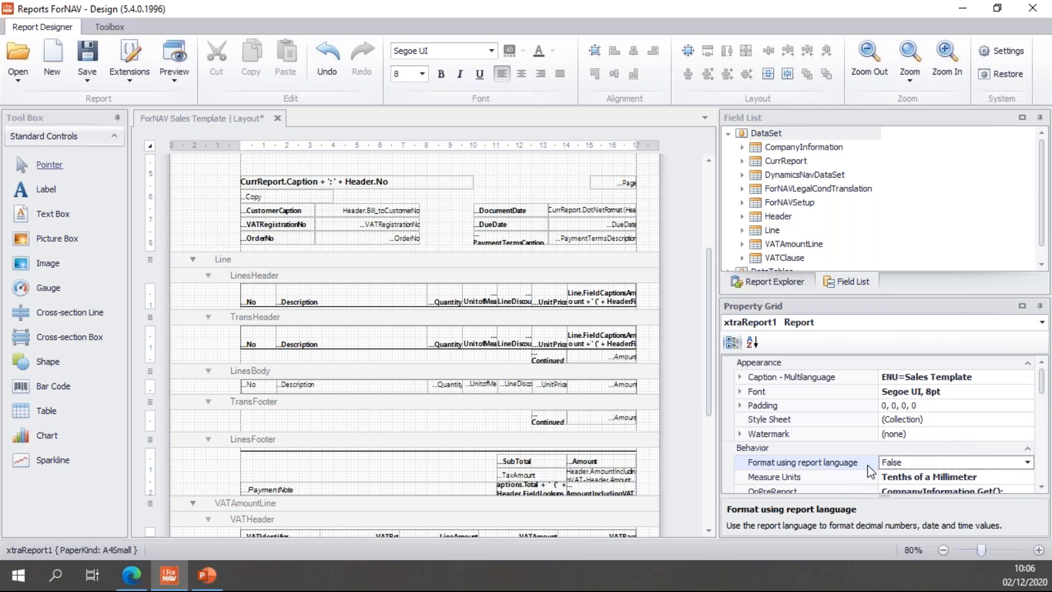
mouse_move(838, 471)
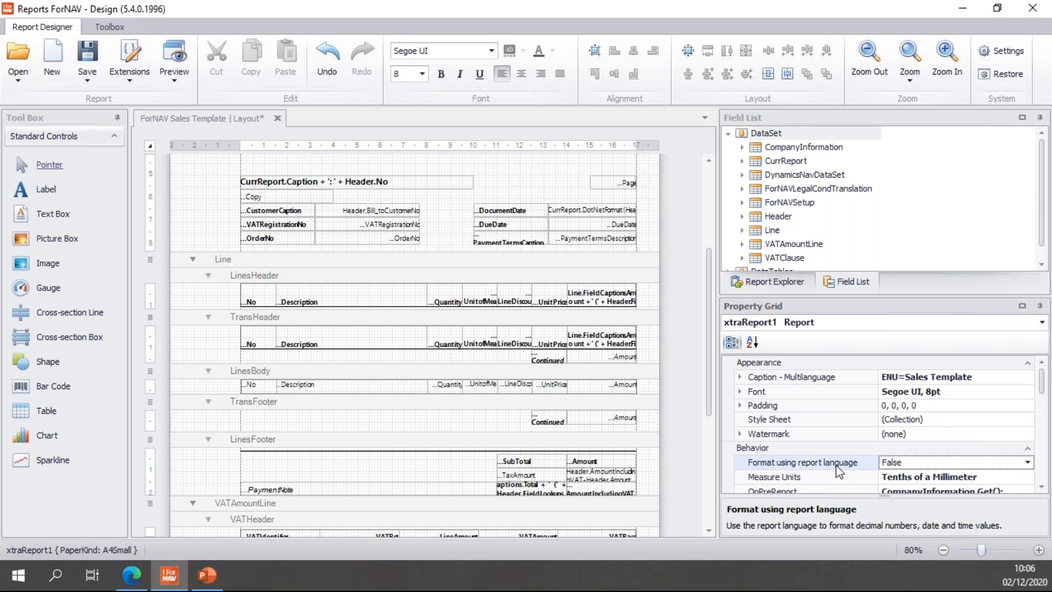
left_click(1027, 462)
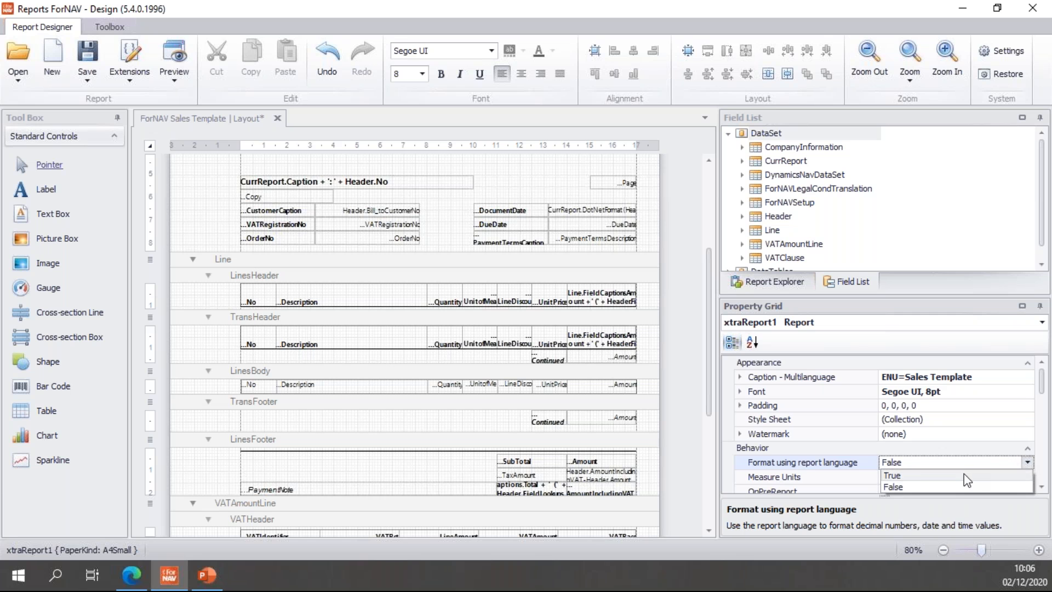
left_click(892, 475)
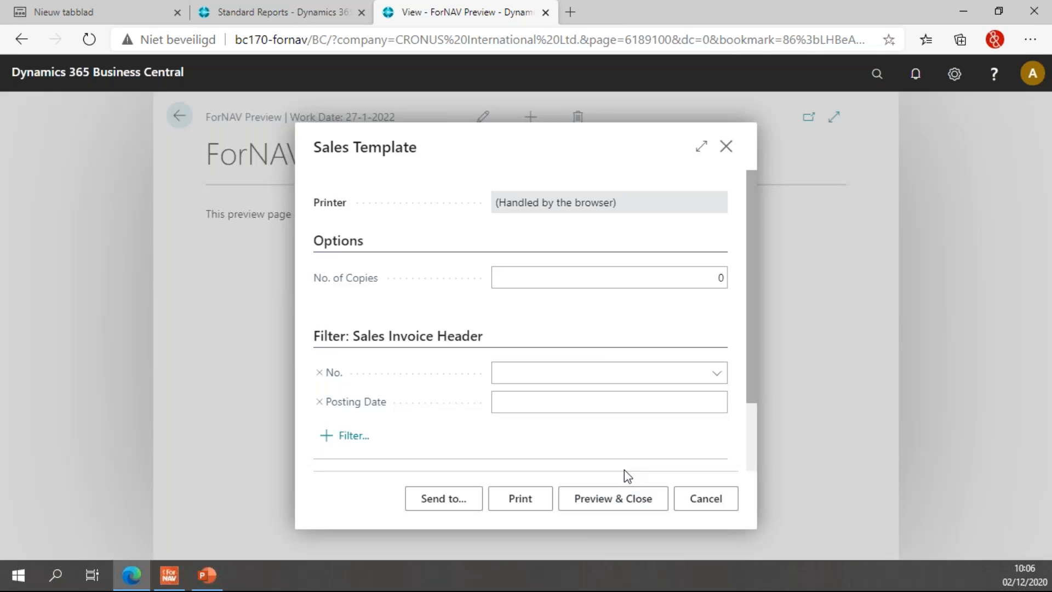
Preview the Sales Template showing Due Date '24 February 2022 01:00', then return to the designer
left_click(611, 497)
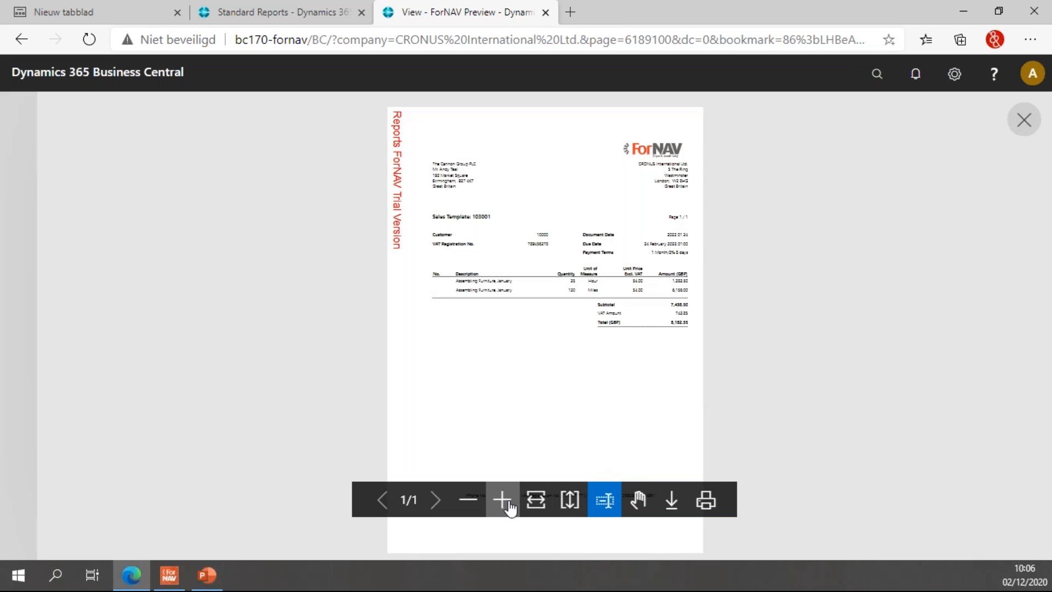
left_click(500, 499)
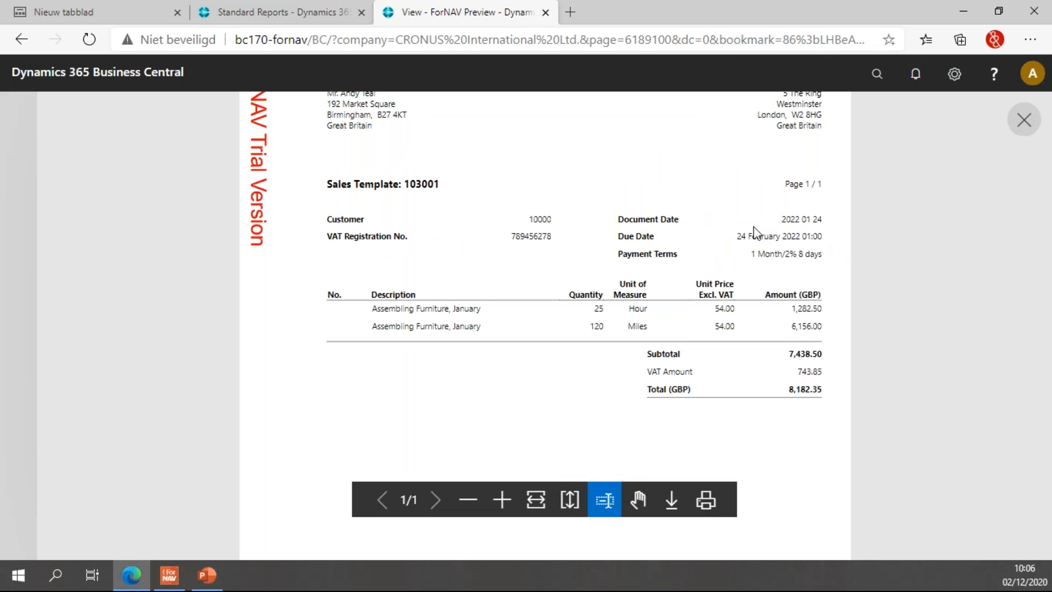
mouse_move(741, 250)
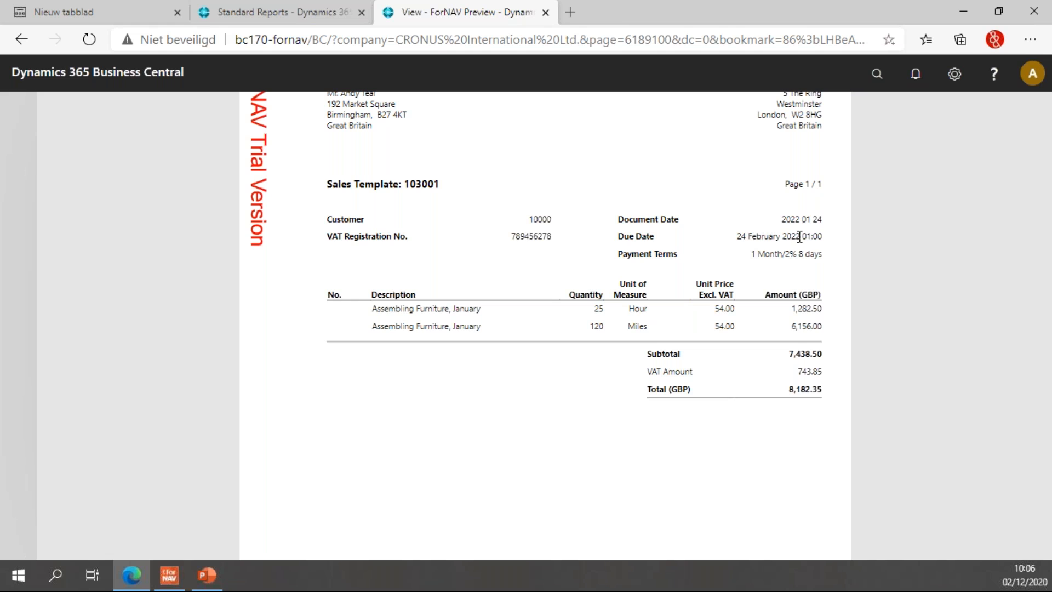
scroll("up", 3)
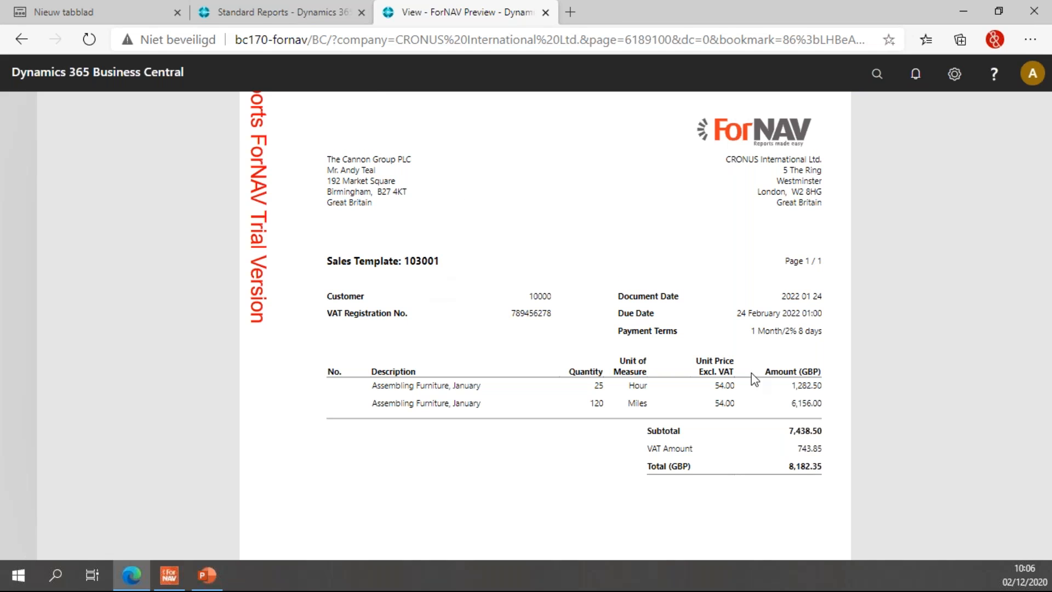
mouse_move(749, 292)
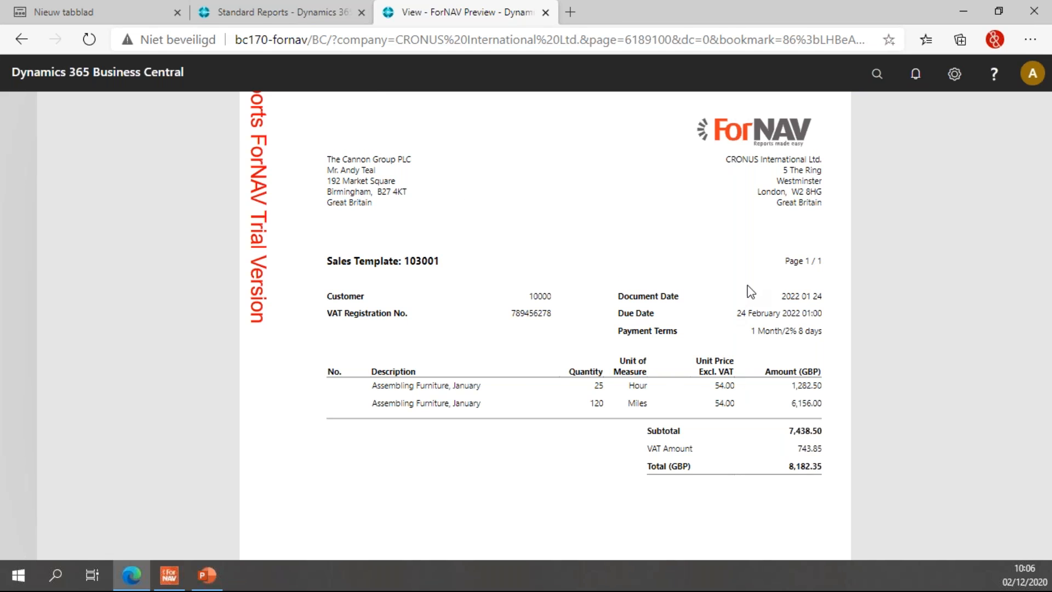
left_click(546, 12)
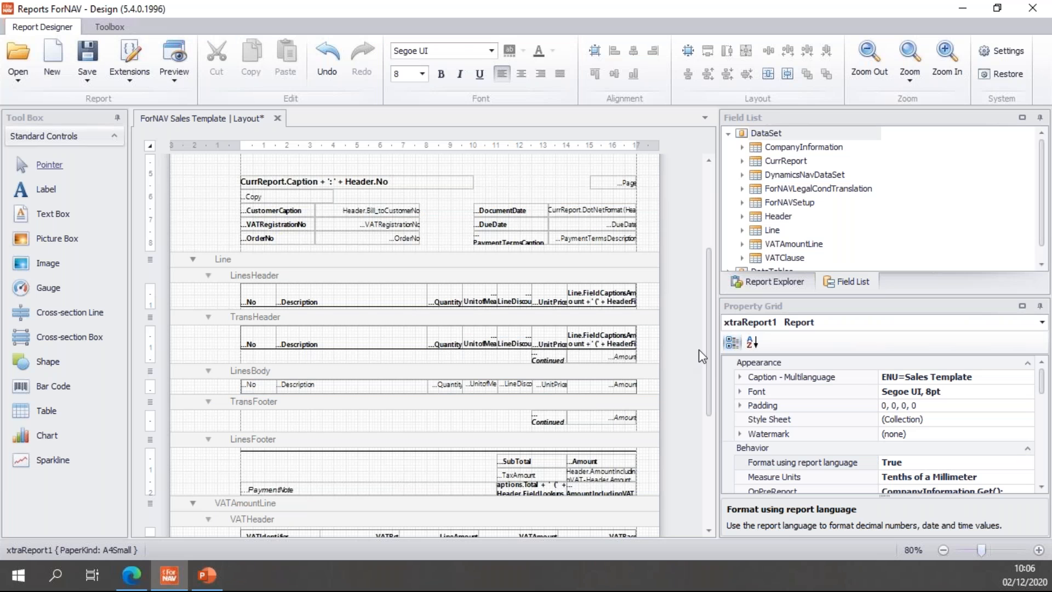
Select the subtotal Amount text box in the LinesFooter band
scroll("down", 3)
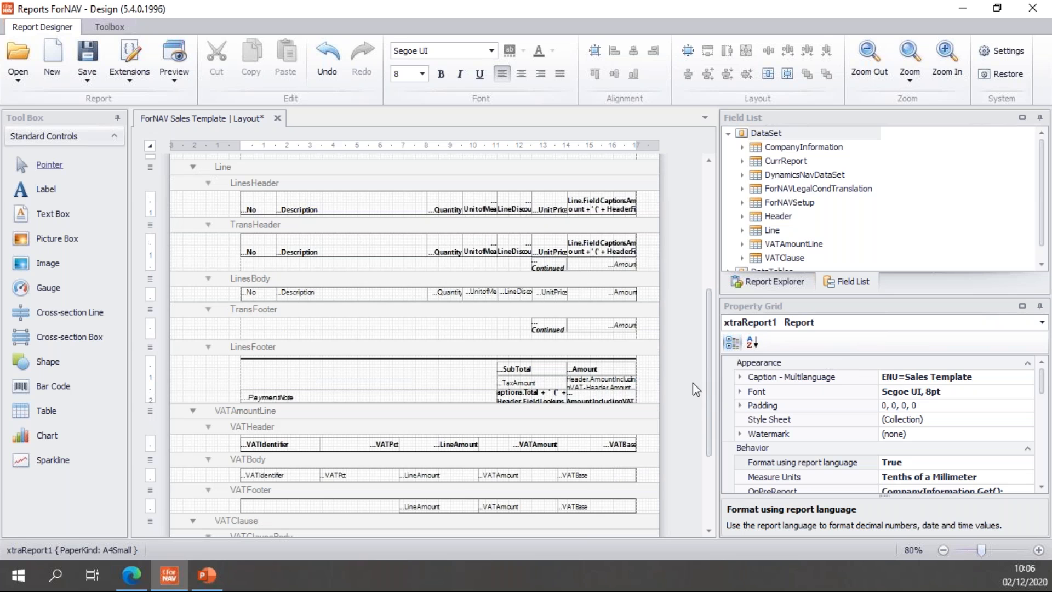
left_click(582, 368)
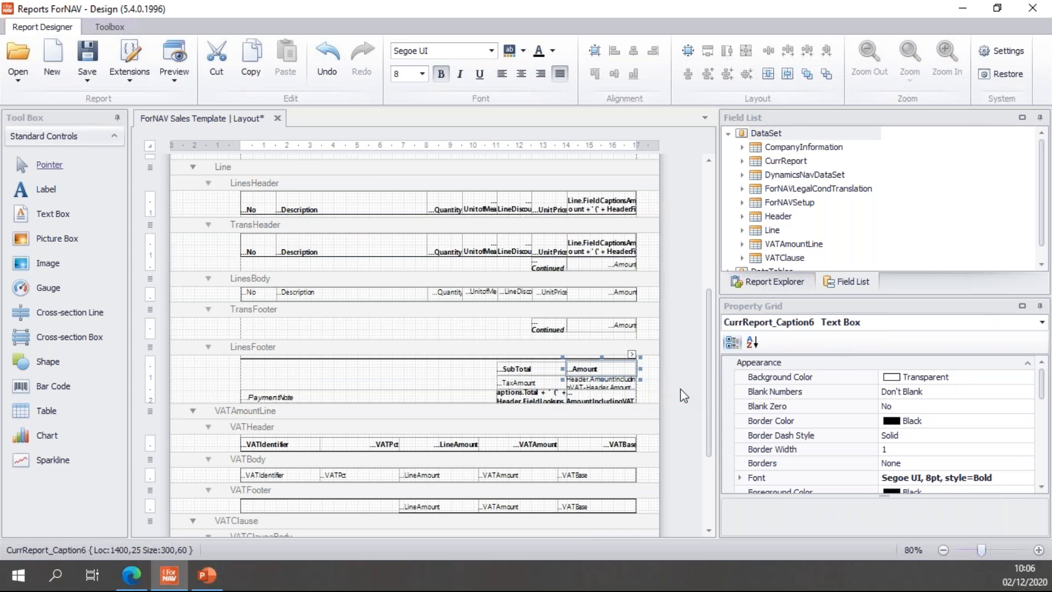
mouse_move(682, 391)
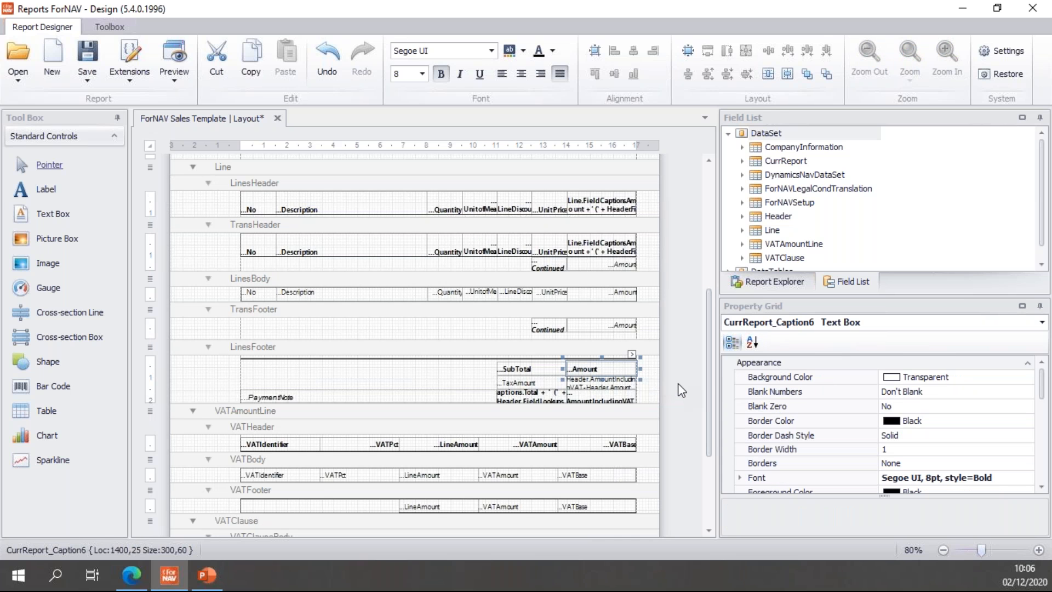
mouse_move(589, 368)
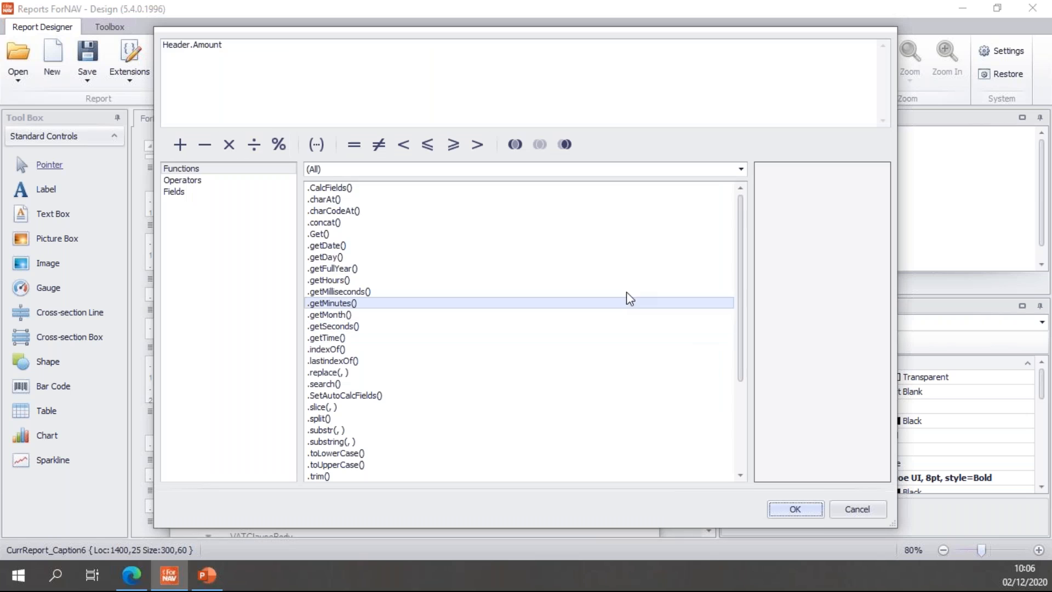
Set the subtotal expression to CurrReport.DotNetFormat(Header.Amount, 'C', 1033); and confirm it
left_click(355, 47)
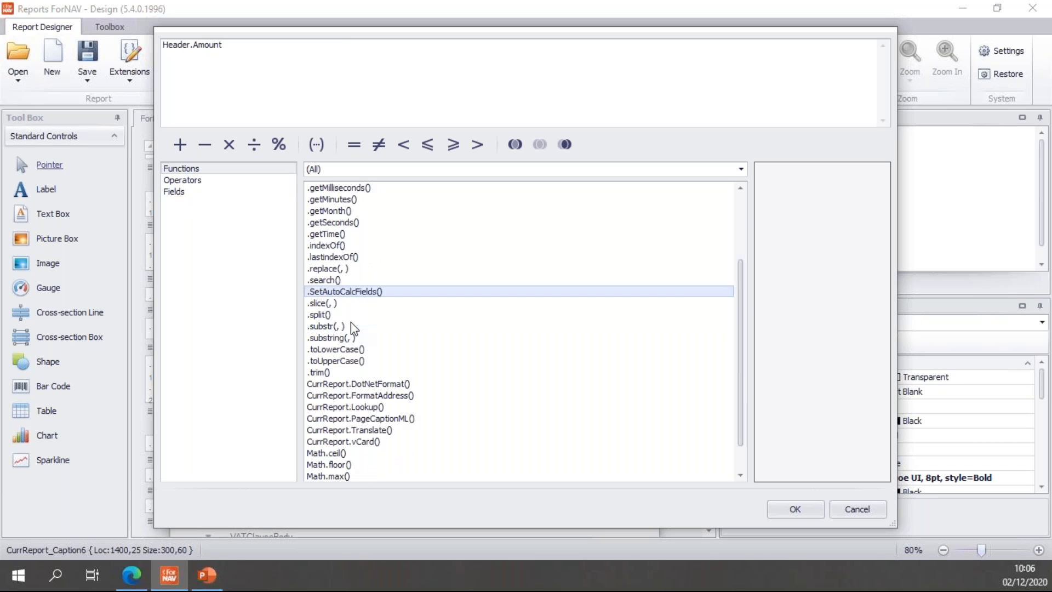
double_click(357, 384)
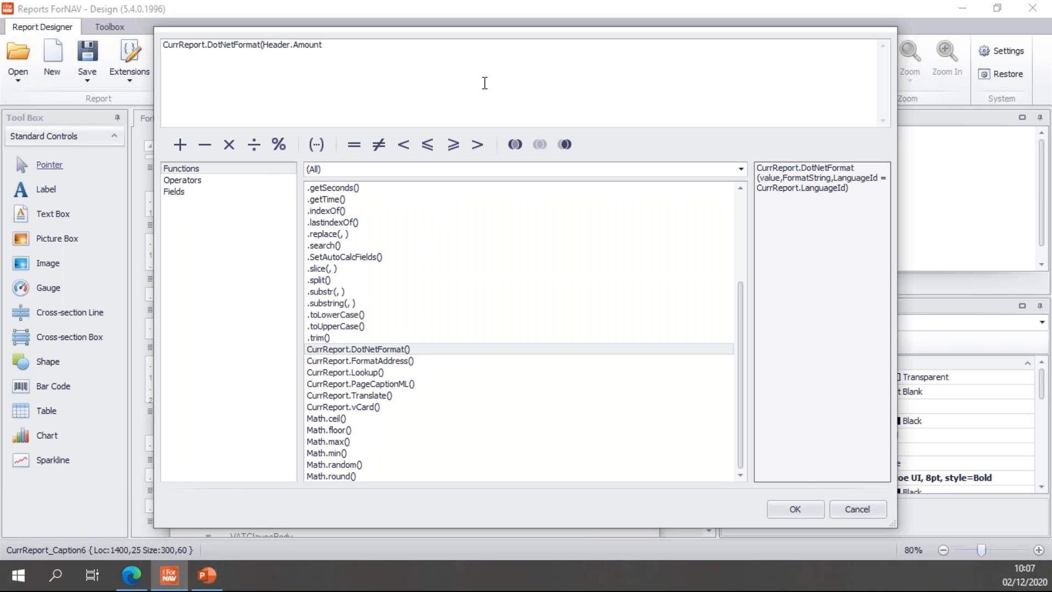
type(",")
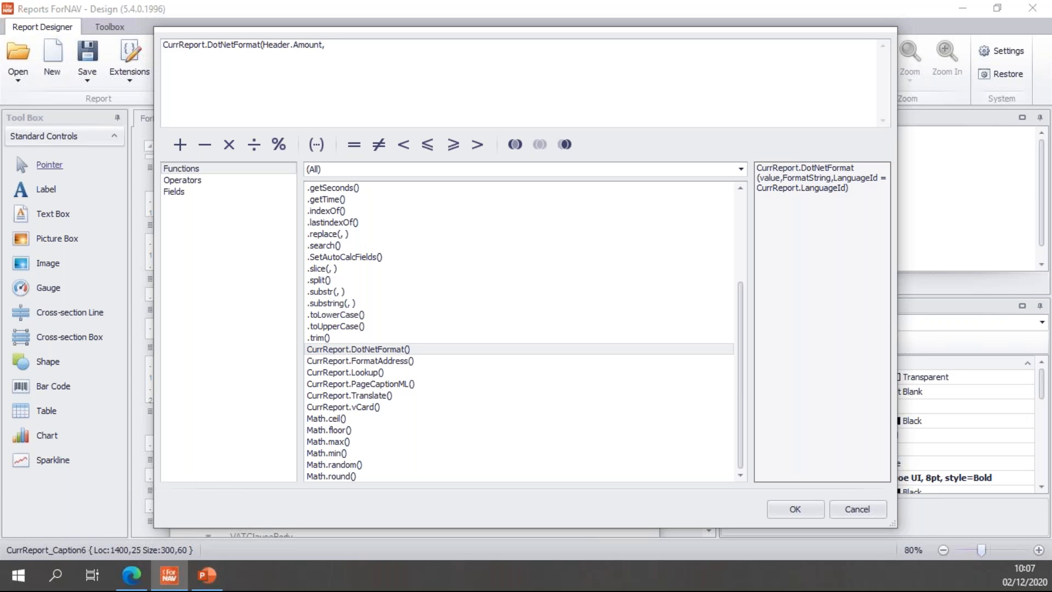
type("'C")
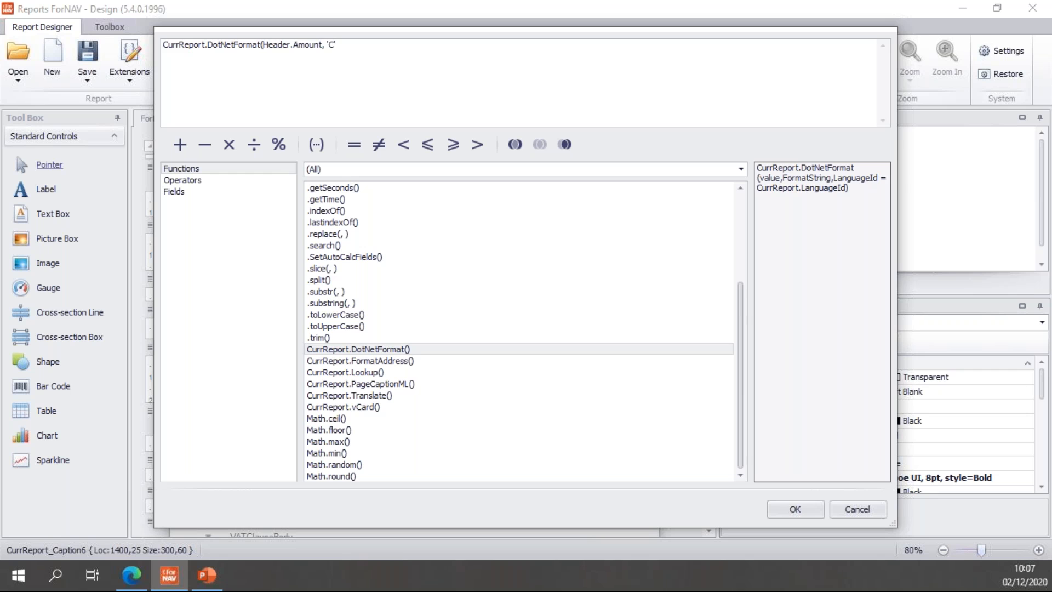
type(",")
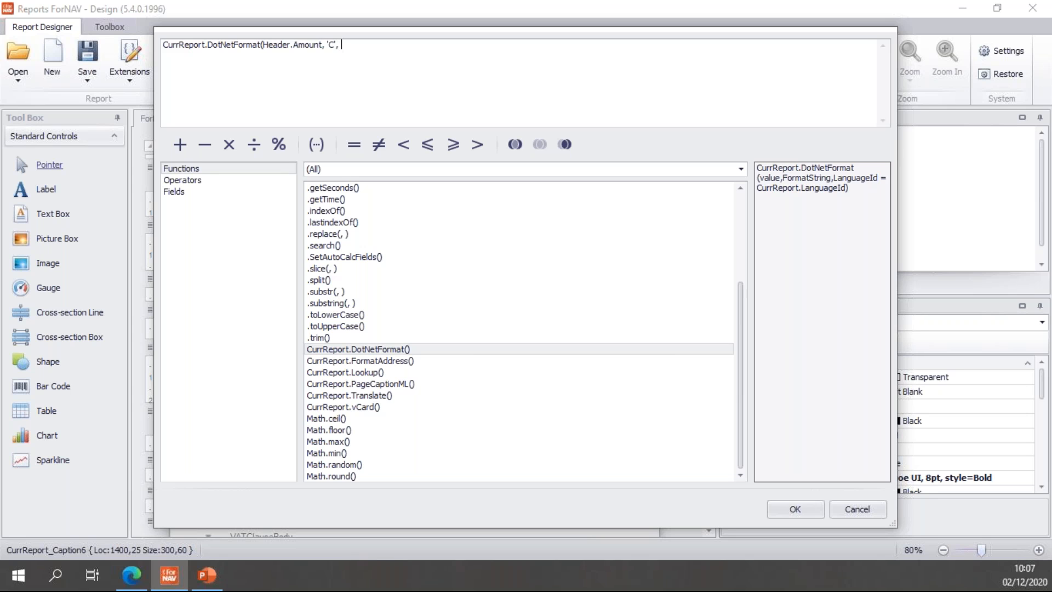
type("10")
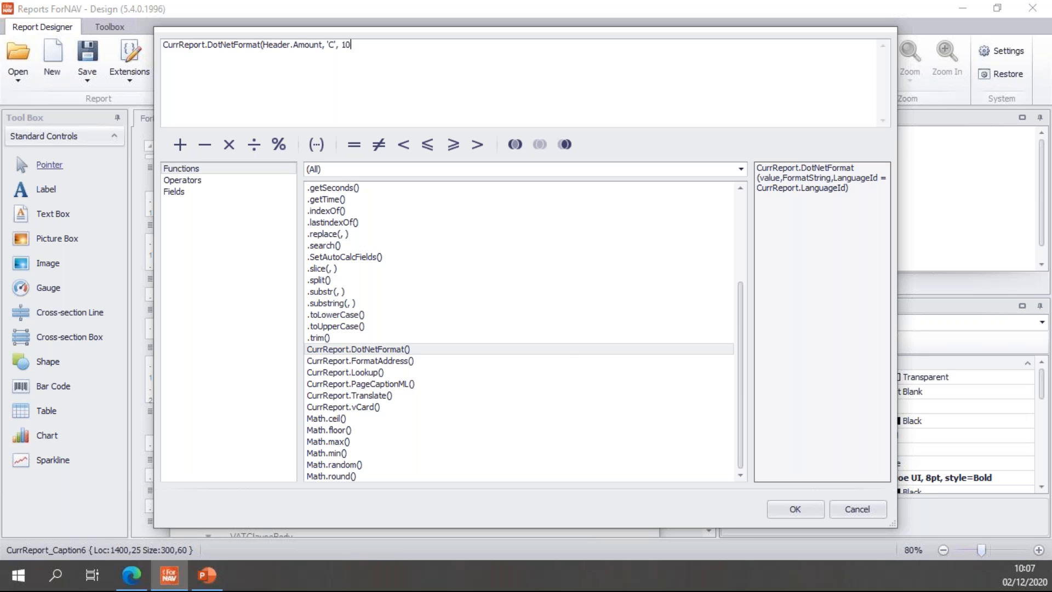
type("33)")
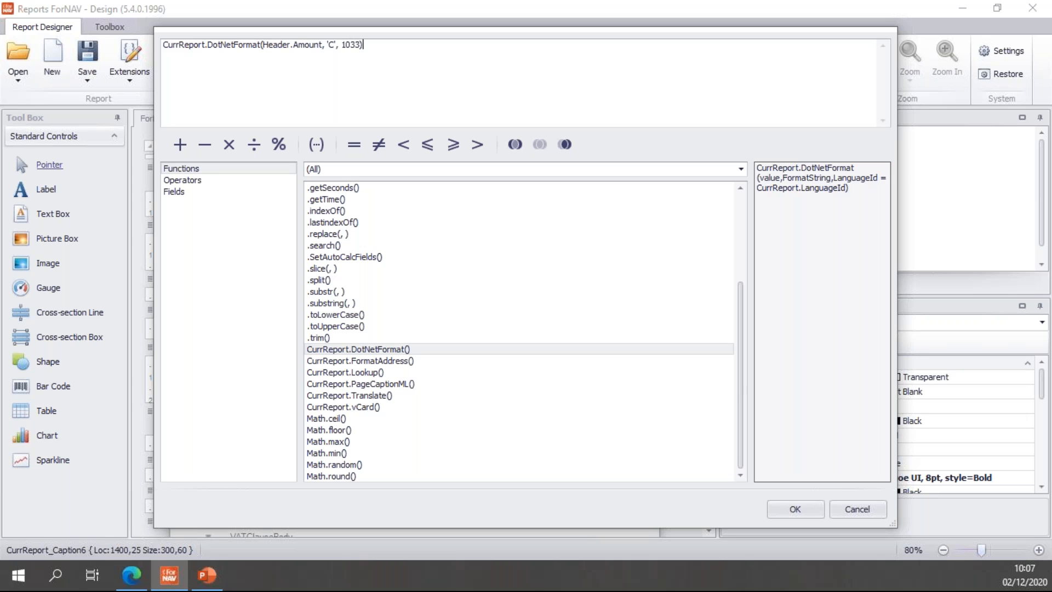
type(";")
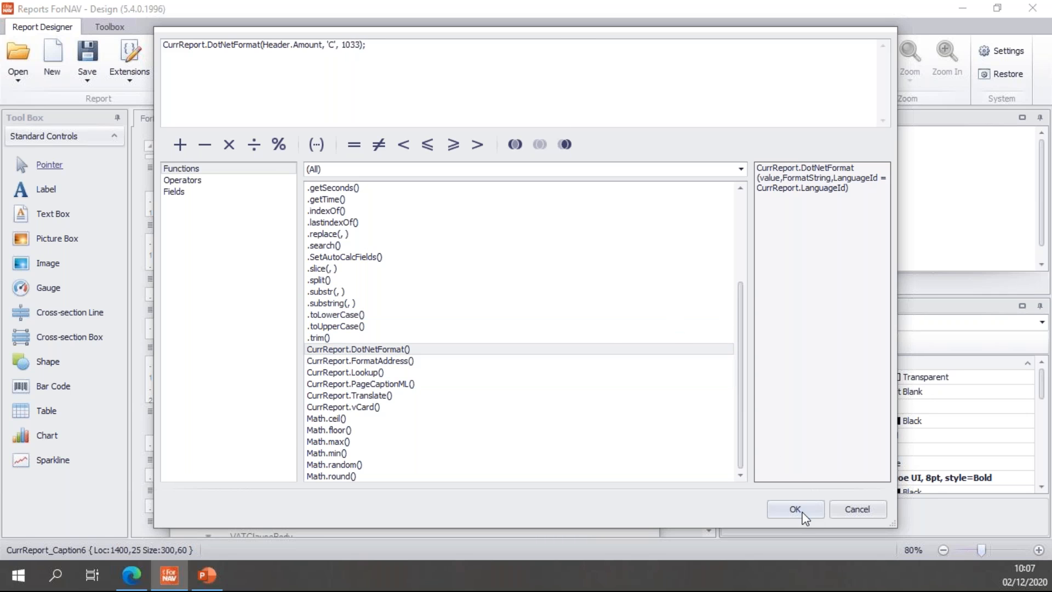
left_click(794, 509)
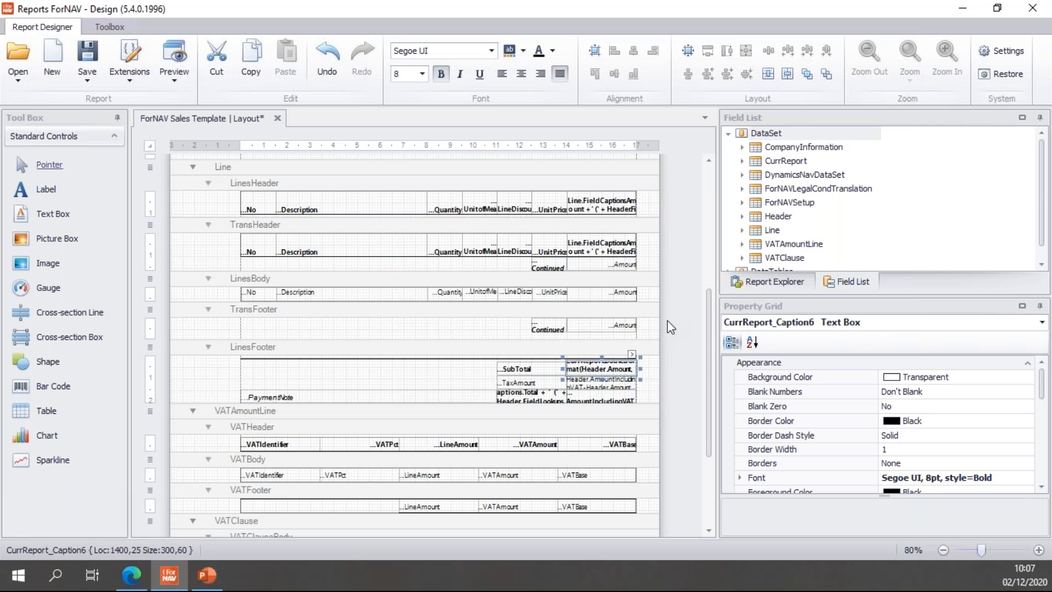
Preview the report showing the subtotal as $7,438.50, then close the preview
left_click(554, 51)
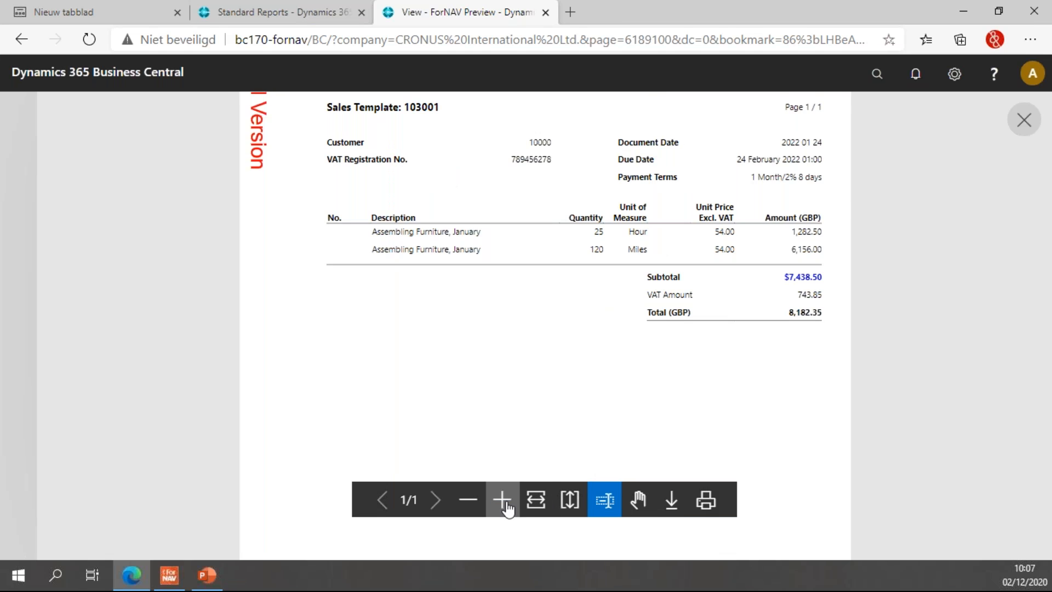
left_click(501, 500)
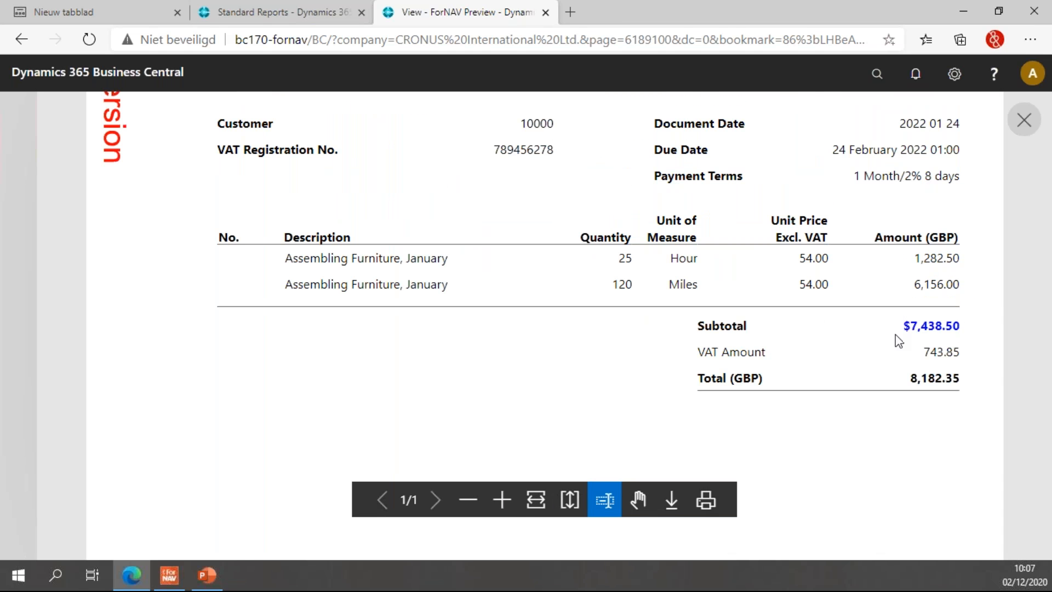
mouse_move(898, 332)
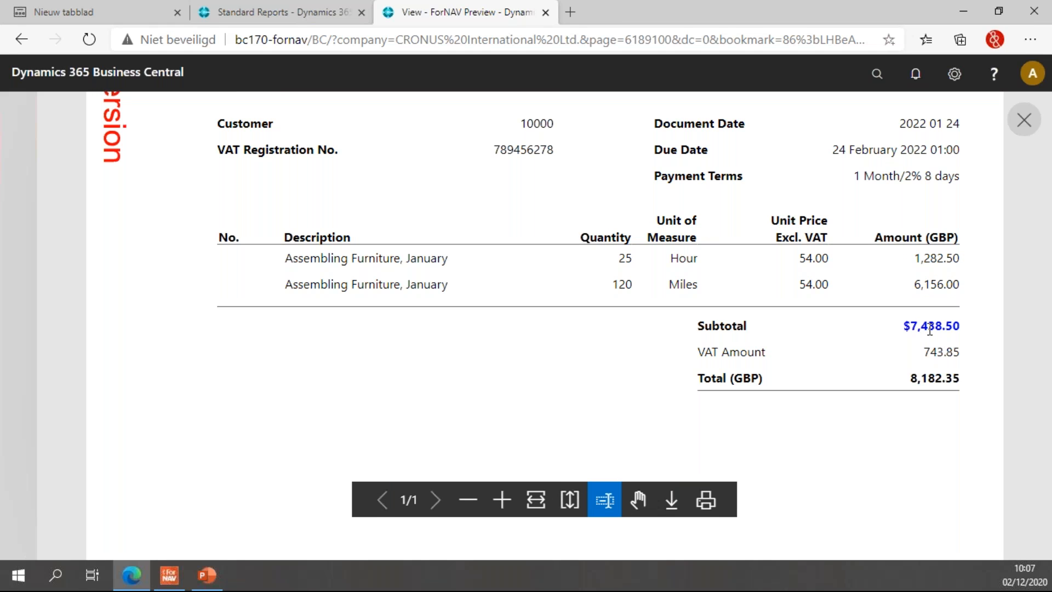
mouse_move(957, 416)
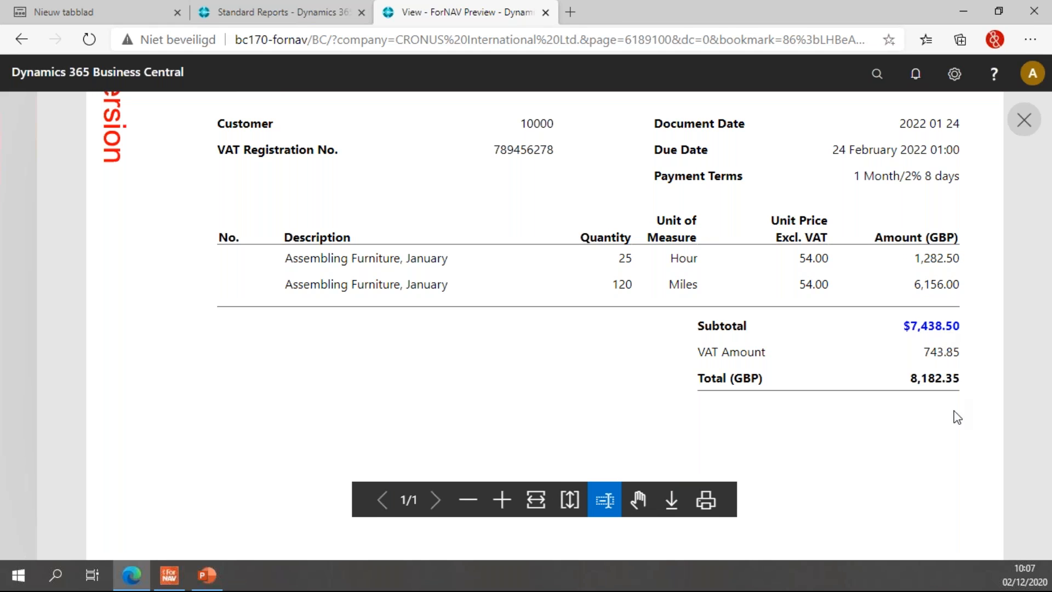
mouse_move(948, 336)
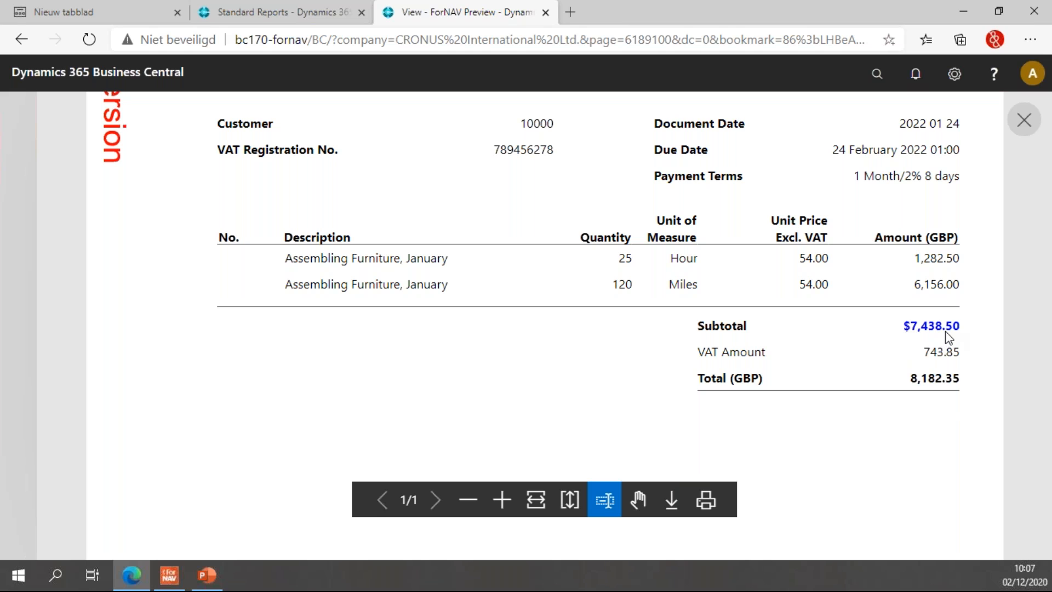
mouse_move(904, 340)
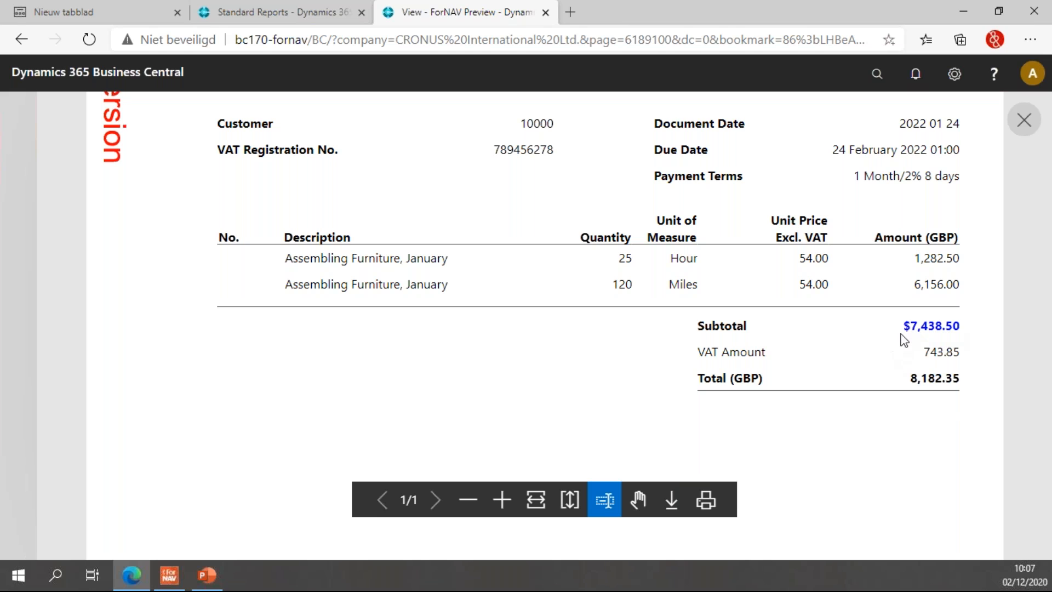
mouse_move(919, 328)
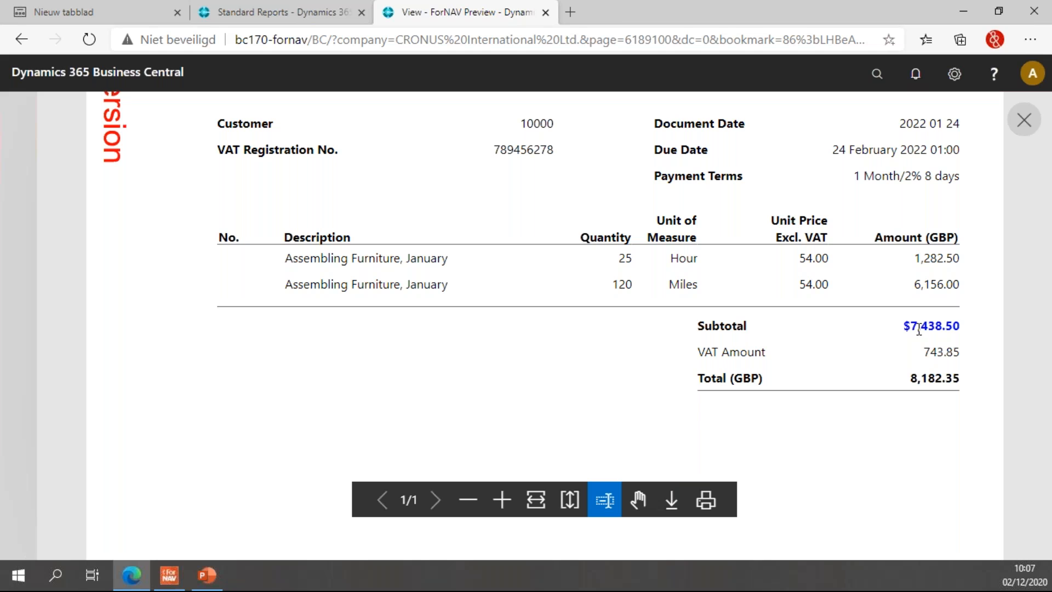
mouse_move(953, 347)
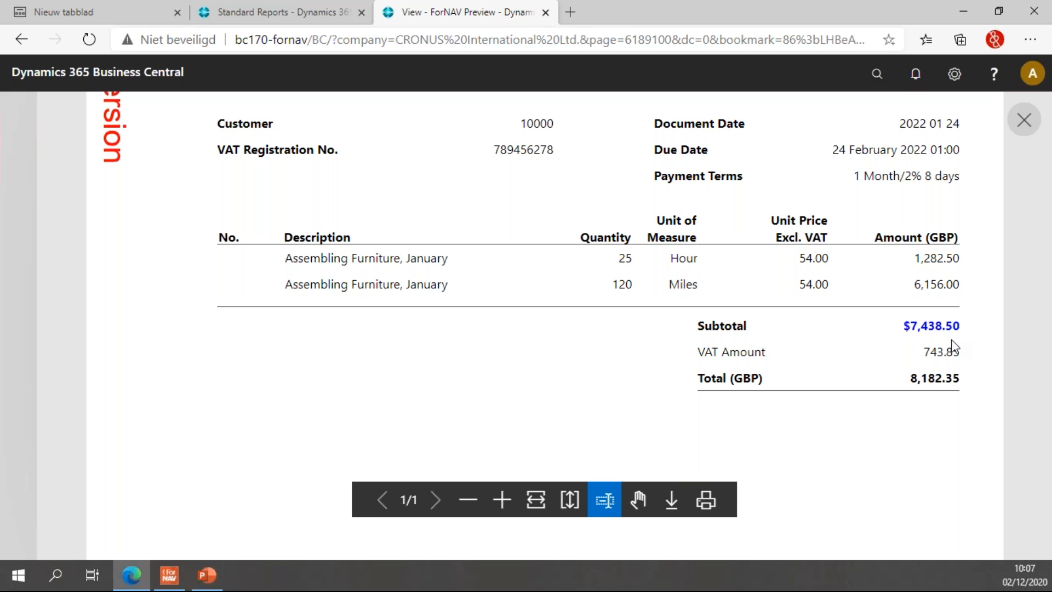
mouse_move(778, 240)
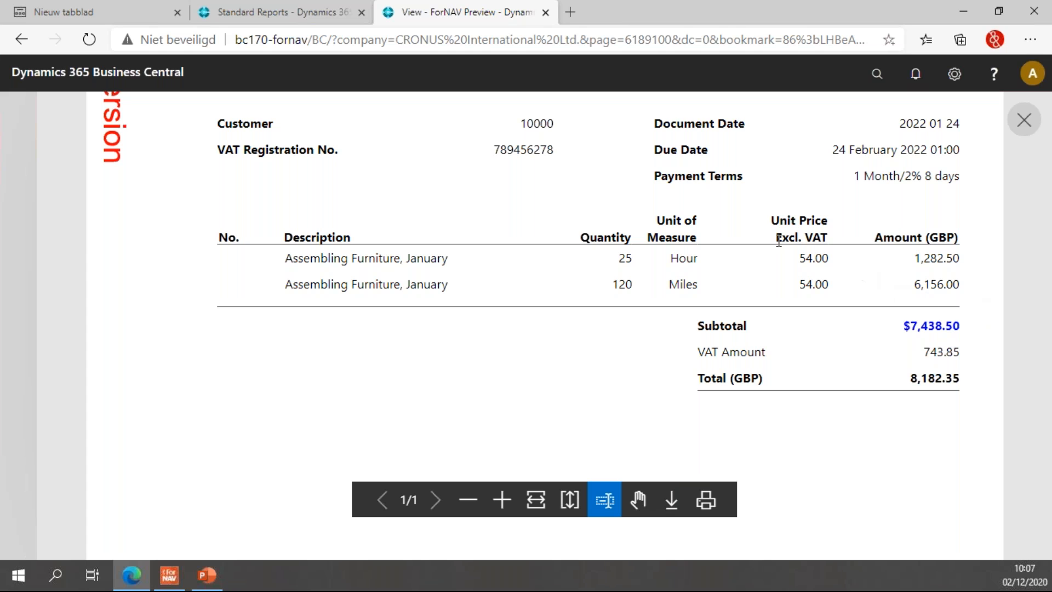
left_click(544, 12)
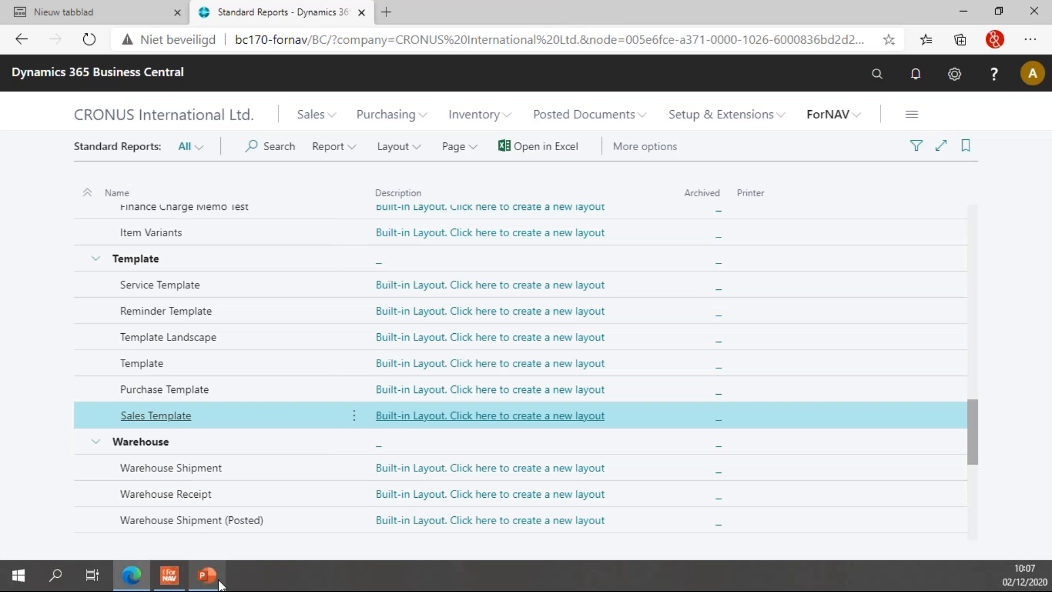
Select the Header.DueDate box and bring up its expression for editing
left_click(488, 414)
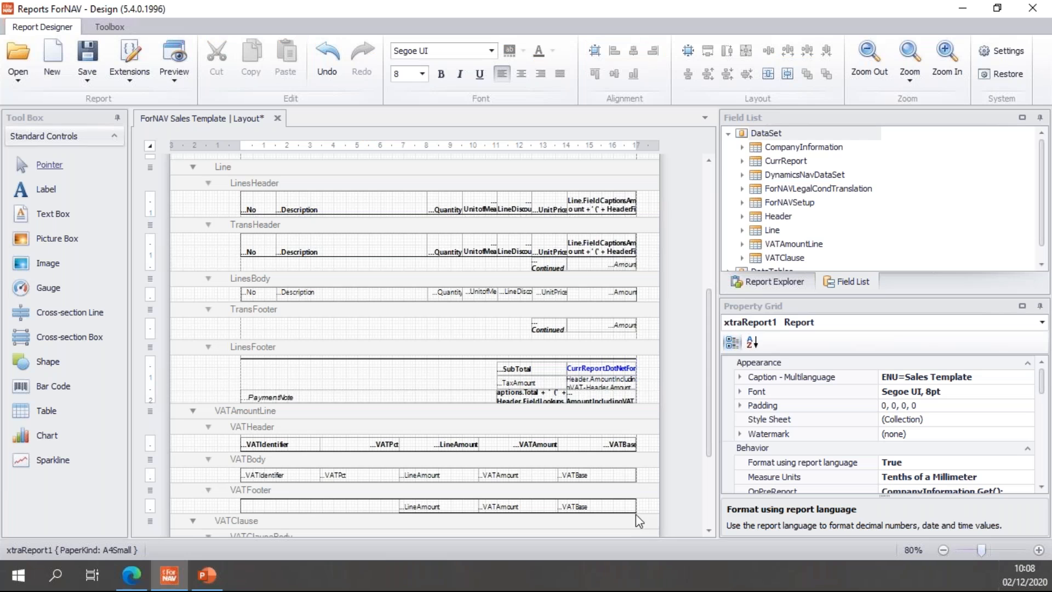
scroll("up", 3)
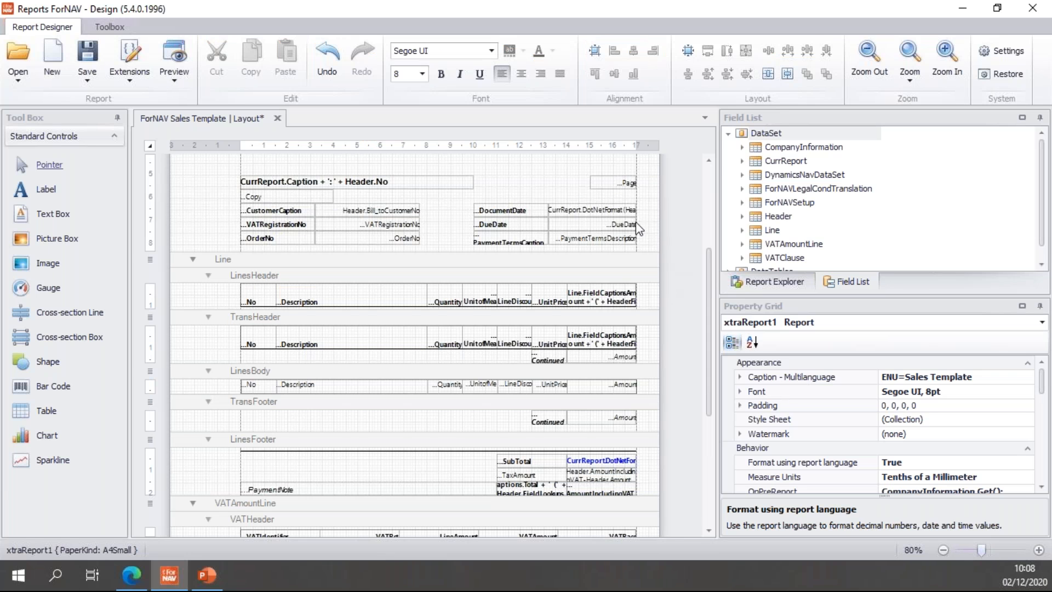
left_click(591, 223)
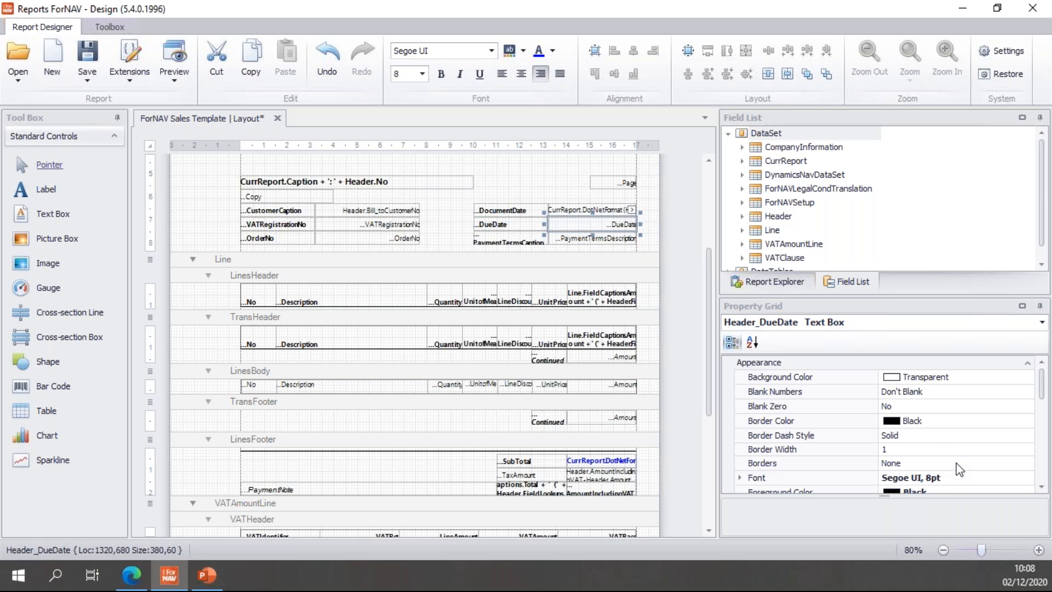
scroll("down", 3)
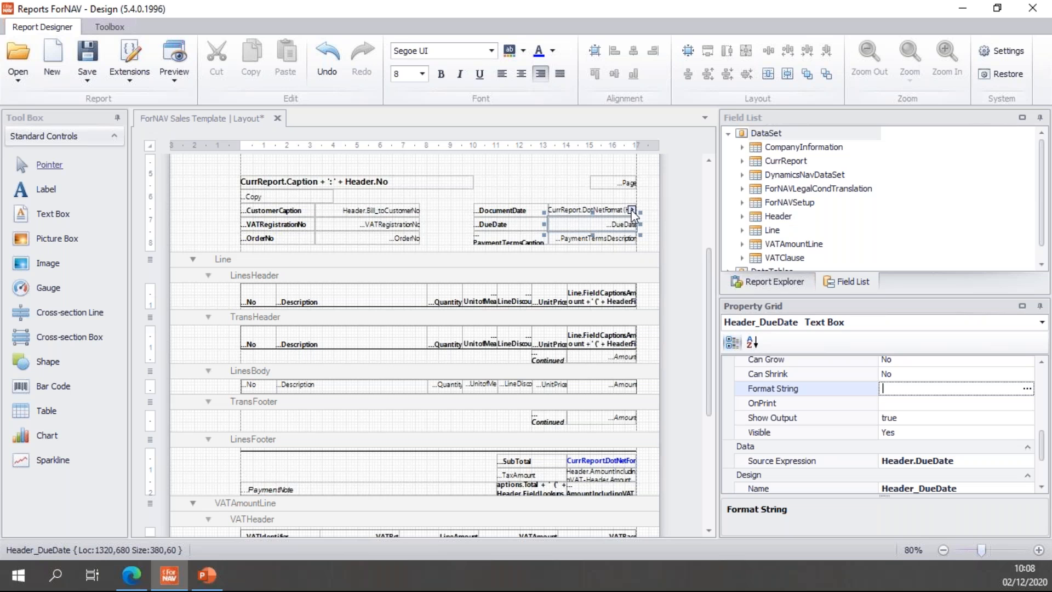
left_click(1027, 388)
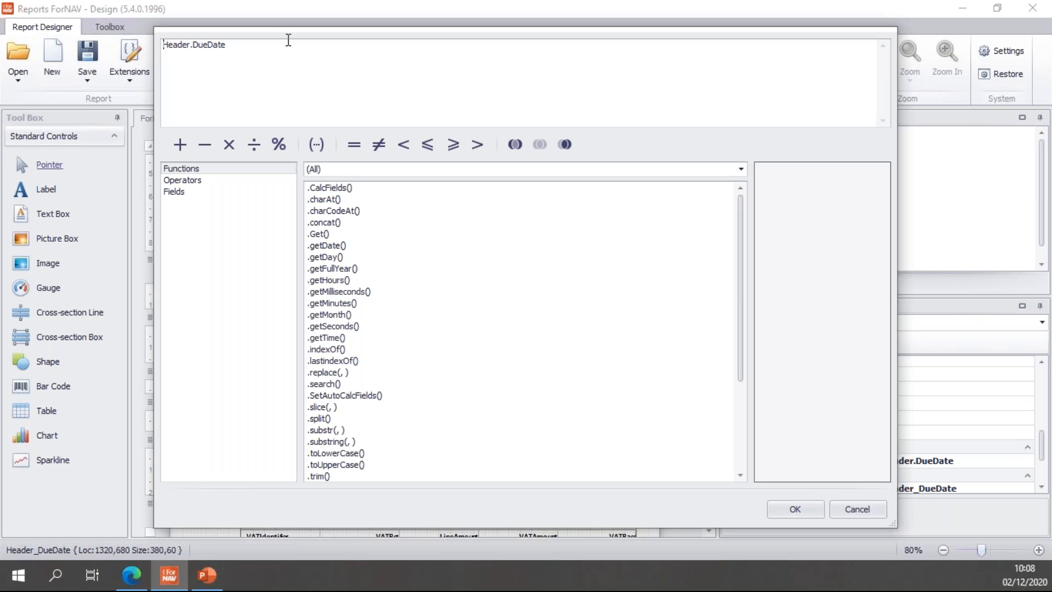
Set the due date expression to CurrReport.DotNetFormat(Header.DueDate, 'D', 1033); and confirm it
scroll("down", 3)
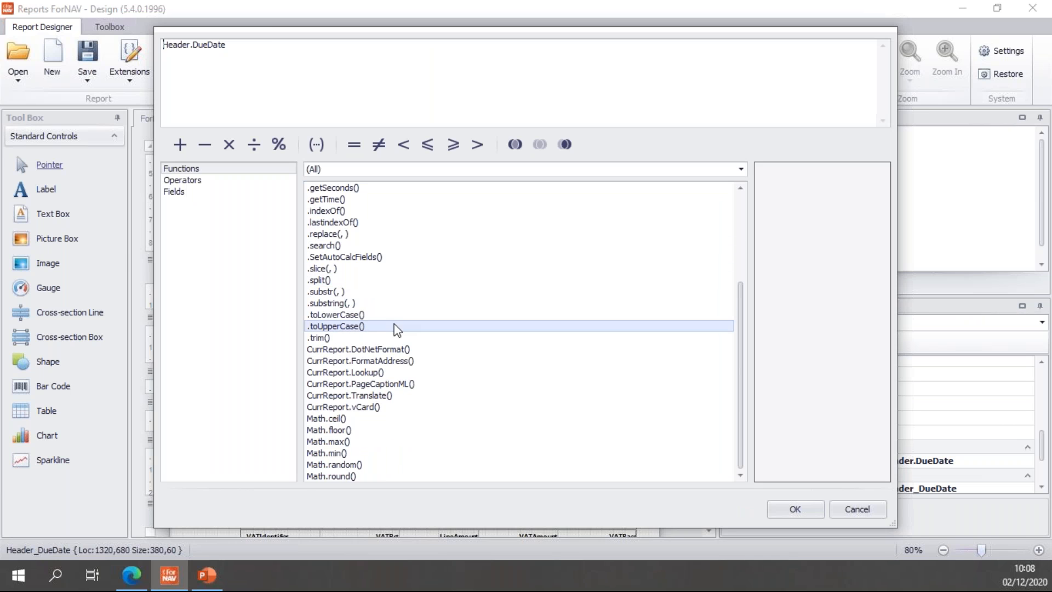
double_click(360, 348)
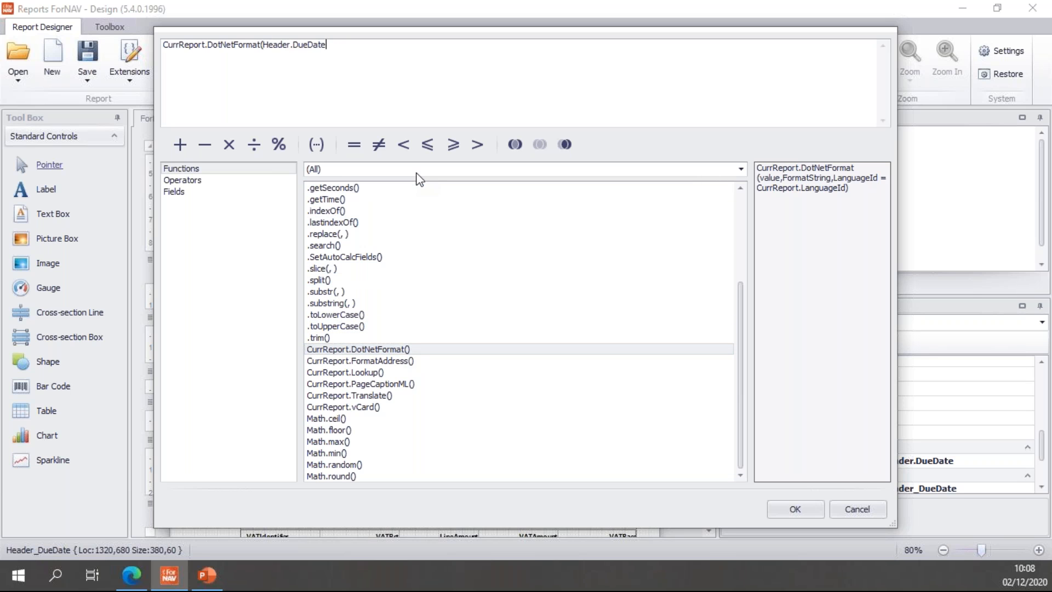
type(",")
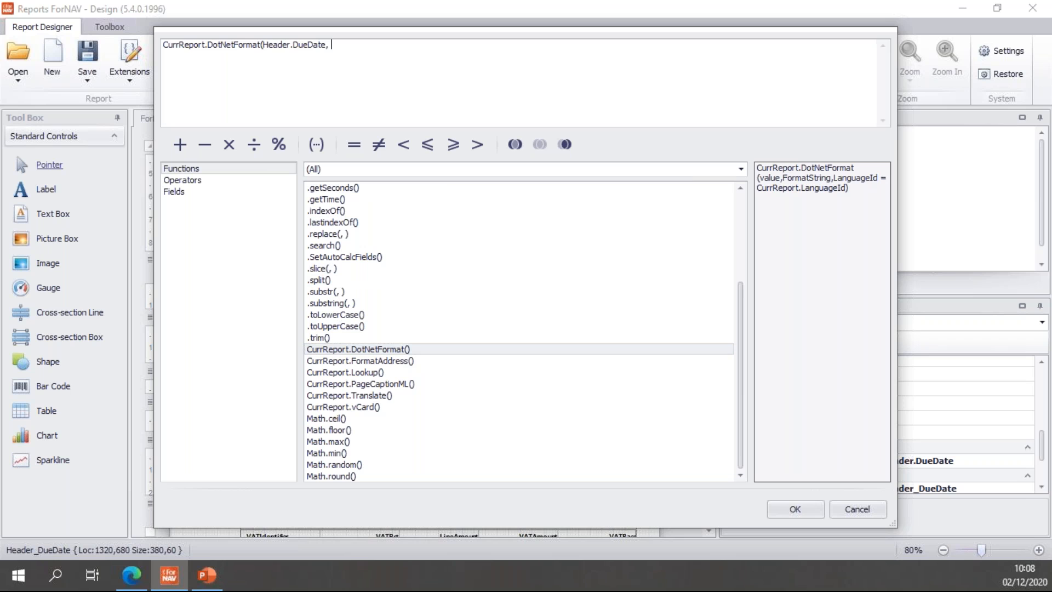
type("\"")
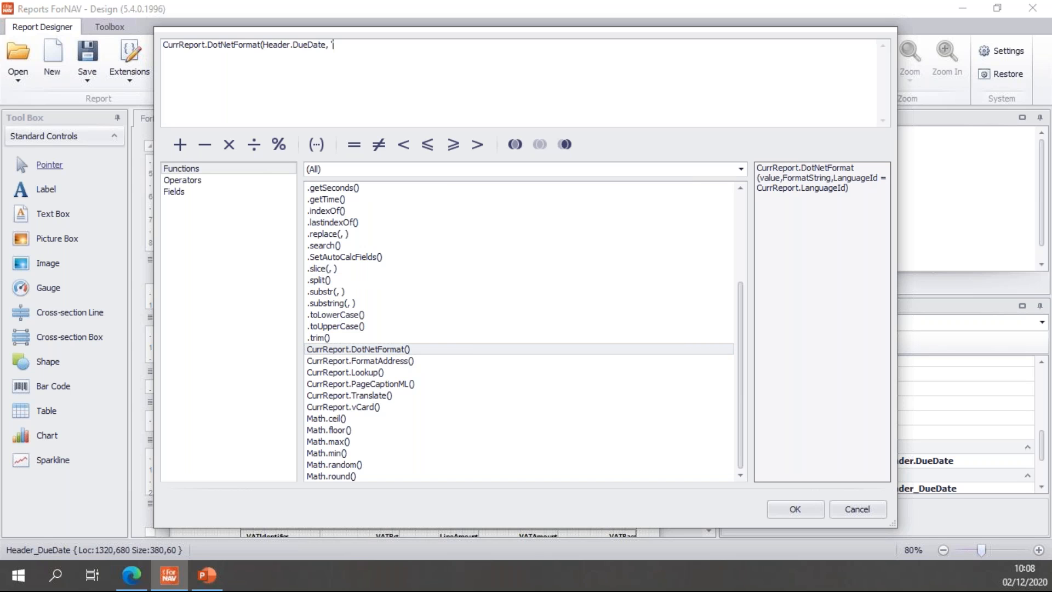
type("'D'")
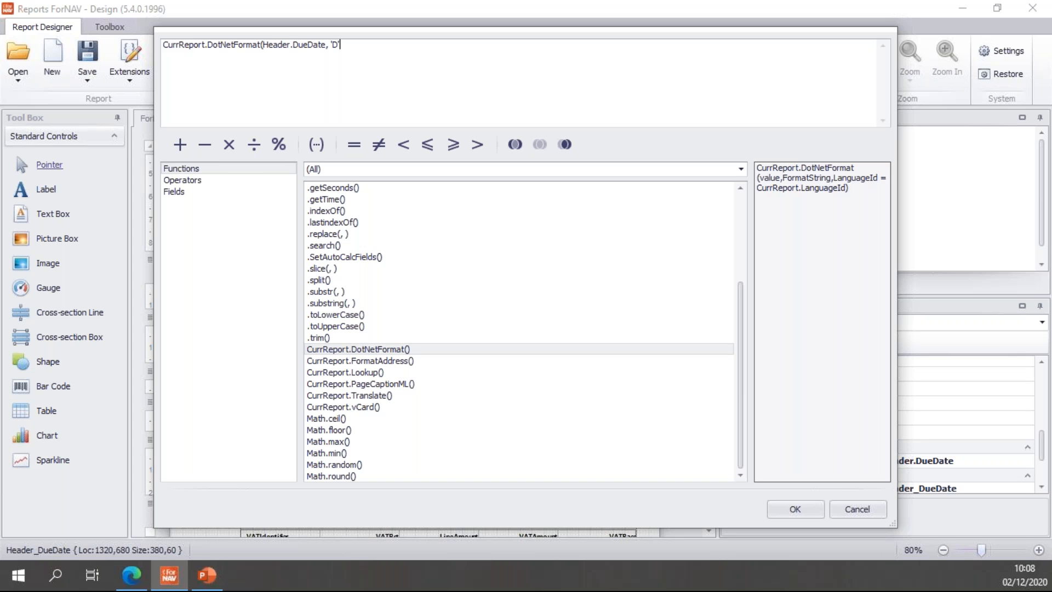
type(",")
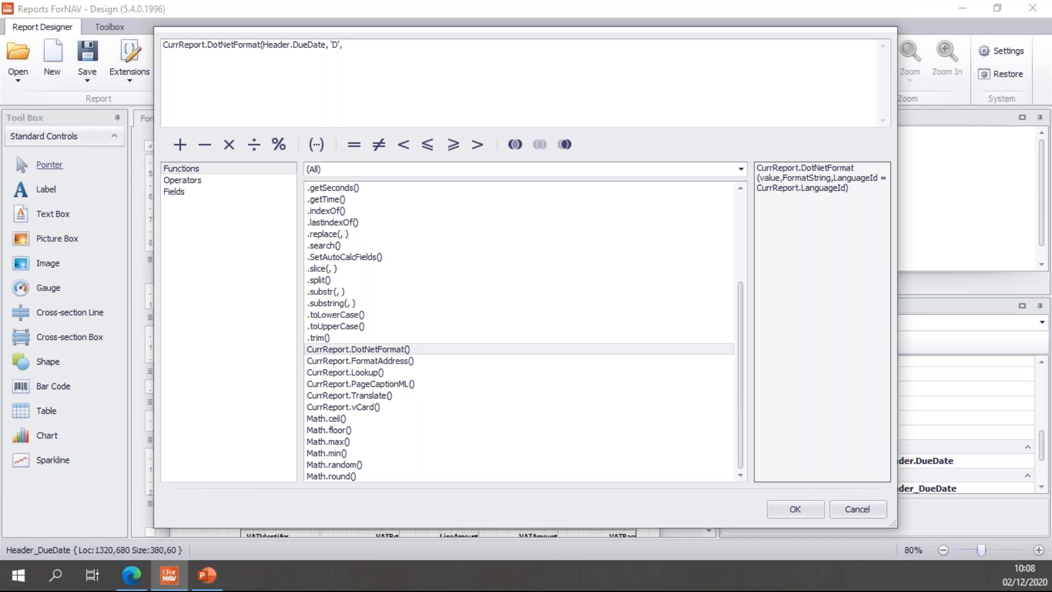
type("1033)")
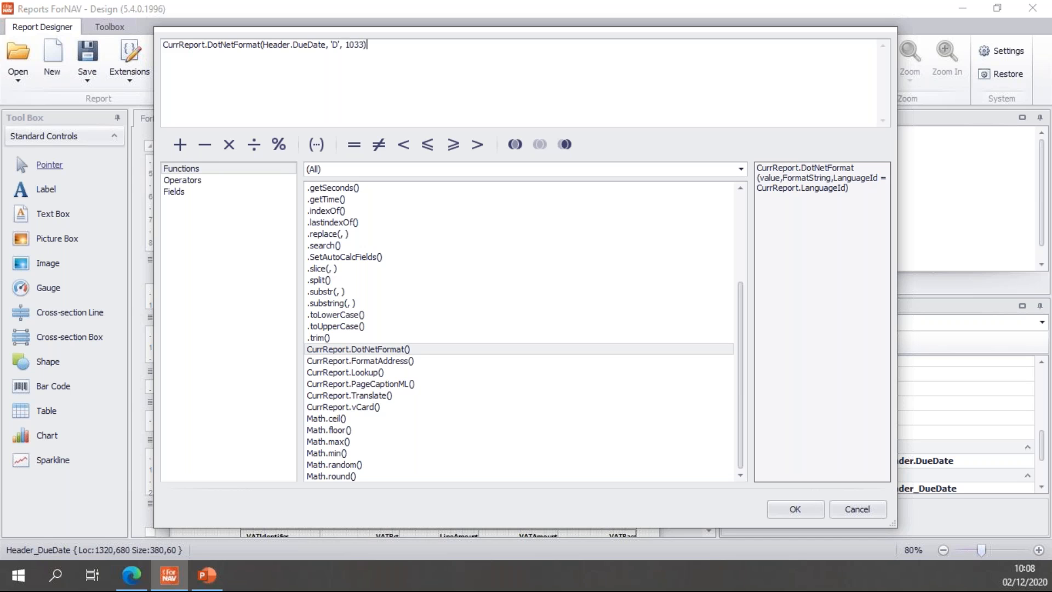
type(";")
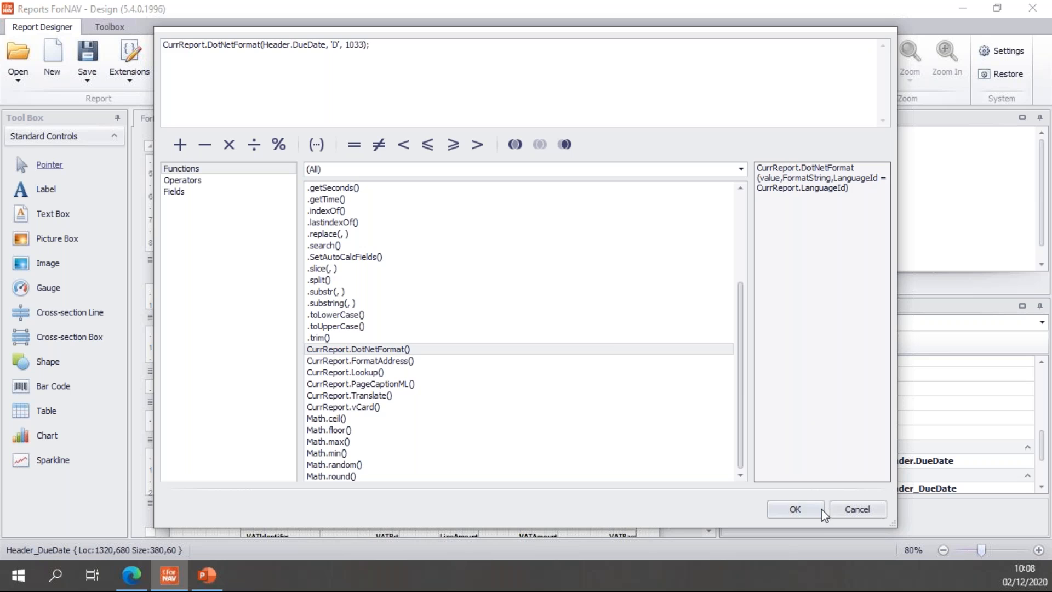
left_click(794, 508)
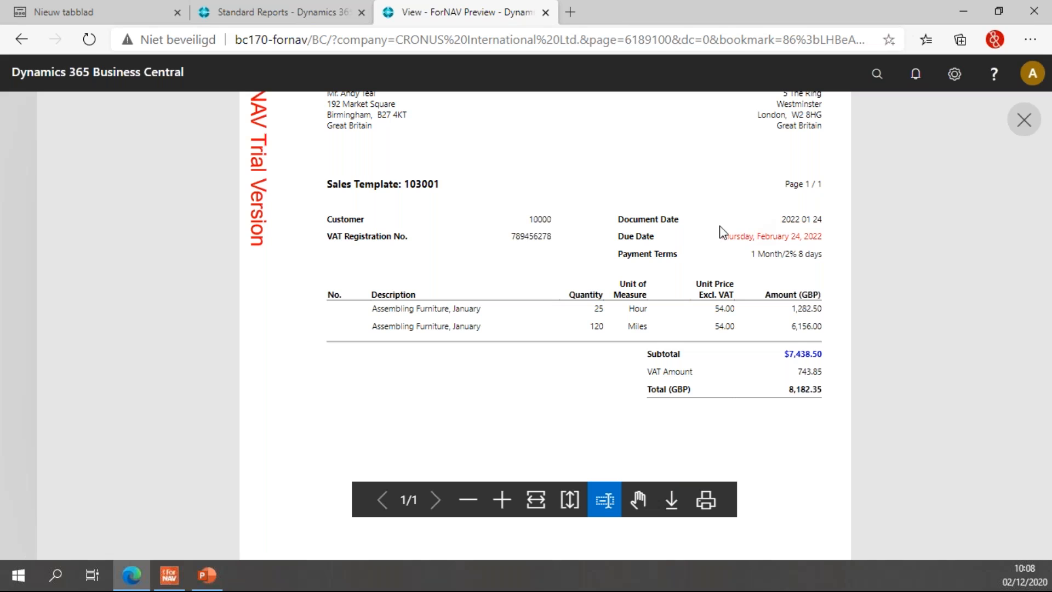
mouse_move(812, 239)
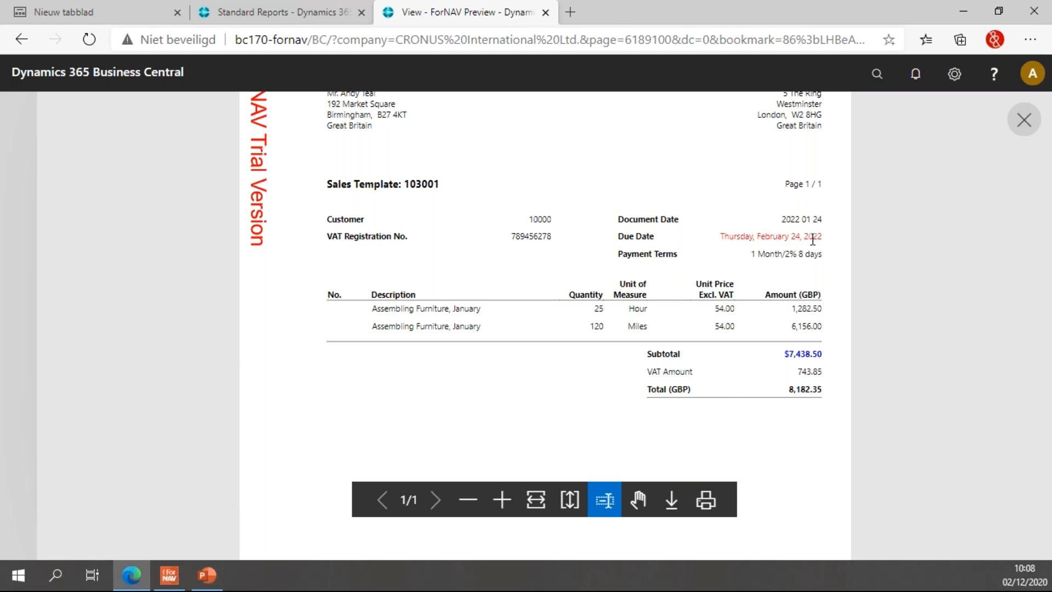
mouse_move(736, 252)
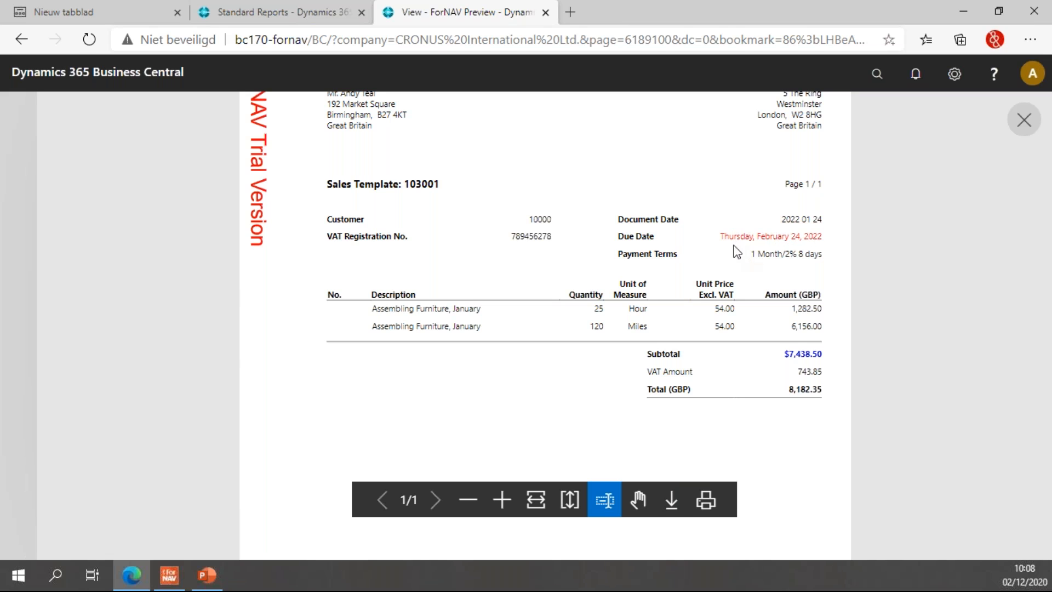
mouse_move(714, 216)
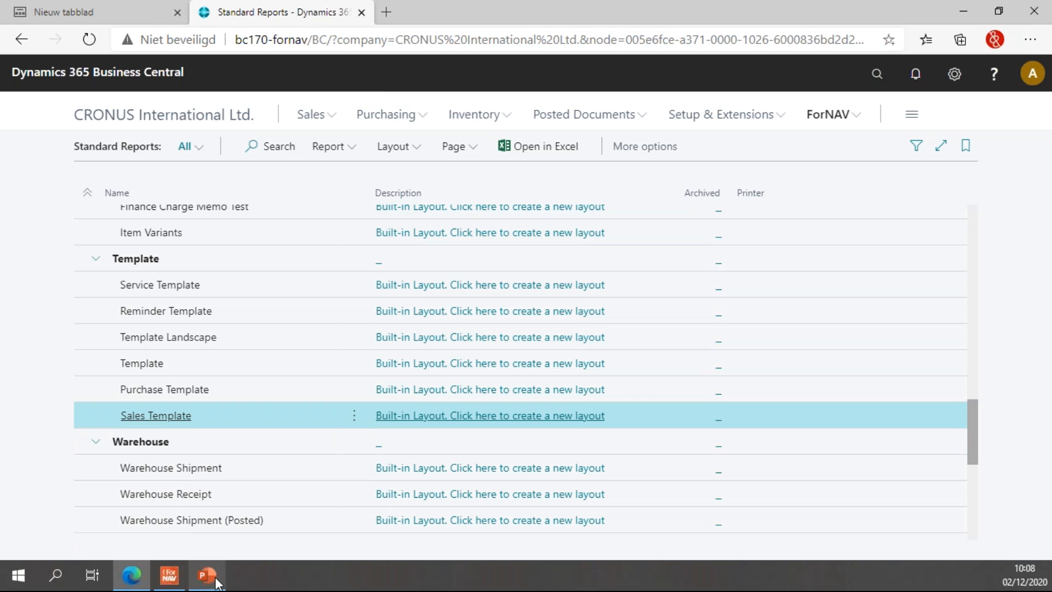
Change the due date expression's language from 1033 to 1043 and confirm it
left_click(488, 414)
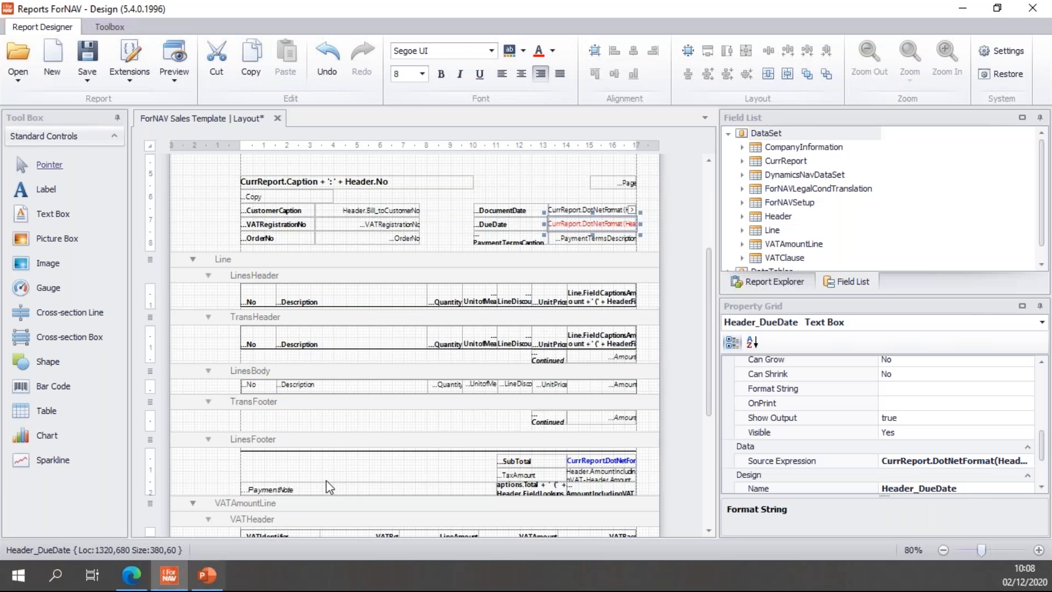
left_click(631, 208)
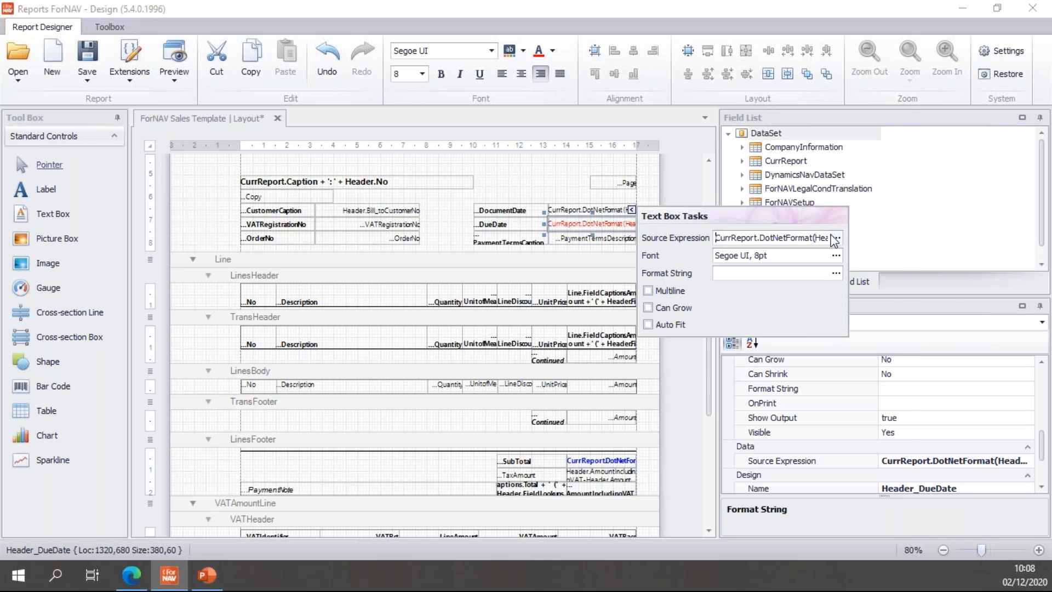
left_click(834, 237)
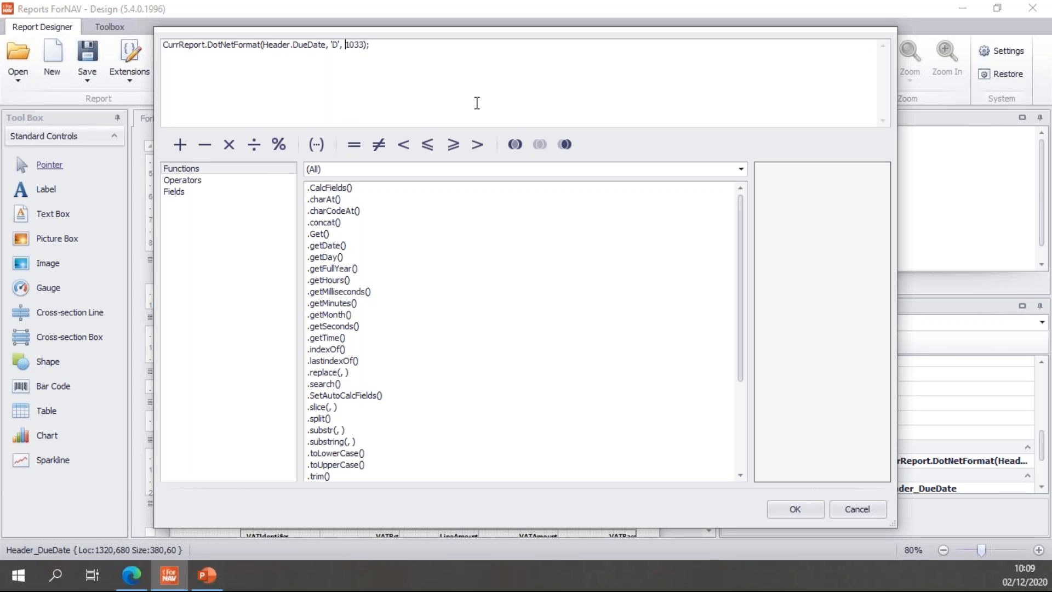
key("Backspace")
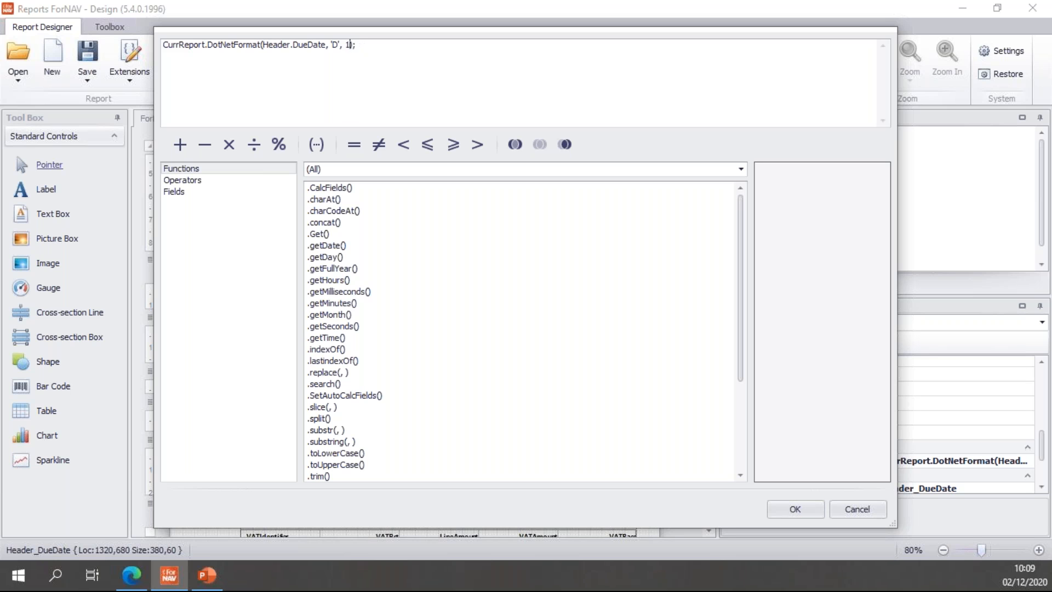
type("043")
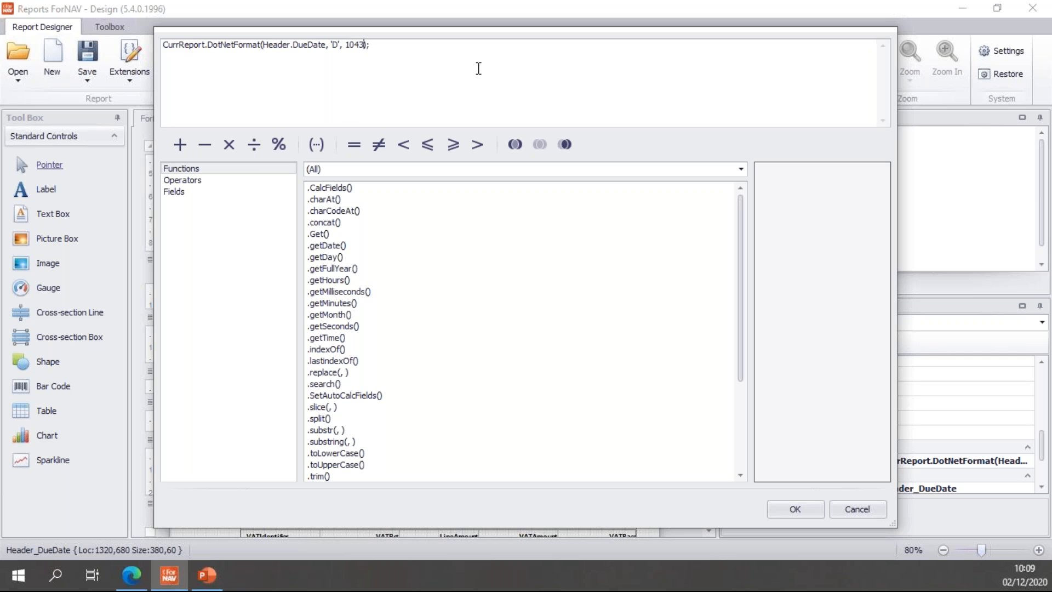
left_click(796, 508)
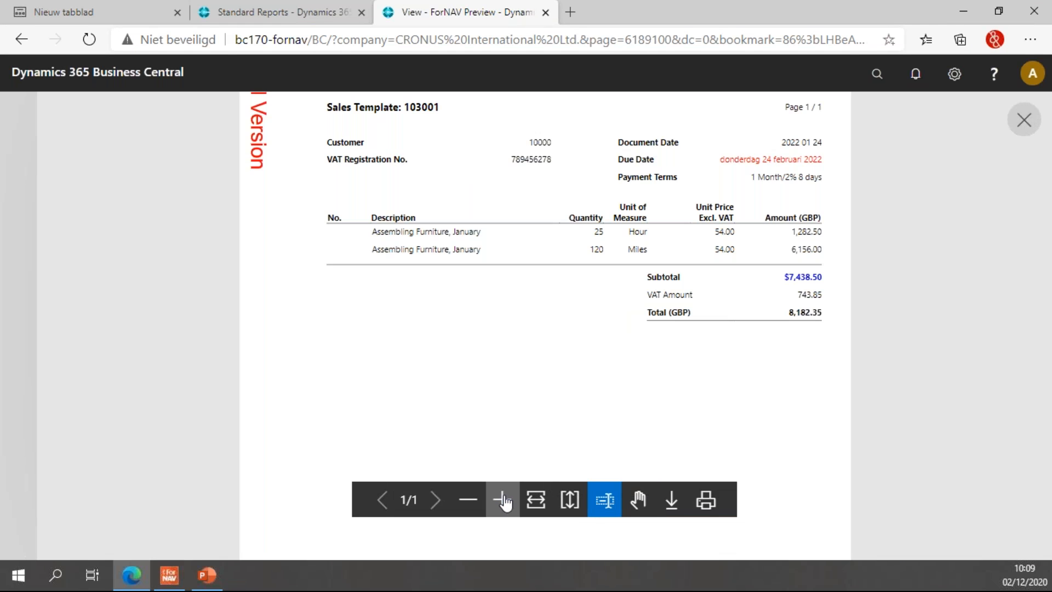
Enlarge the preview to read the Dutch long due date 'donderdag 24 februari 2022'
left_click(502, 499)
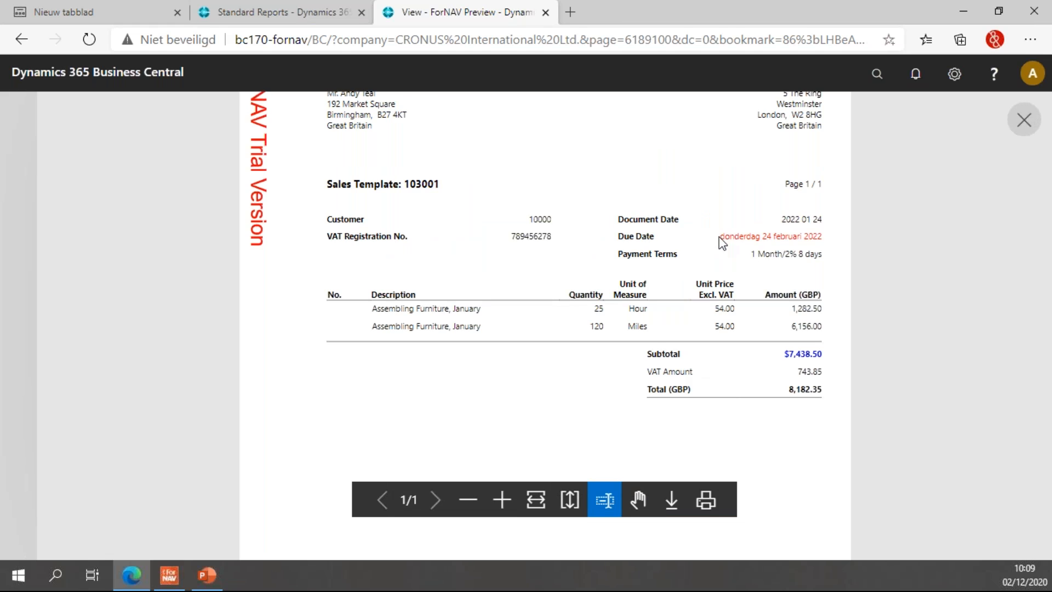
mouse_move(820, 247)
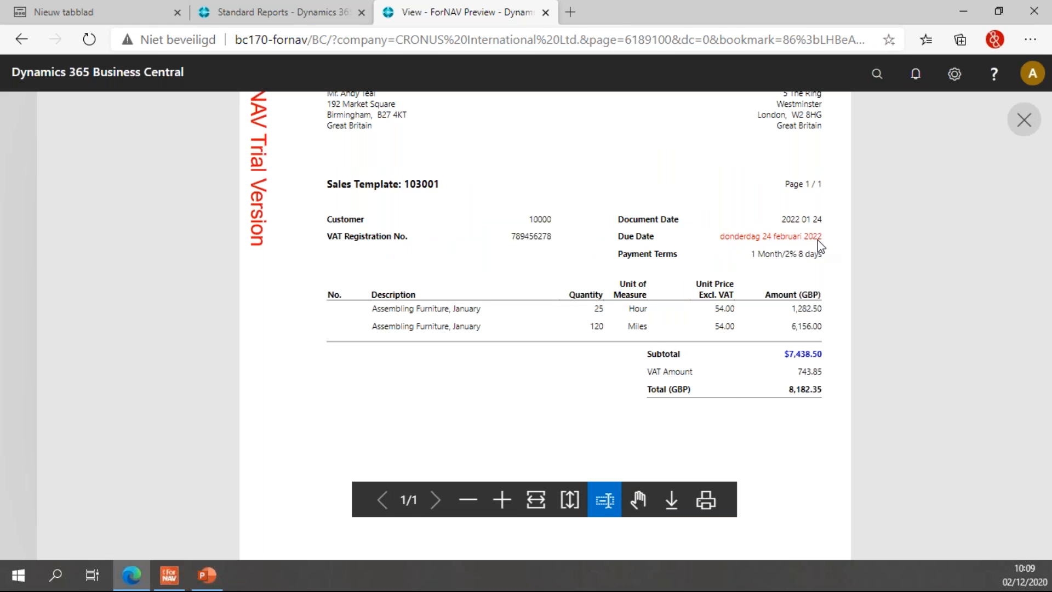
mouse_move(720, 246)
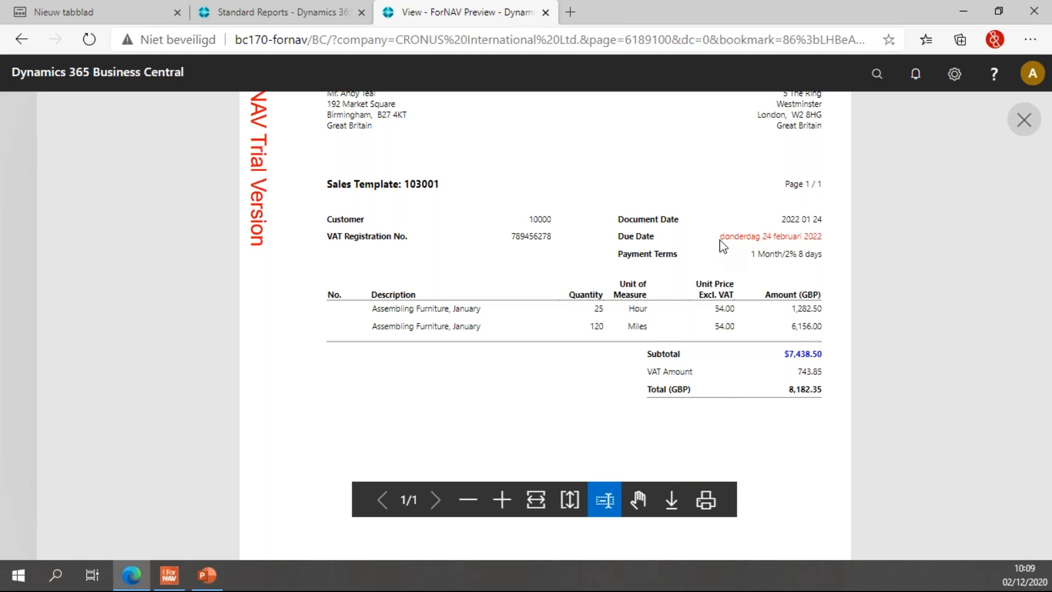
mouse_move(713, 227)
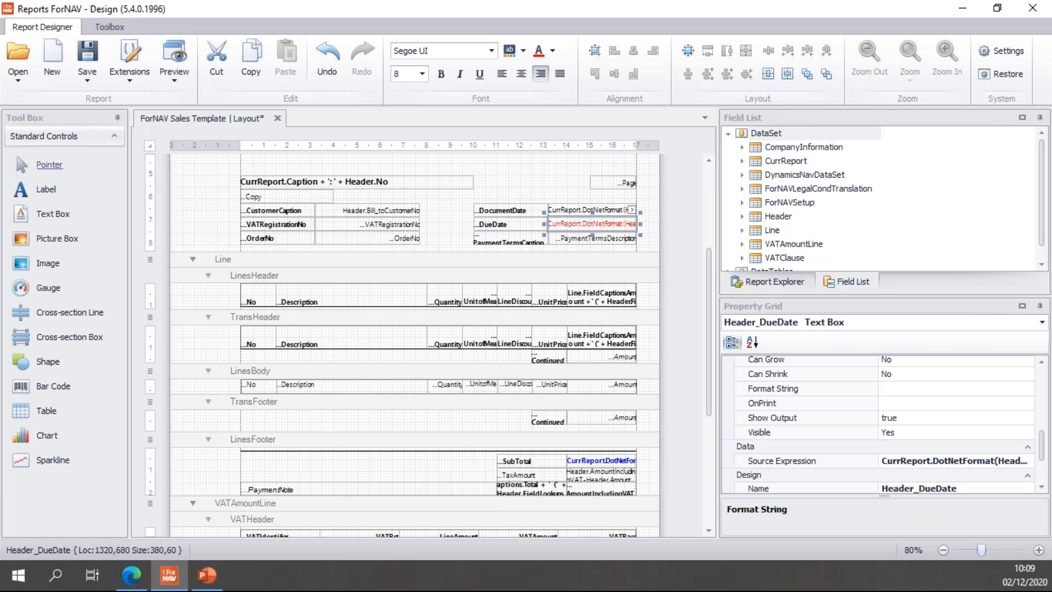
Begin the due date expression with Header.Sell_toCountry_RegionCode == 'US' ? as the condition
left_click(677, 315)
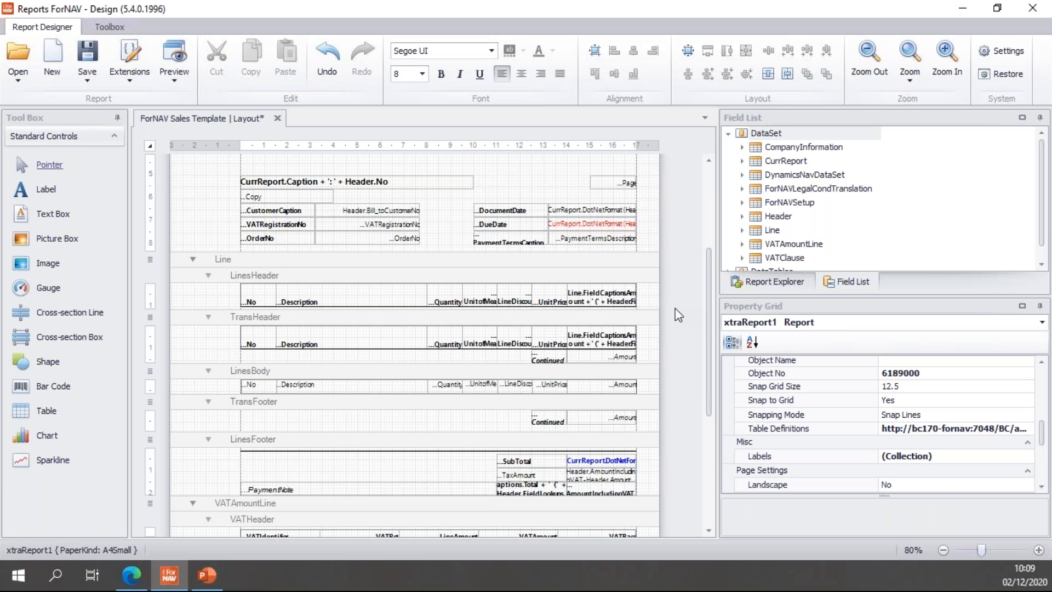
left_click(589, 223)
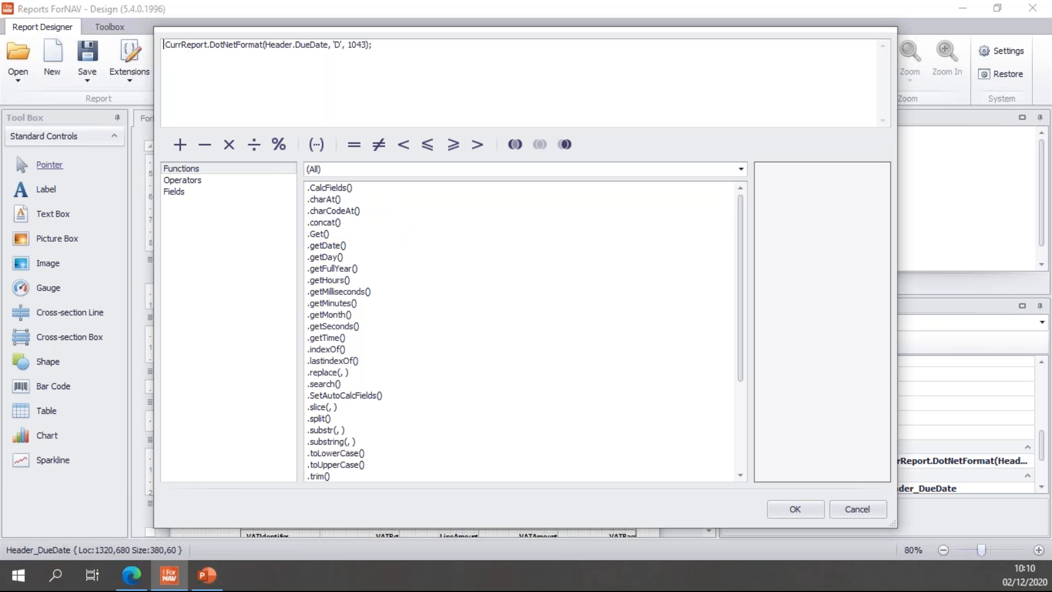
left_click(174, 192)
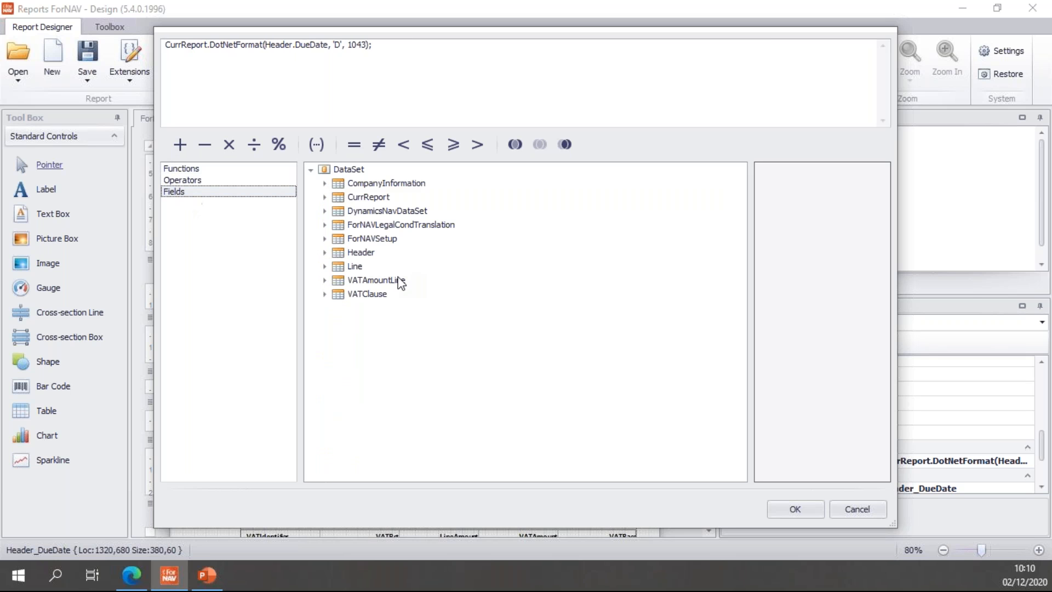
left_click(325, 252)
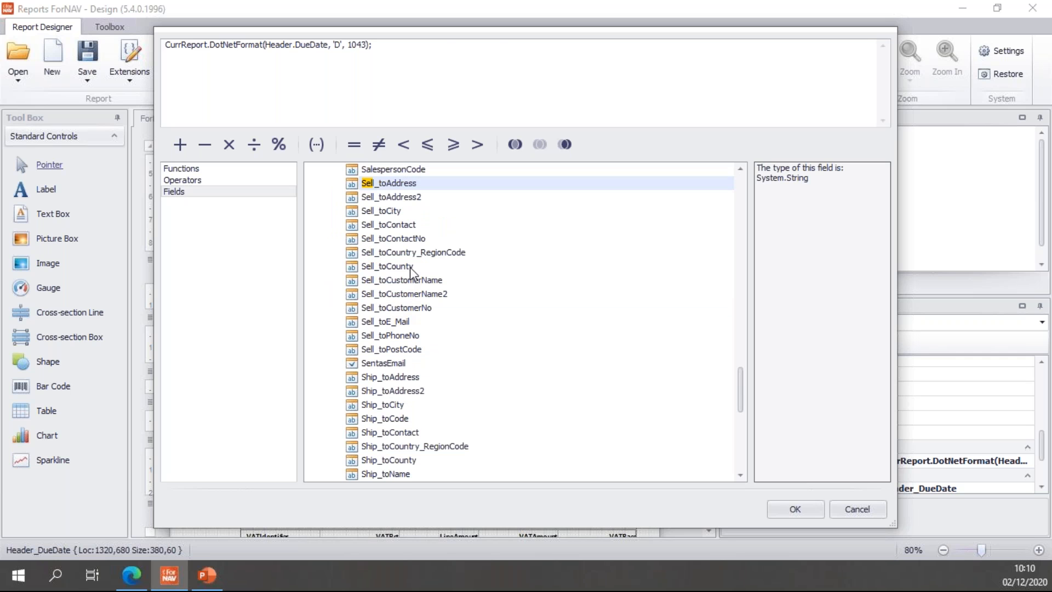
double_click(413, 252)
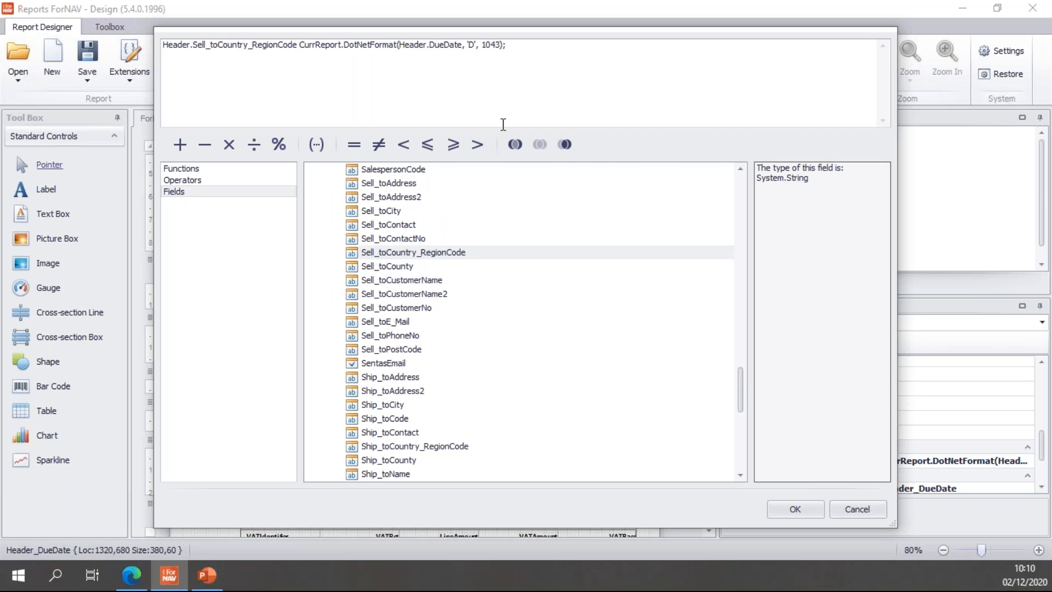
left_click(353, 145)
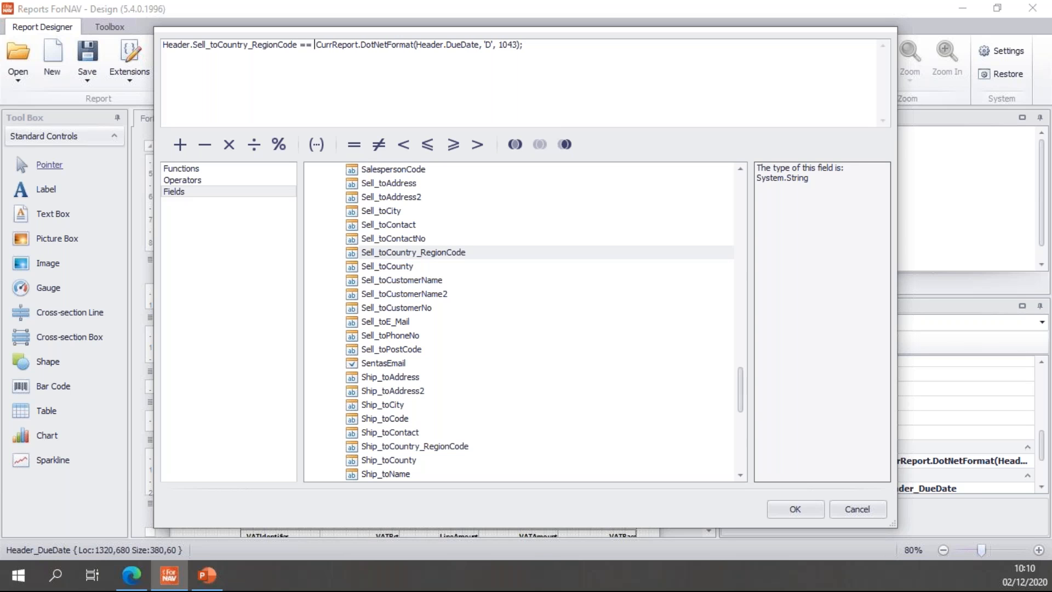
type("'U")
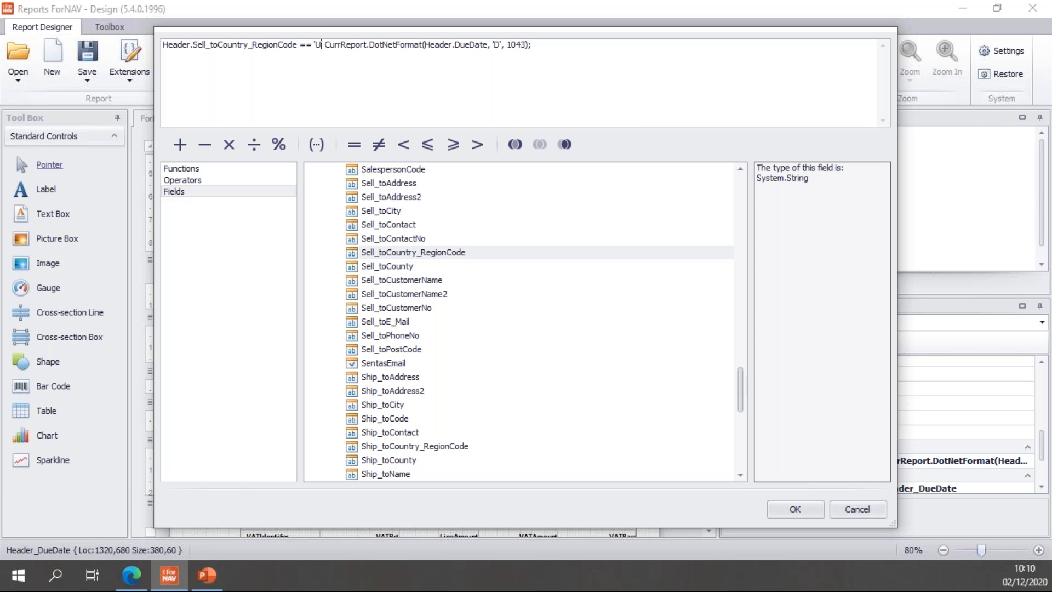
type("S")
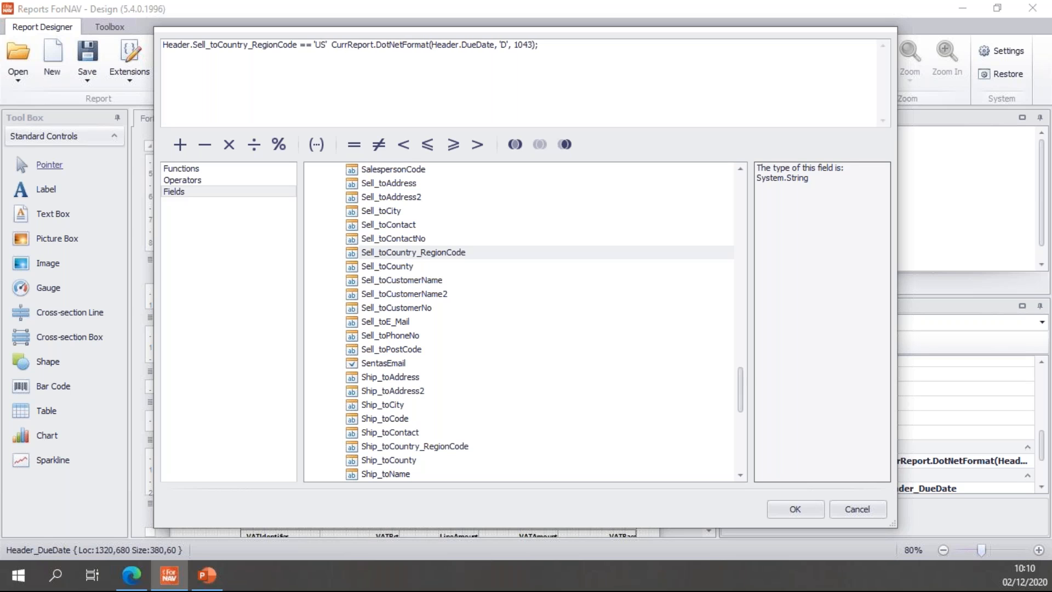
type("?")
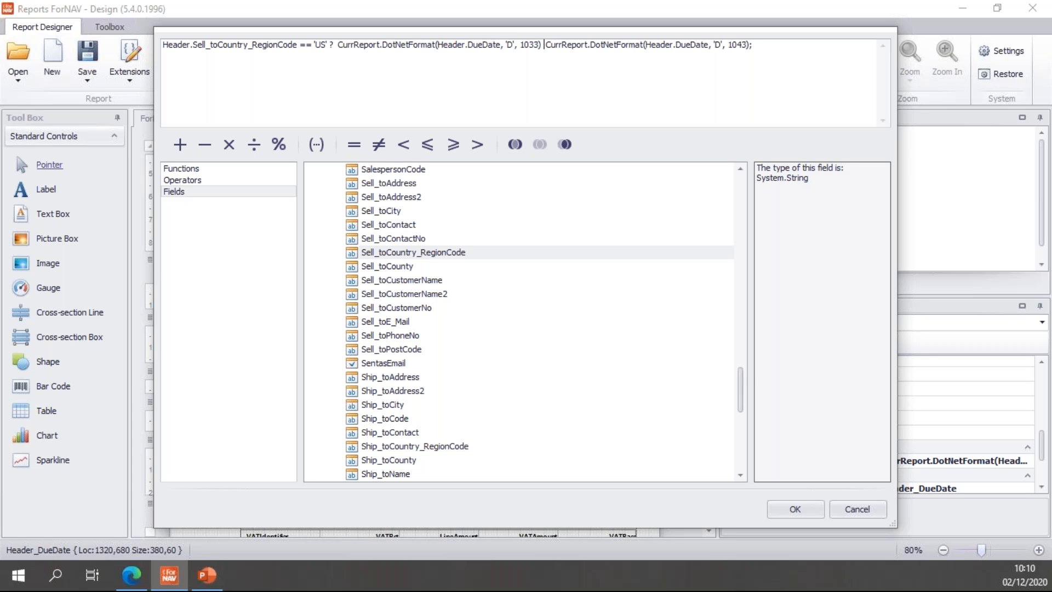
Add the else branch, replacing locale 1043 with 2057 for the UK long date
type(":")
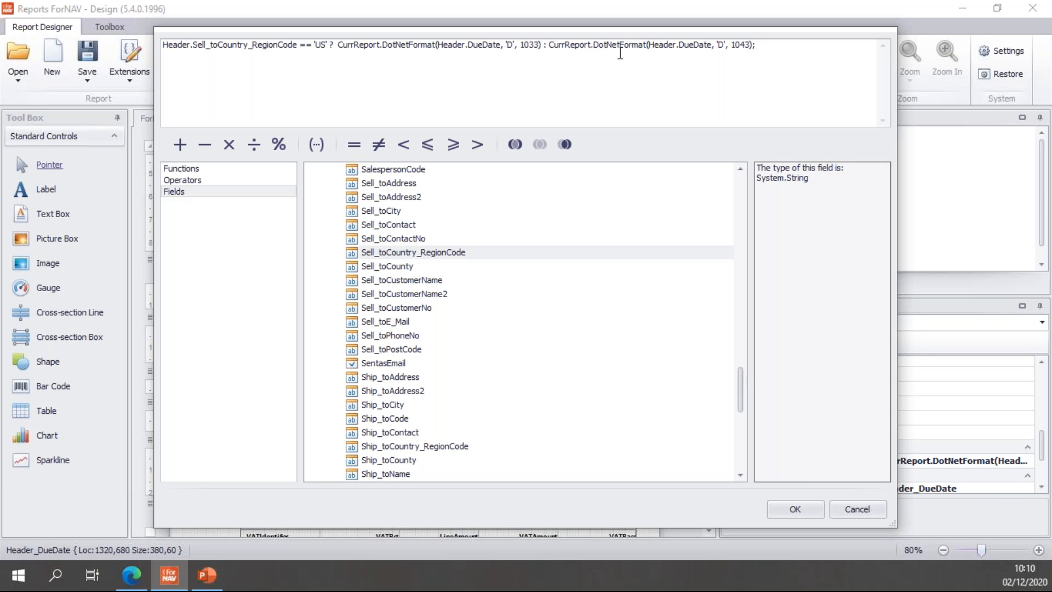
mouse_move(748, 63)
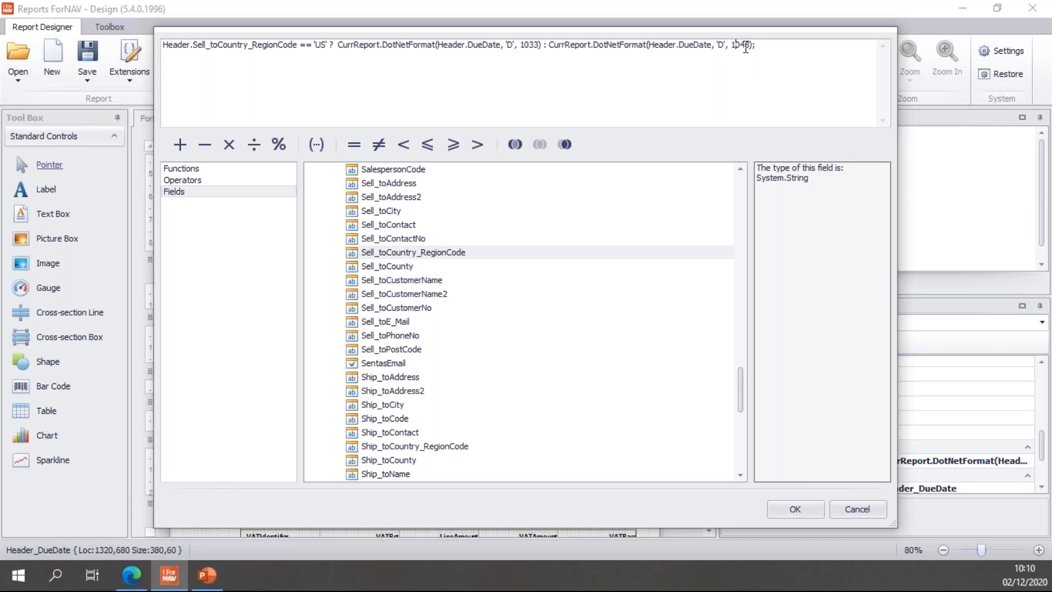
key("Backspace")
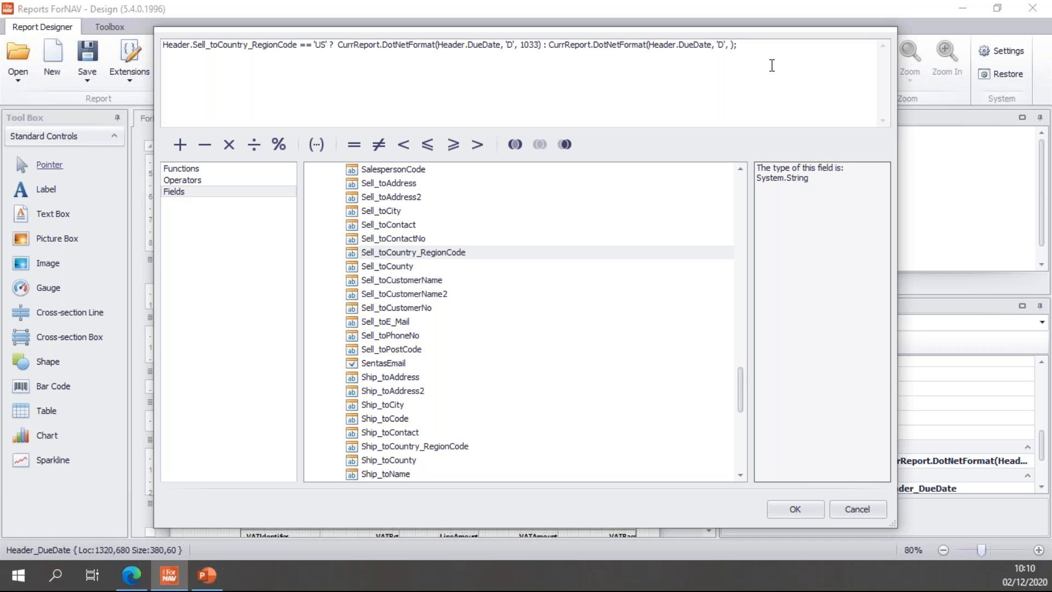
type("2057")
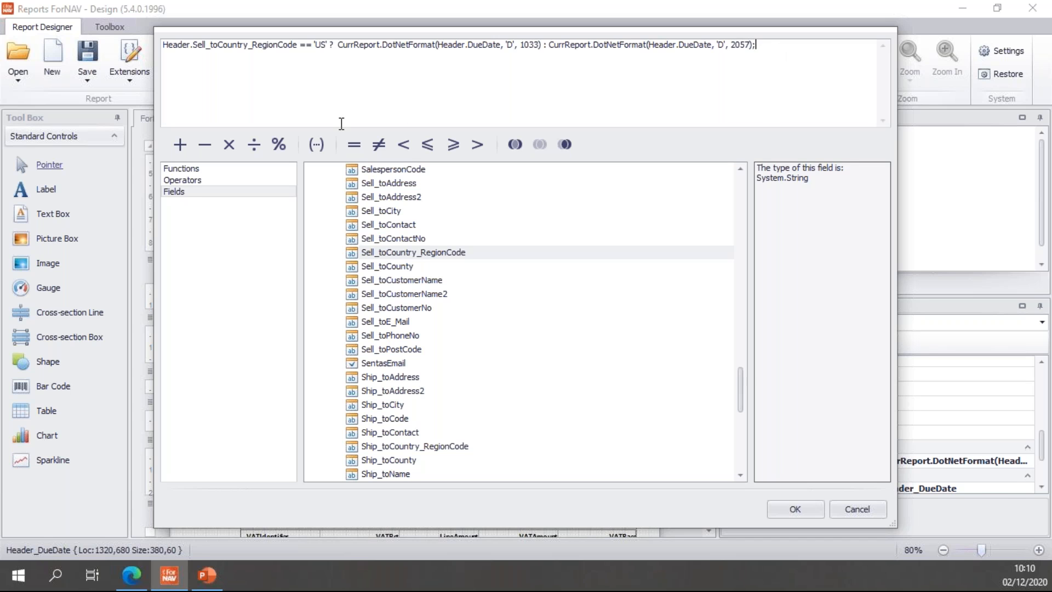
mouse_move(167, 63)
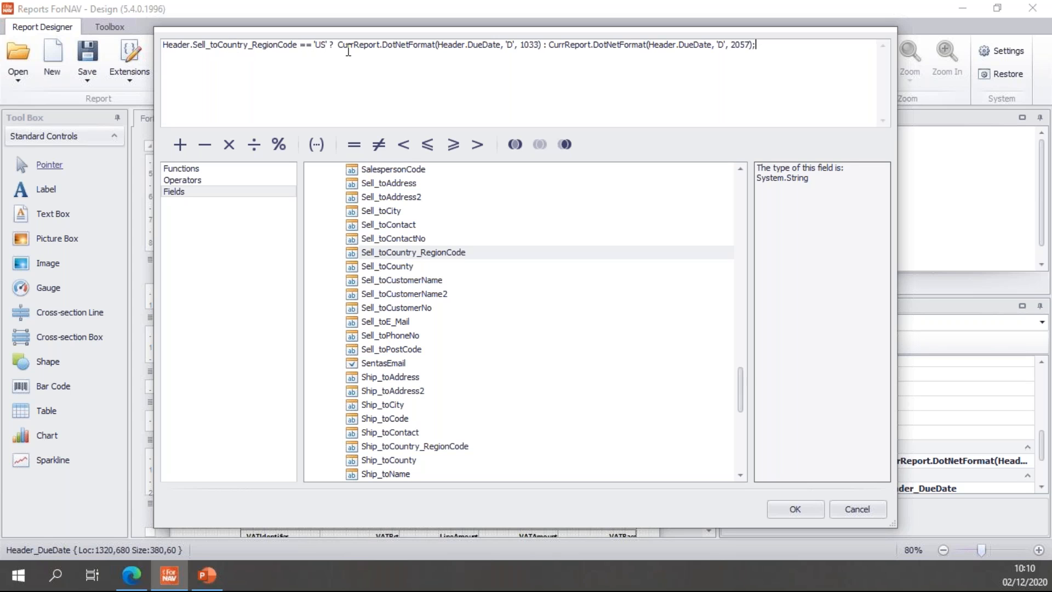
mouse_move(437, 44)
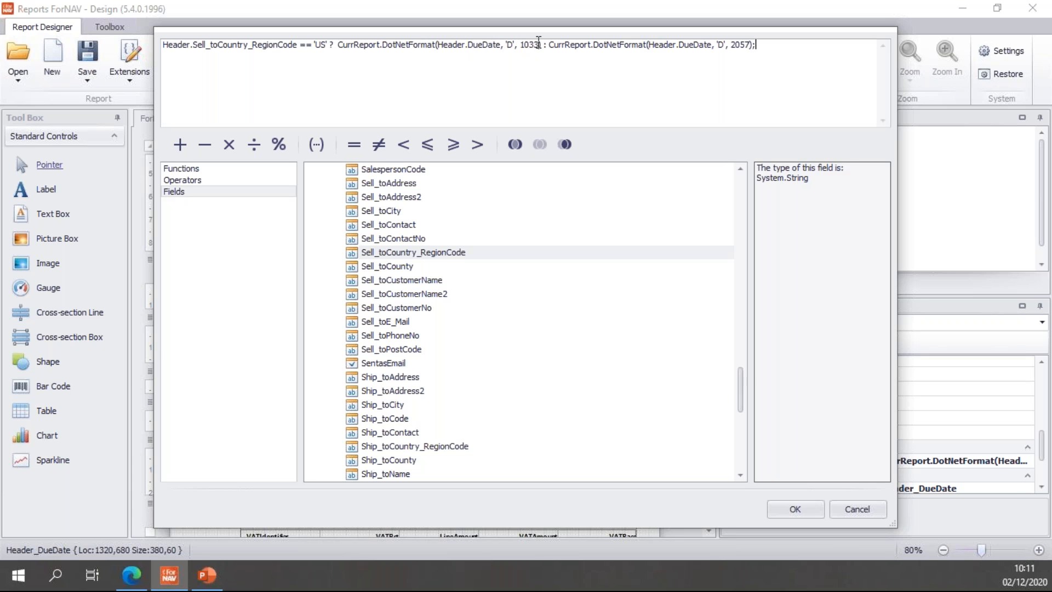
mouse_move(758, 44)
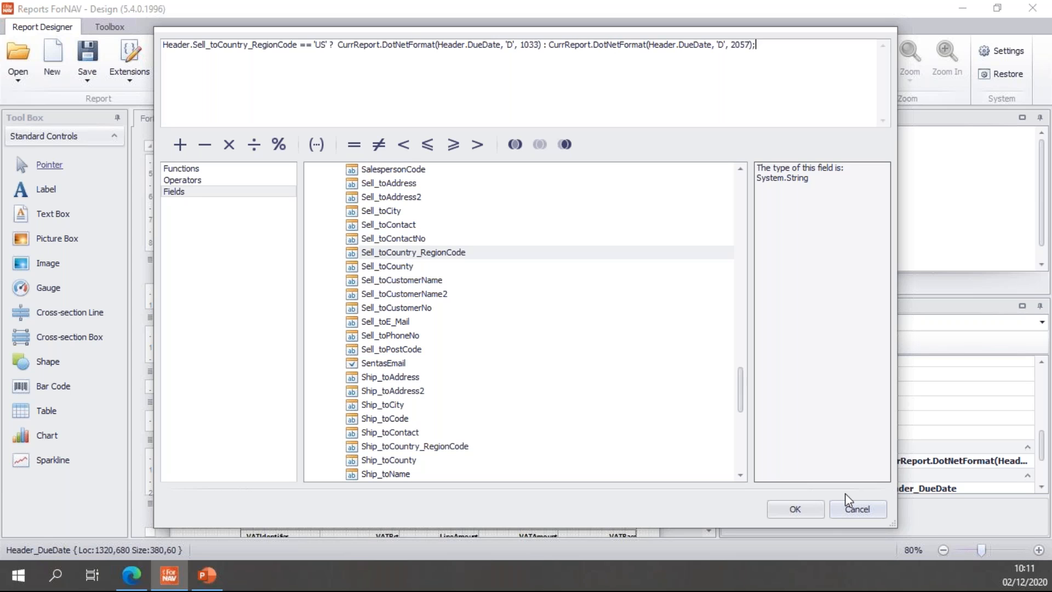
Confirm the due date expression and preview invoice 103001 showing '24 February 2022', then close it
left_click(794, 508)
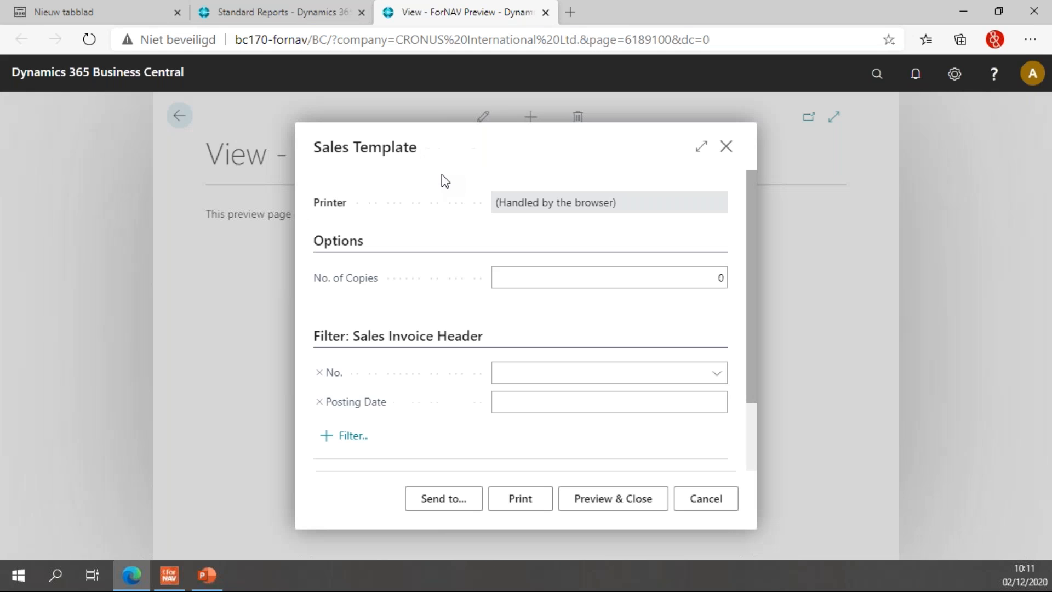
left_click(611, 499)
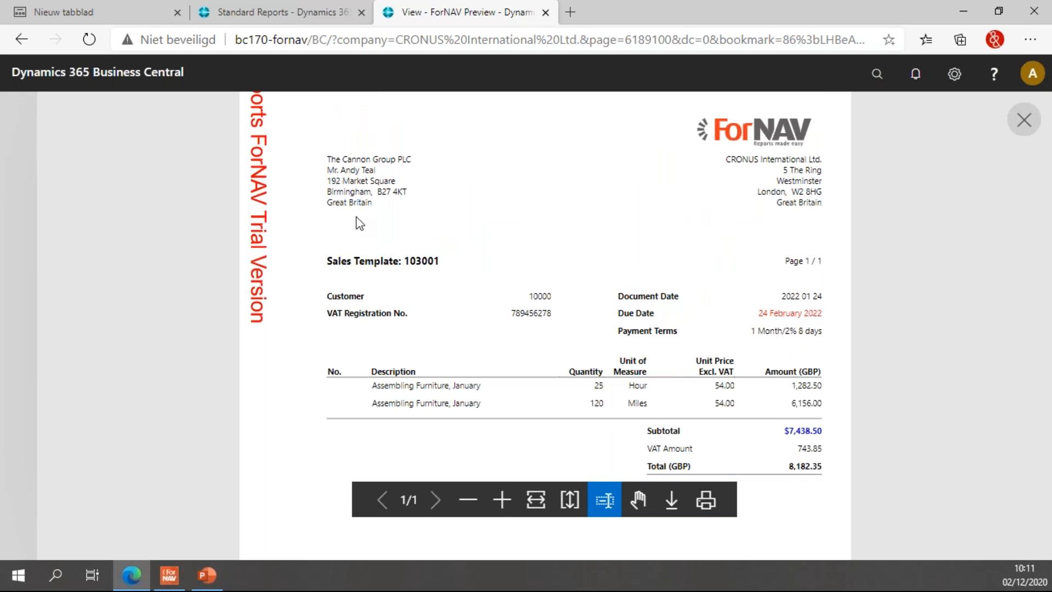
mouse_move(810, 309)
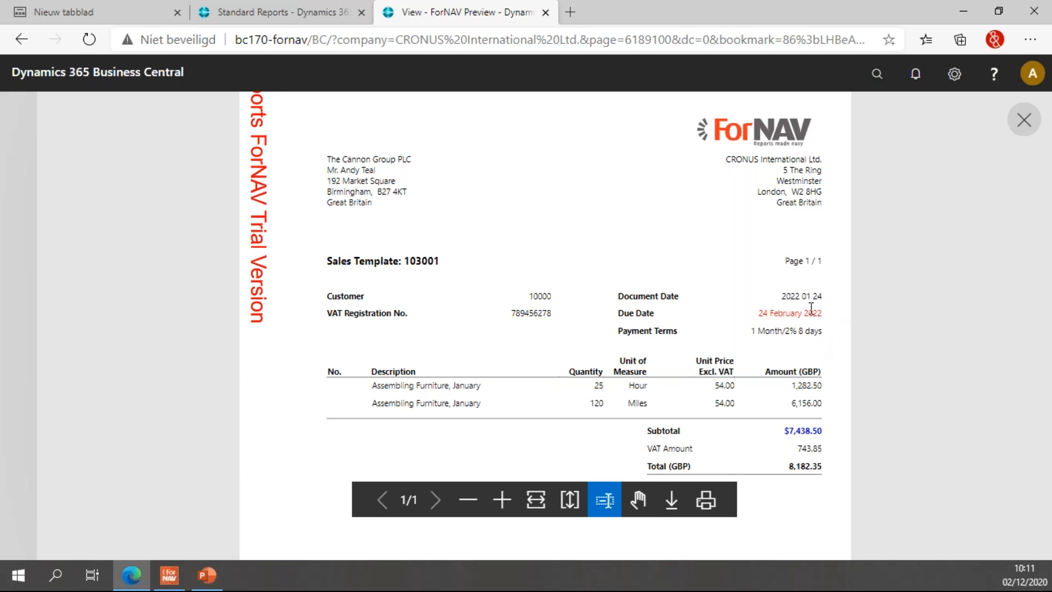
mouse_move(804, 312)
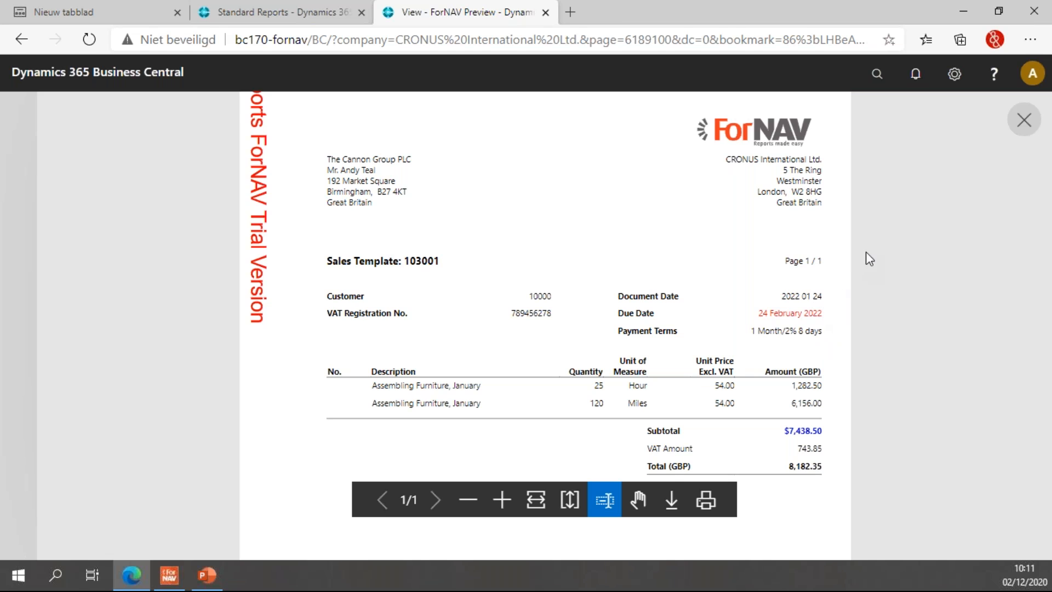
left_click(546, 12)
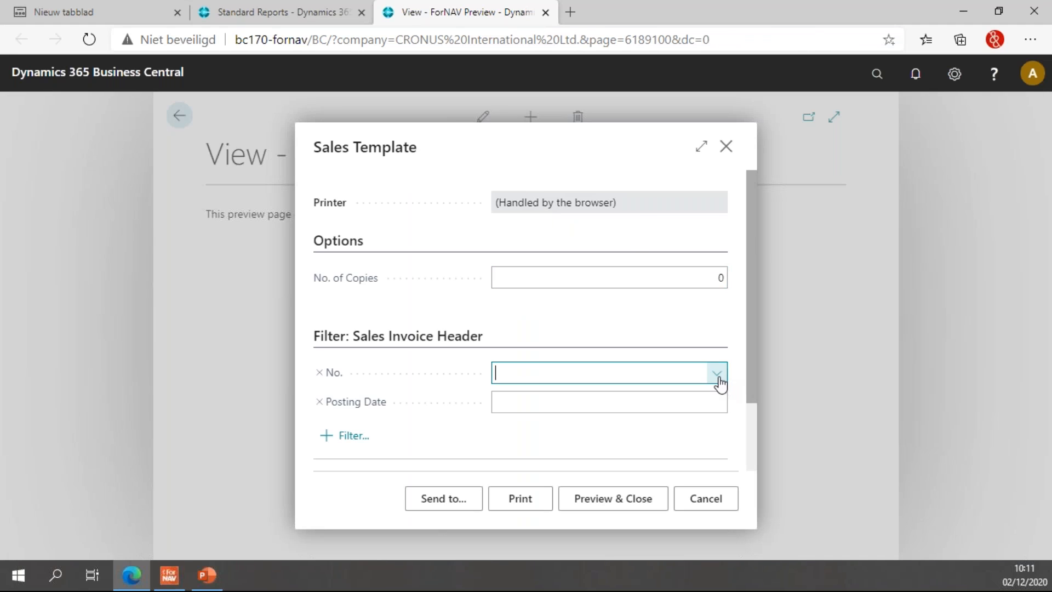
Preview US invoice 103023 showing 'Saturday, February 5, 2022', then return to Standard Reports
left_click(716, 373)
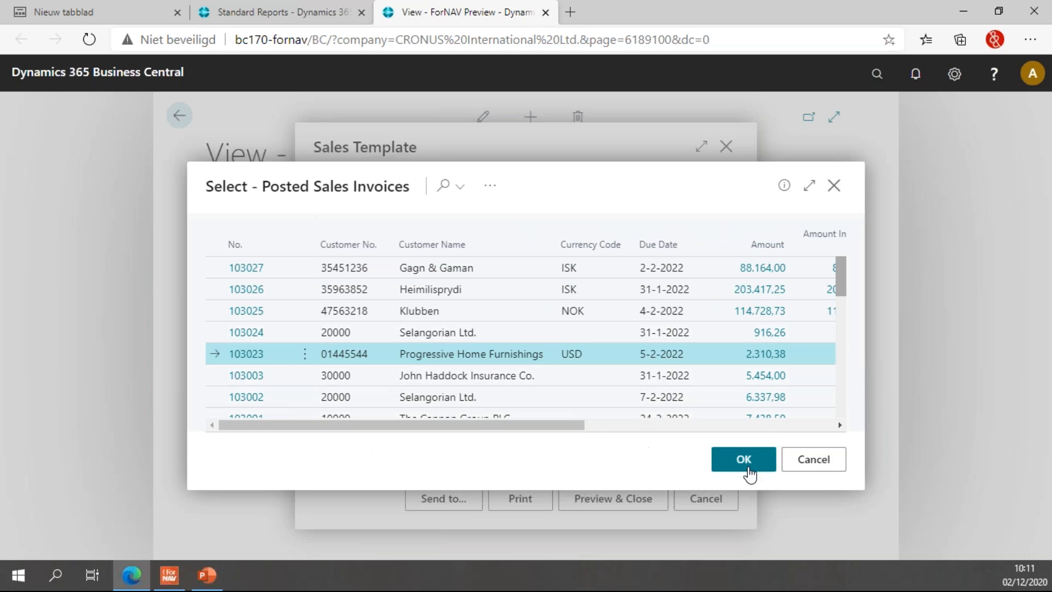
left_click(742, 459)
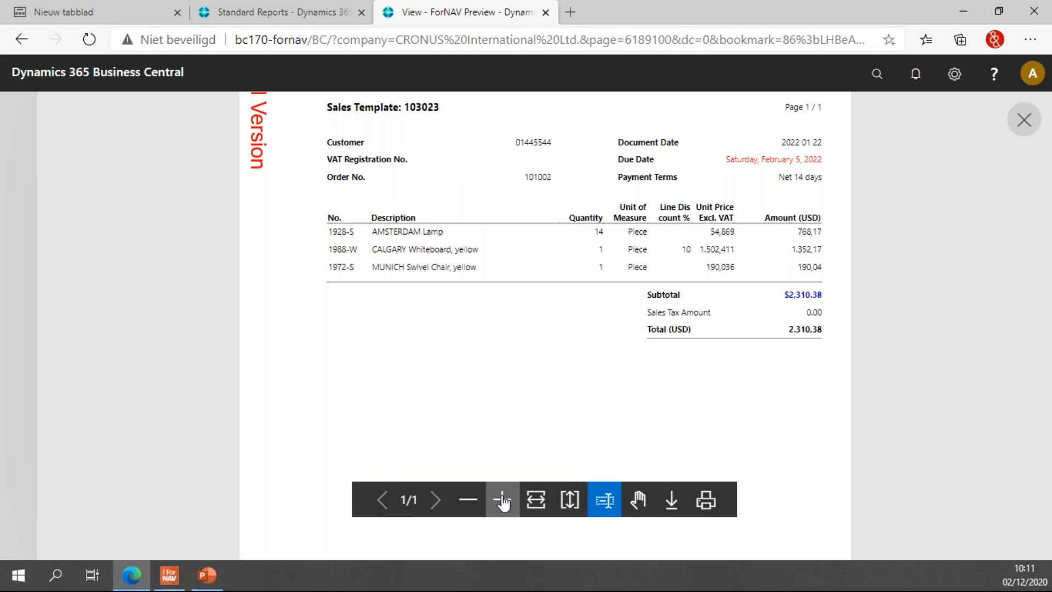
left_click(502, 499)
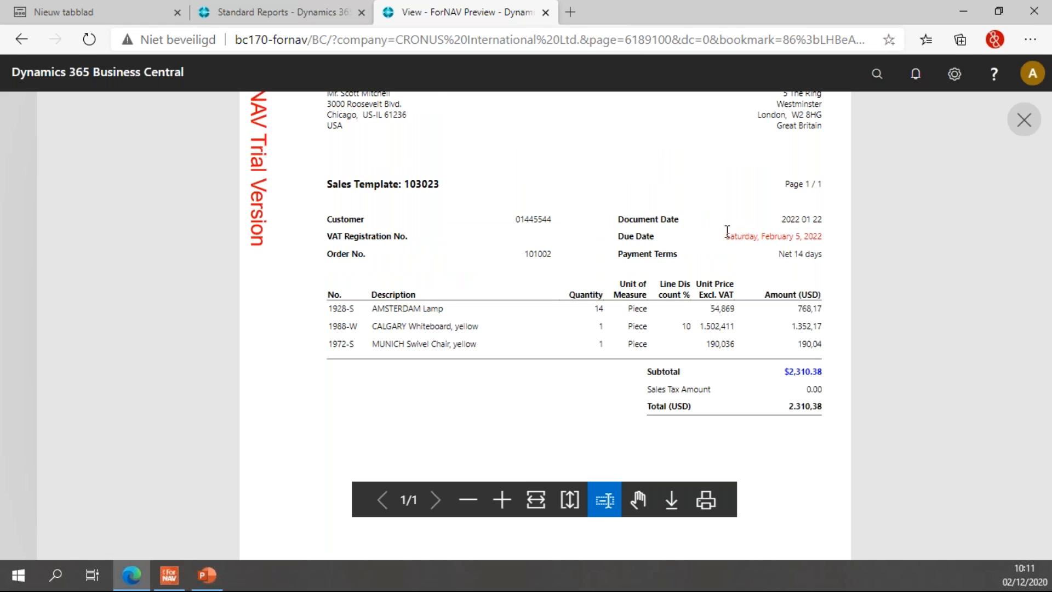
mouse_move(736, 237)
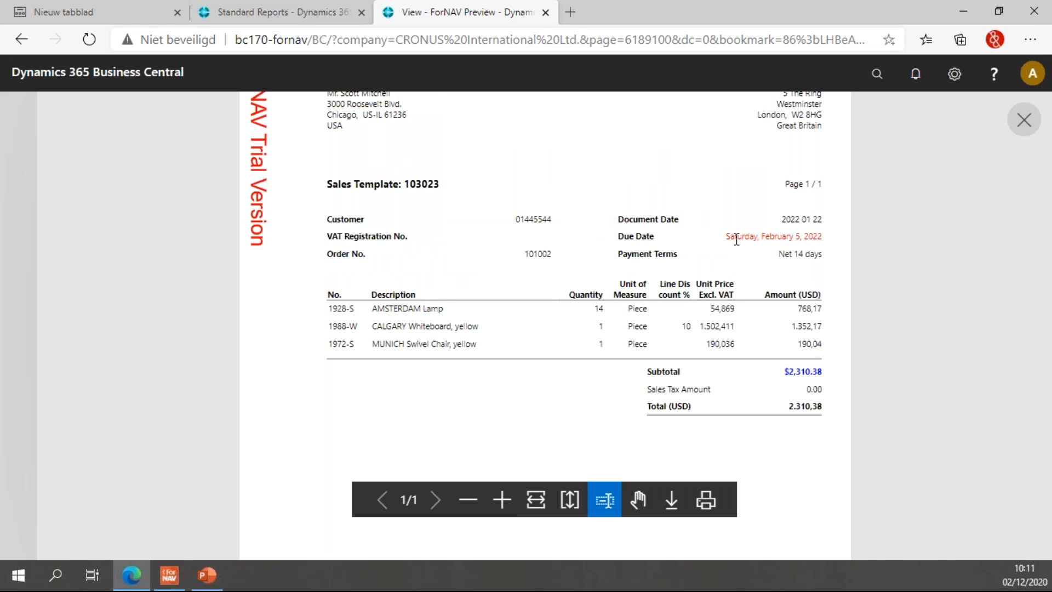
mouse_move(734, 236)
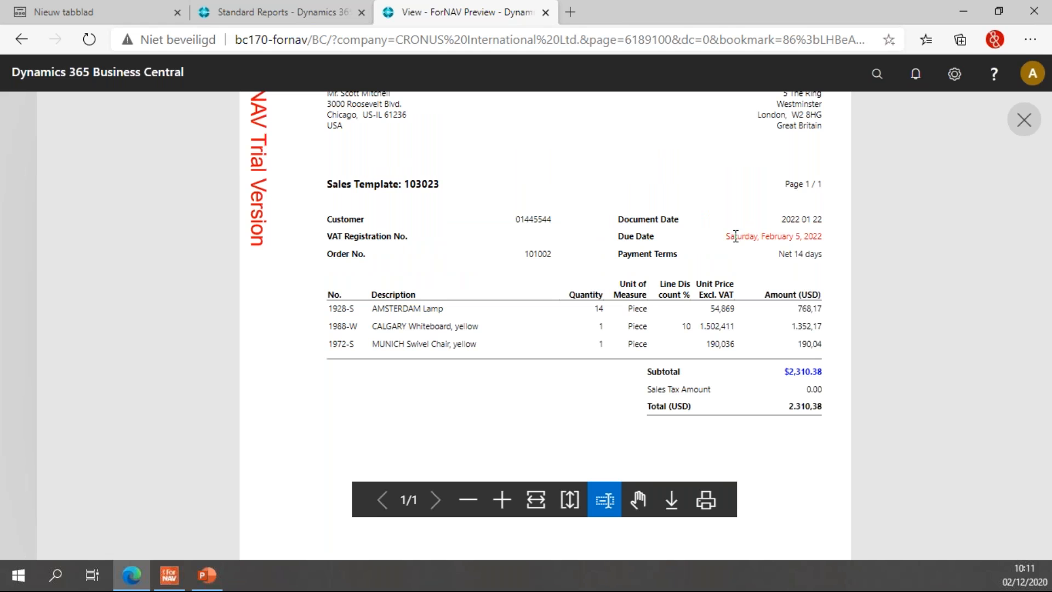
mouse_move(824, 235)
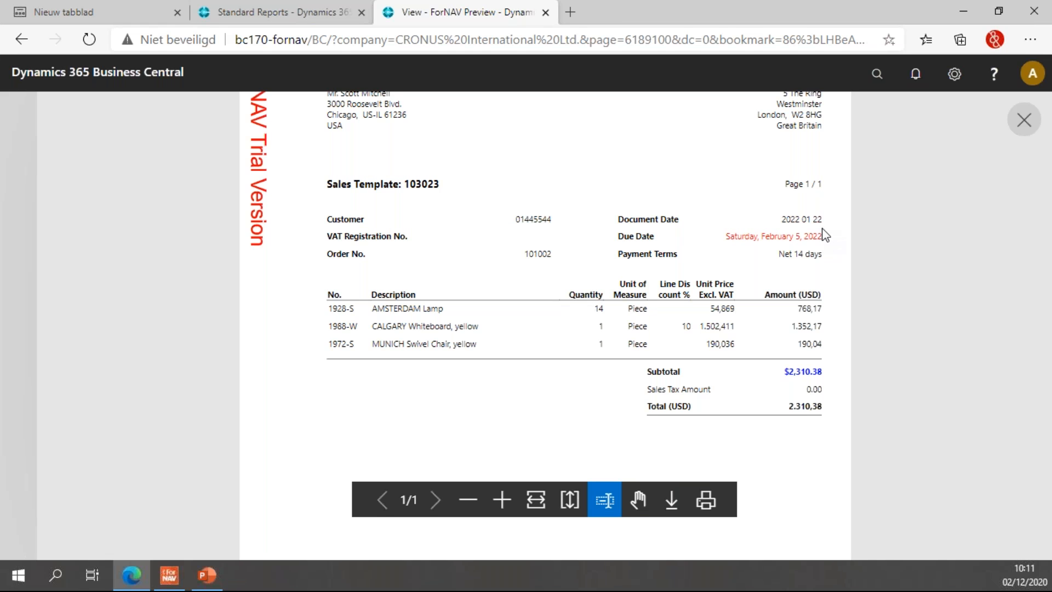
left_click(544, 12)
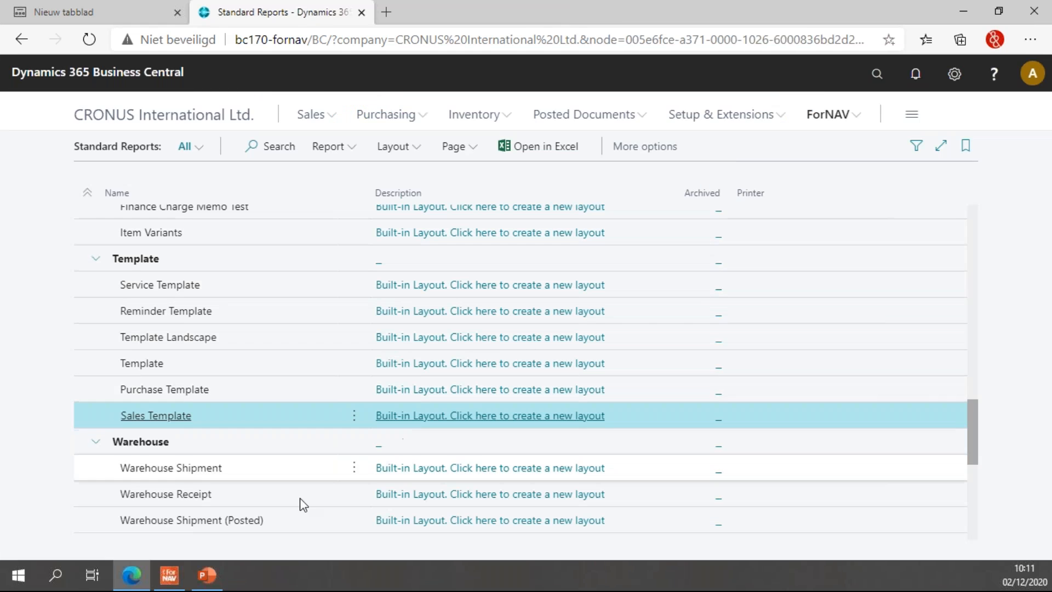